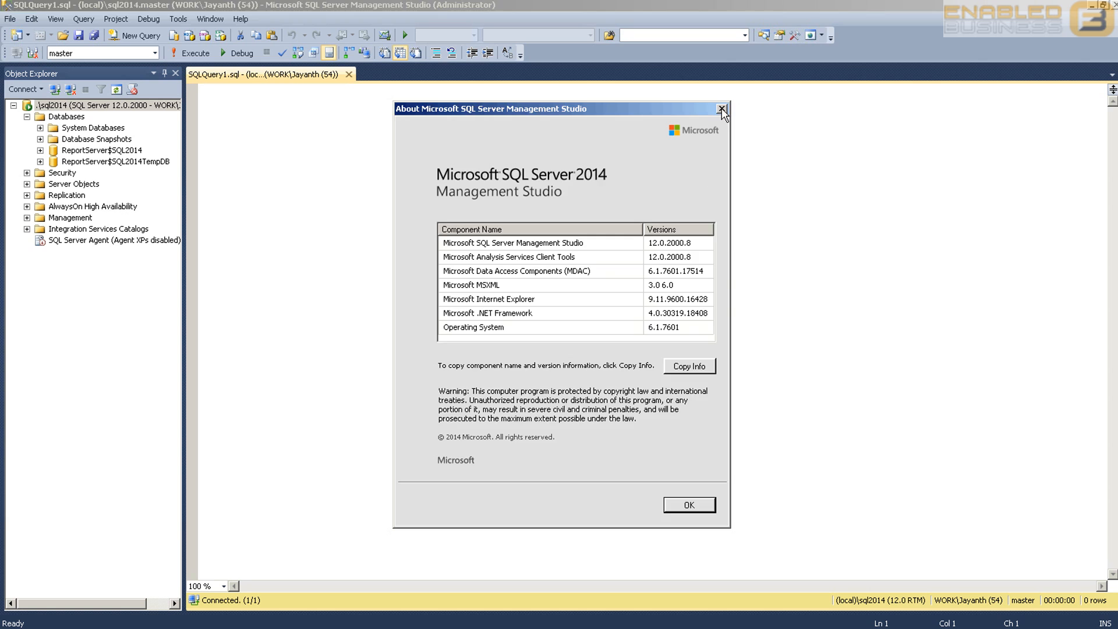
- Close the About Microsoft SQL Server Management Studio version box
{"action": "left_click", "coordinate": [720, 109]}
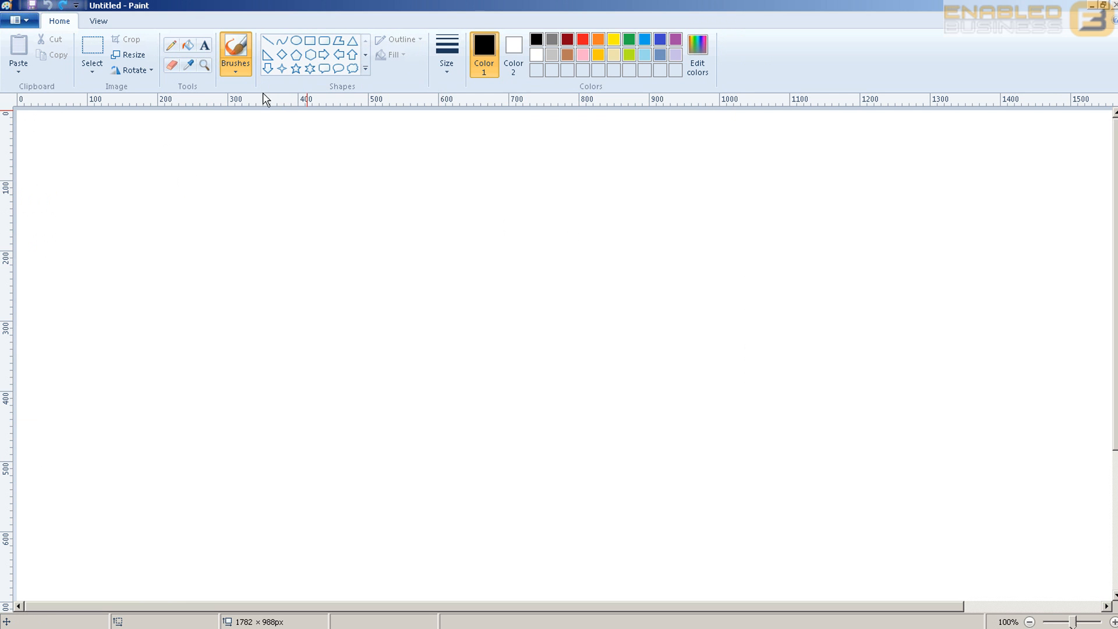
- Draw a large outer frame and an inner Table box, then add the 'Filegroup' label
{"action": "left_click", "coordinate": [311, 39]}
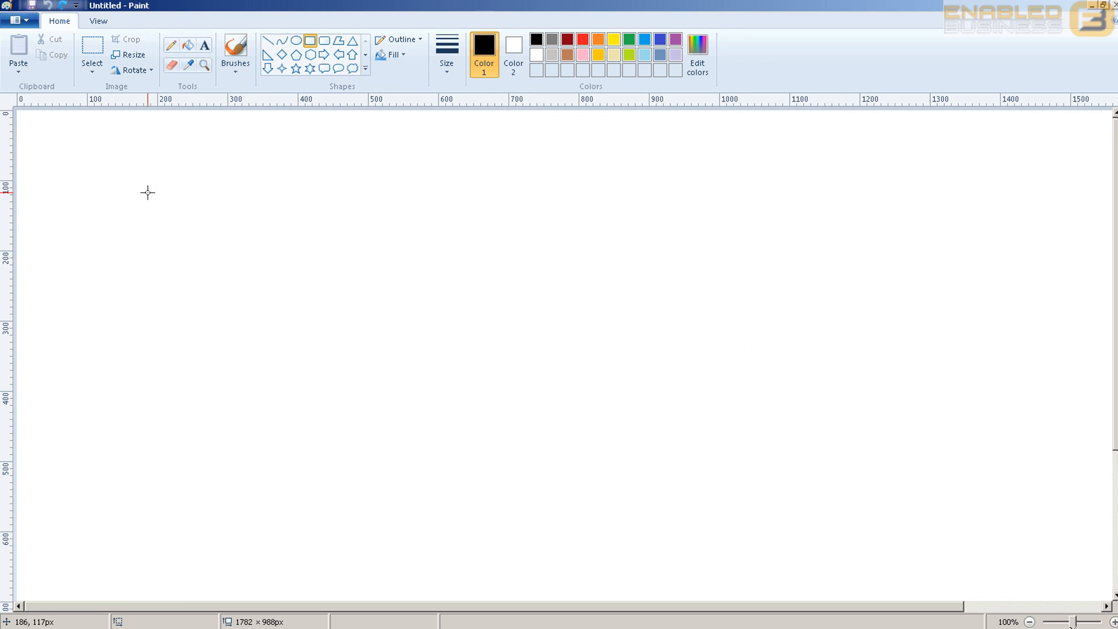
{"action": "left_click_drag", "start_coordinate": [125, 184], "coordinate": [998, 519]}
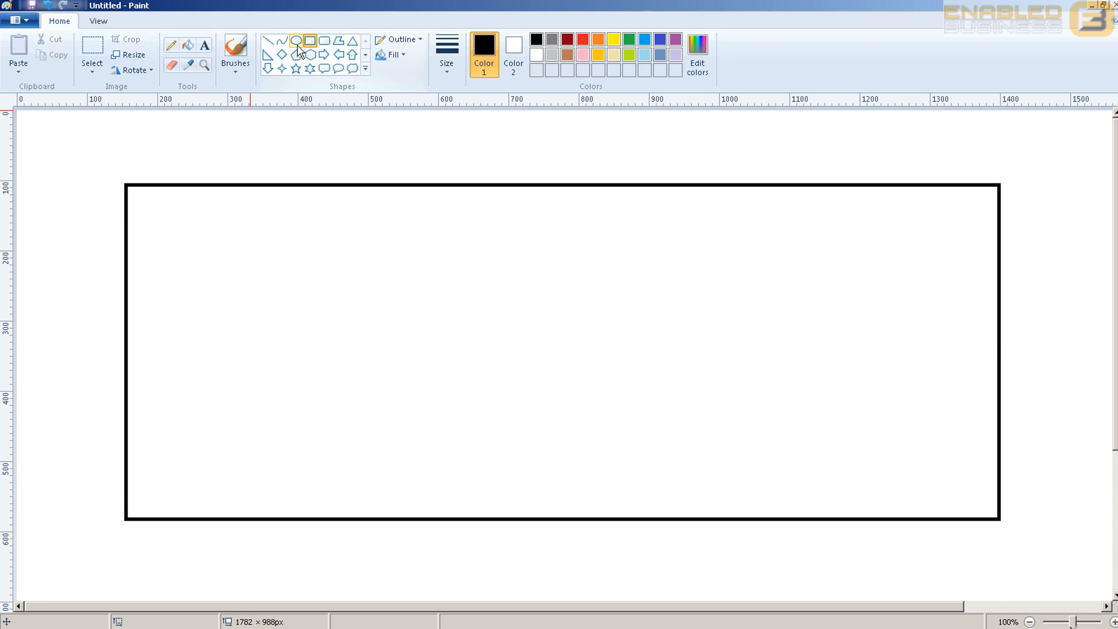
{"action": "left_click_drag", "start_coordinate": [172, 232], "coordinate": [438, 347]}
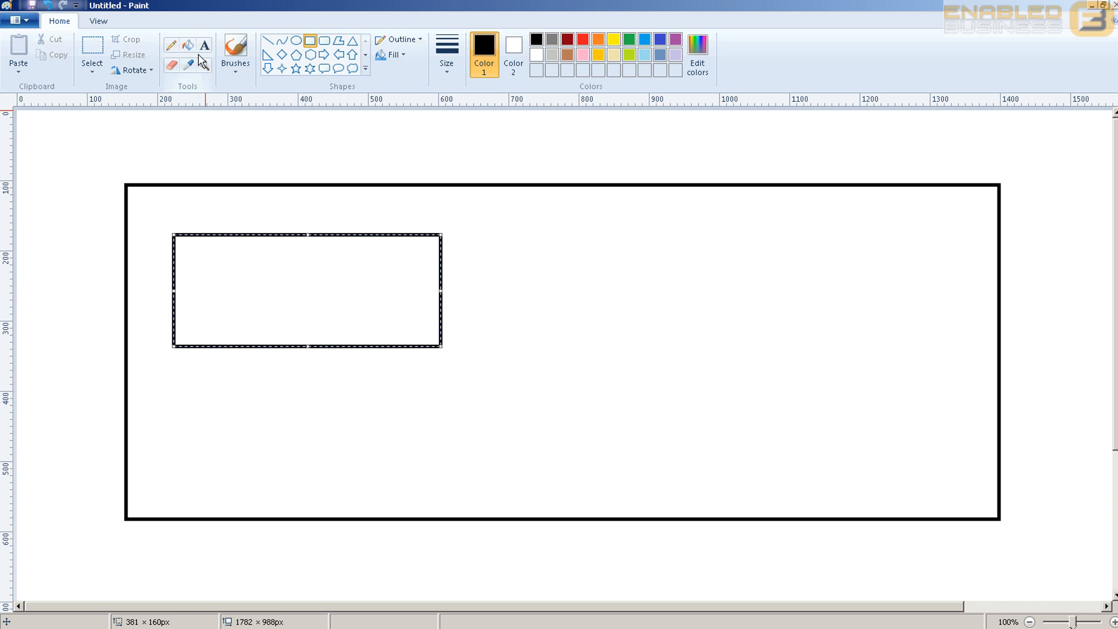
{"action": "left_click", "coordinate": [200, 45]}
{"action": "type", "text": "Table"}
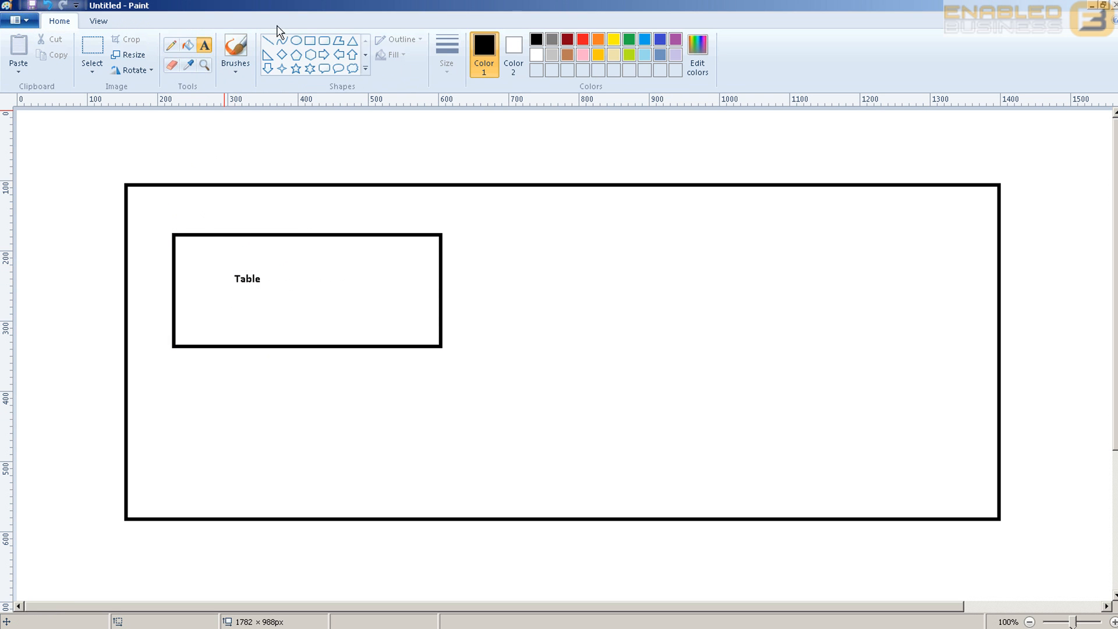
{"action": "left_click_drag", "start_coordinate": [155, 210], "coordinate": [479, 409]}
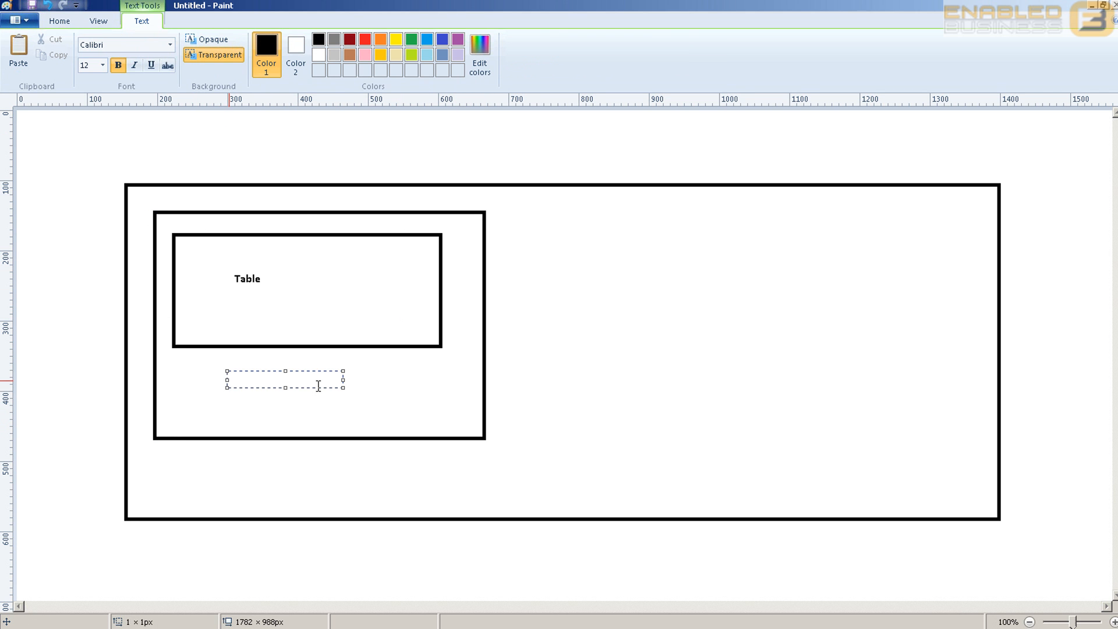
{"action": "type", "text": "Filegroup"}
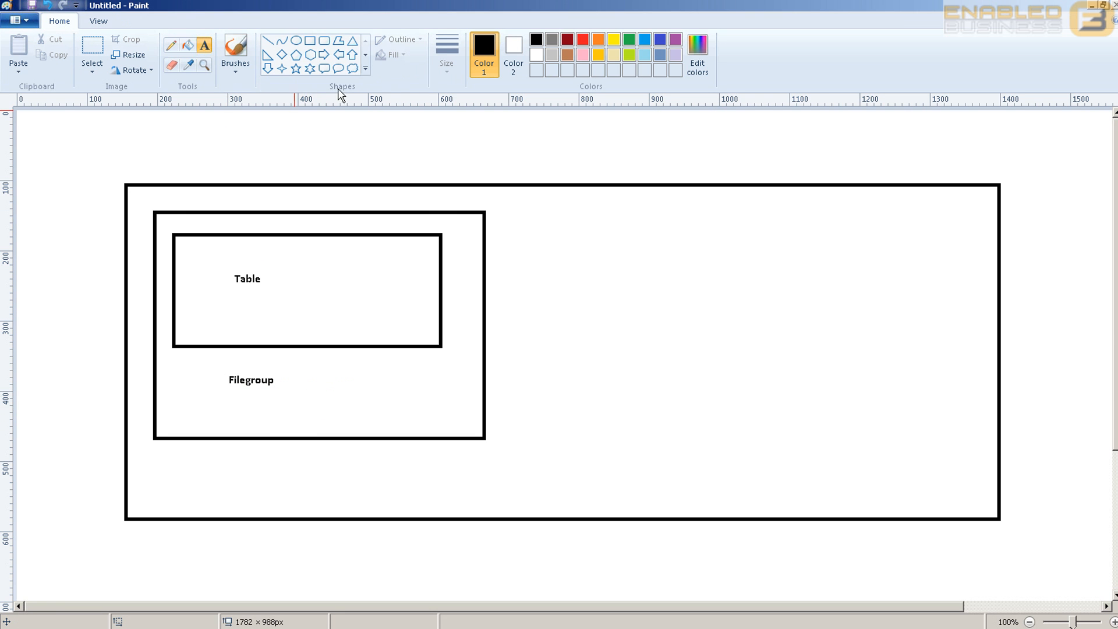
- Draw a box around the Filegroup box and start its 'Single file MDF' label
{"action": "left_click", "coordinate": [311, 41]}
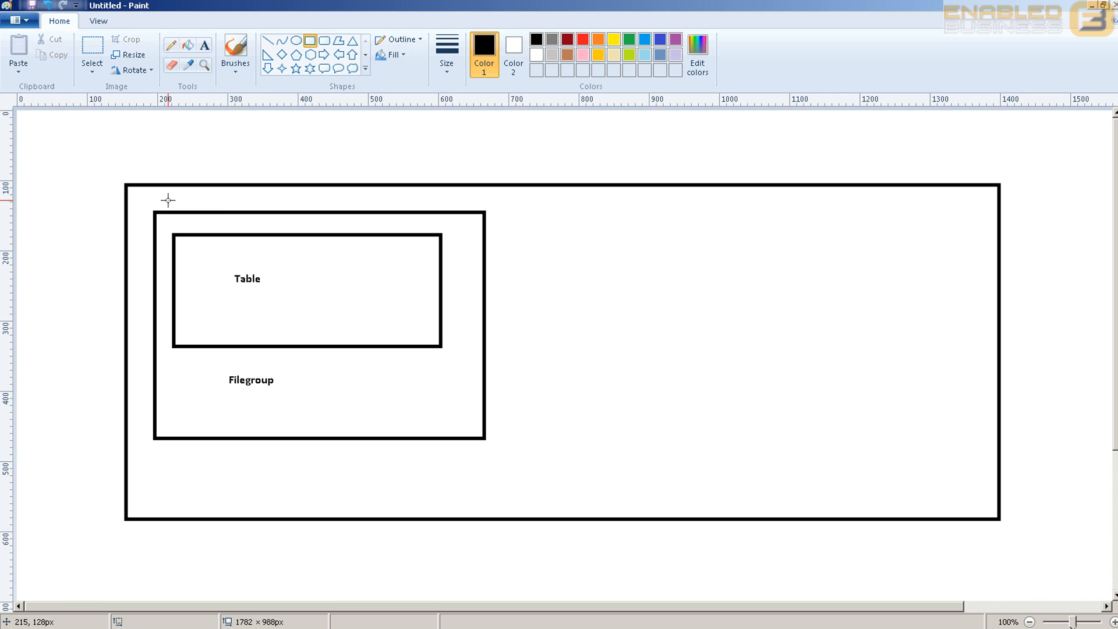
{"action": "left_click_drag", "start_coordinate": [168, 200], "coordinate": [526, 487]}
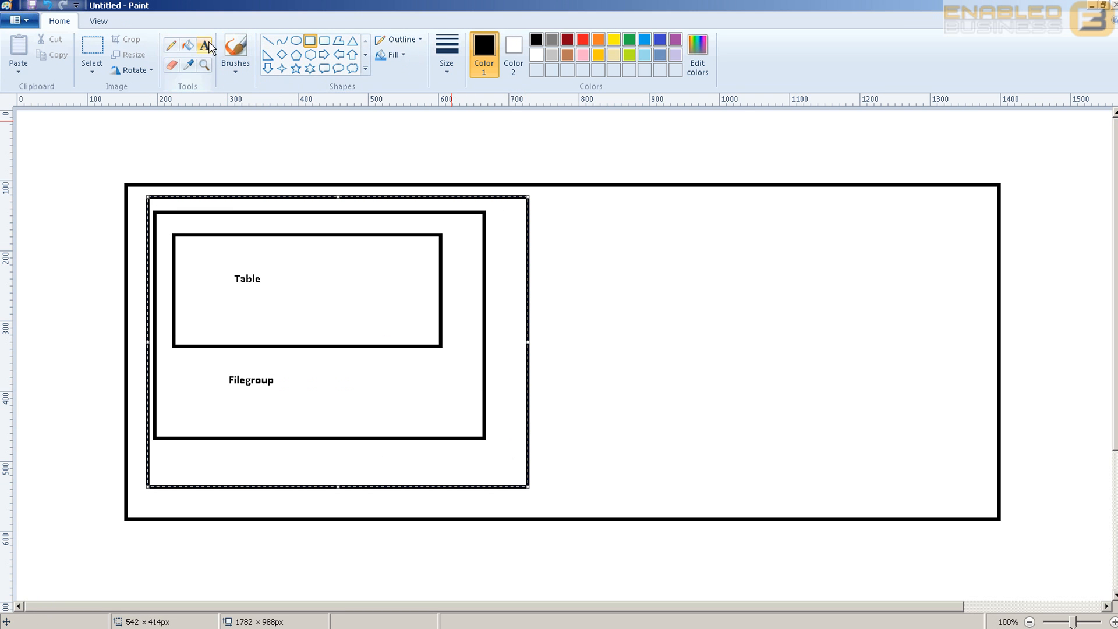
{"action": "type", "text": "Single file MDF"}
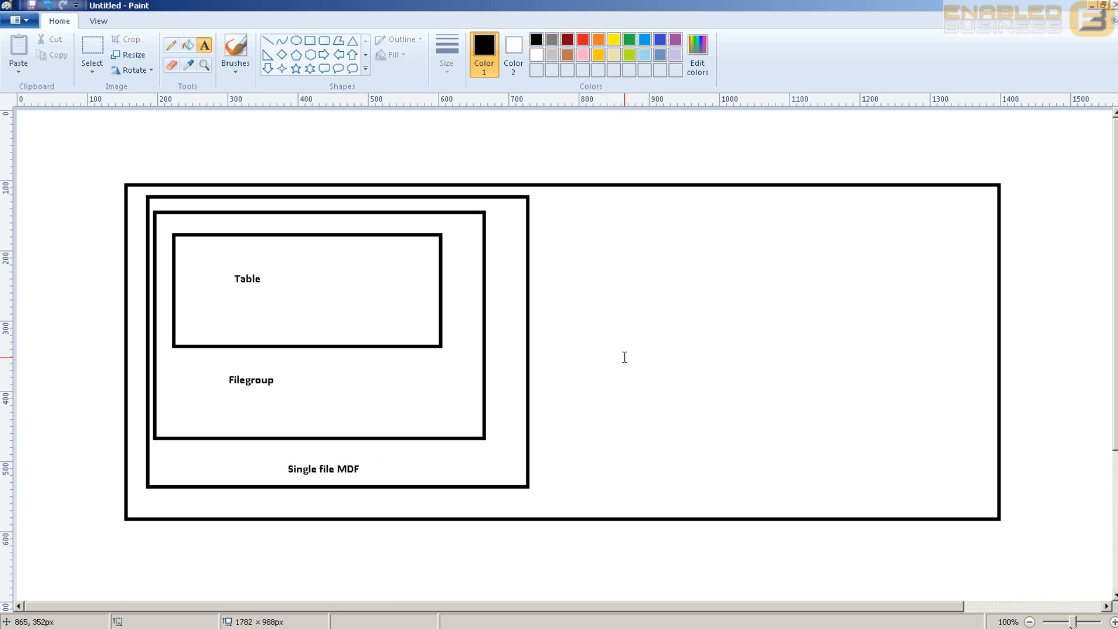
{"action": "mouse_move", "coordinate": [536, 228]}
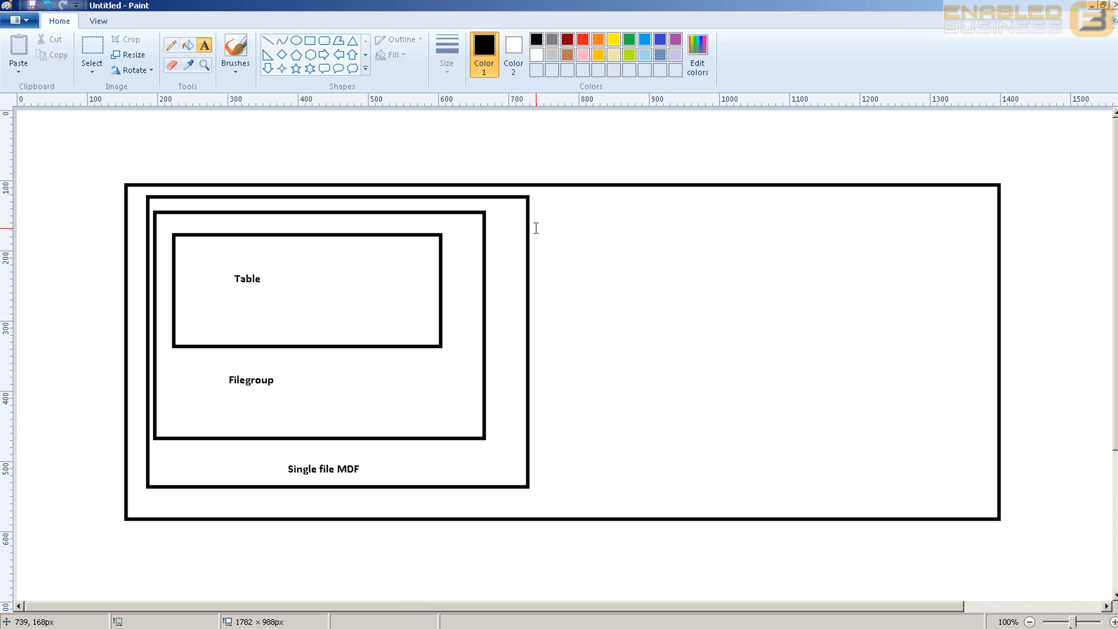
{"action": "mouse_move", "coordinate": [467, 292]}
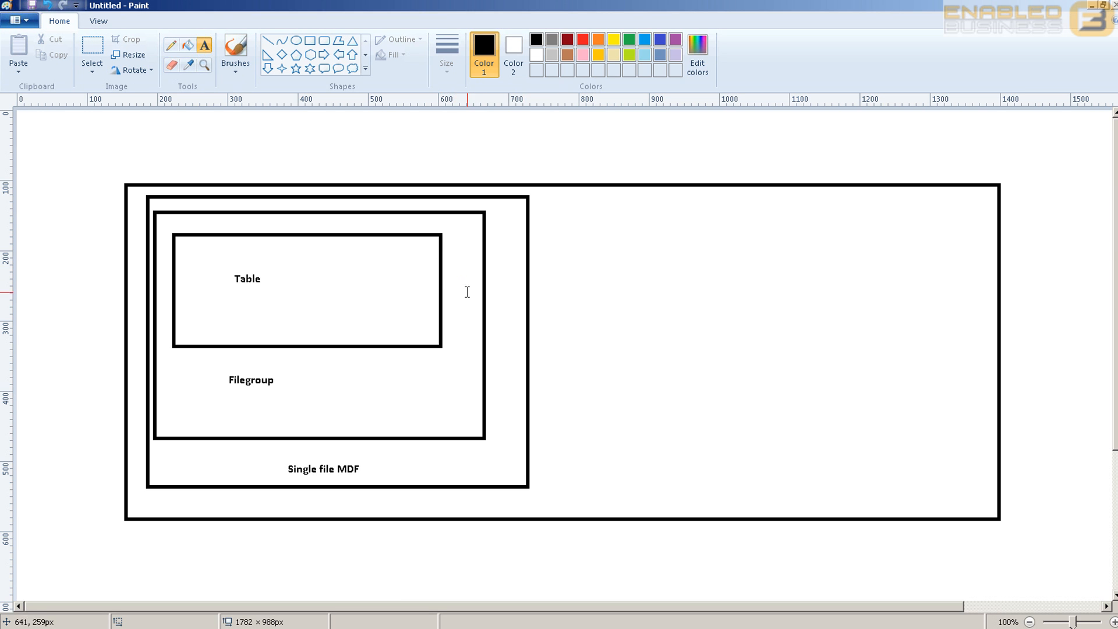
{"action": "mouse_move", "coordinate": [557, 273]}
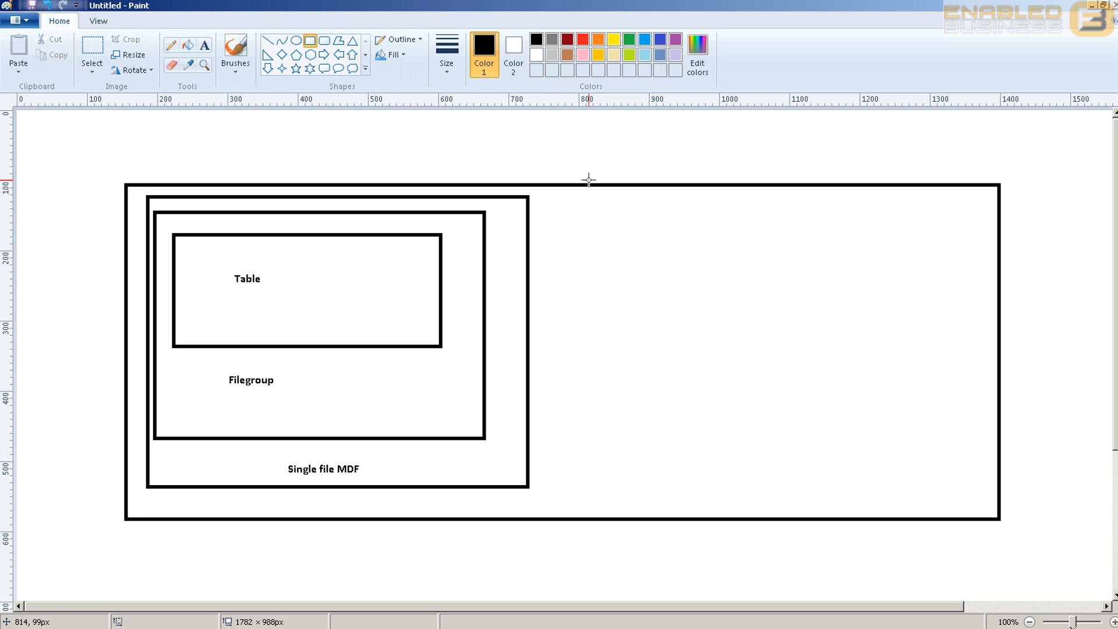
- Draw the tall right-hand box and Table box, labelling Table, File group, Mdf and ndf
{"action": "left_click_drag", "start_coordinate": [588, 200], "coordinate": [741, 477]}
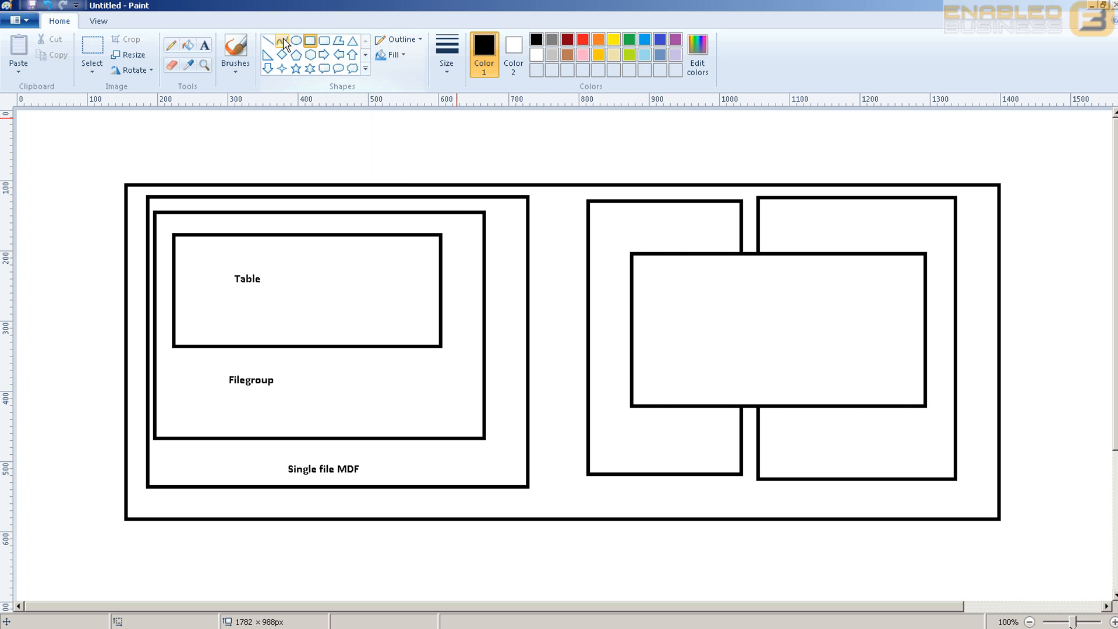
{"action": "left_click_drag", "start_coordinate": [670, 268], "coordinate": [868, 371]}
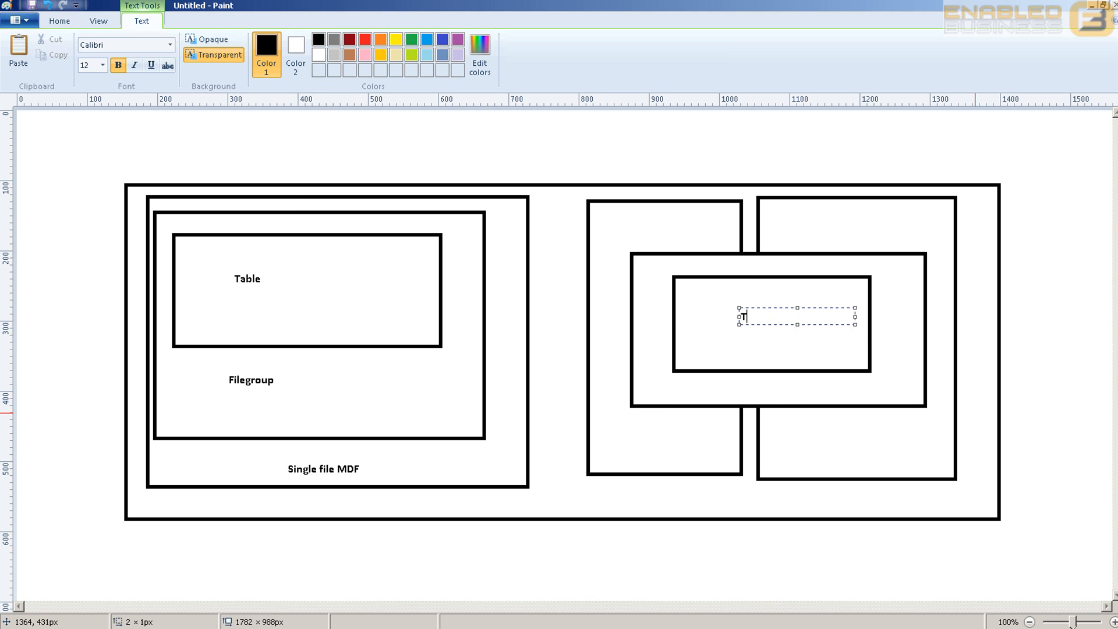
{"action": "type", "text": "Table"}
{"action": "type", "text": "Fu"}
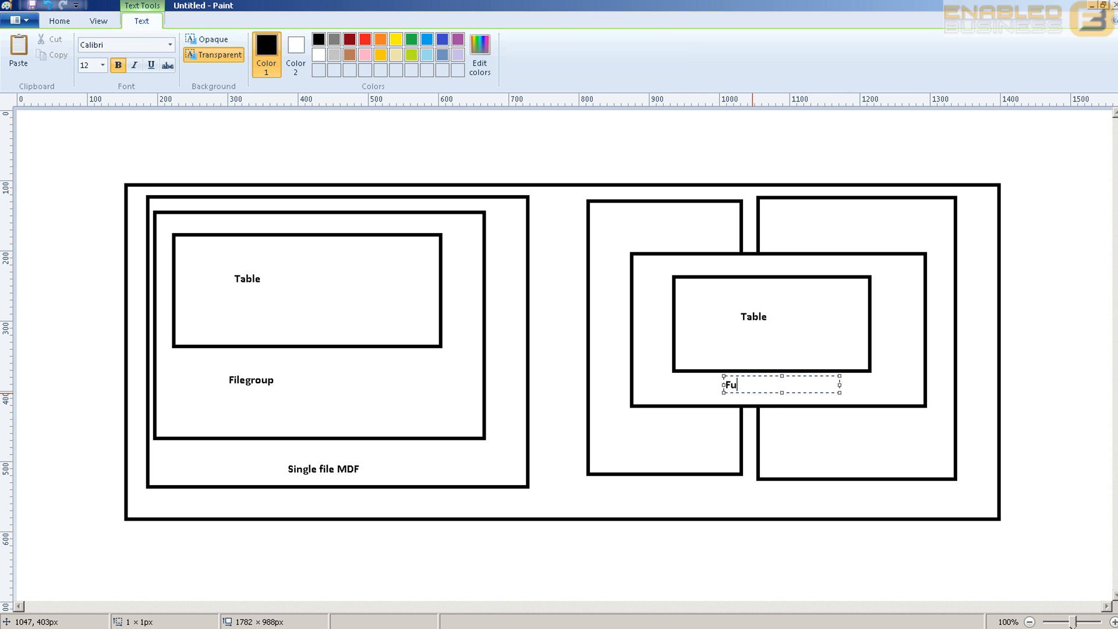
{"action": "type", "text": "l"}
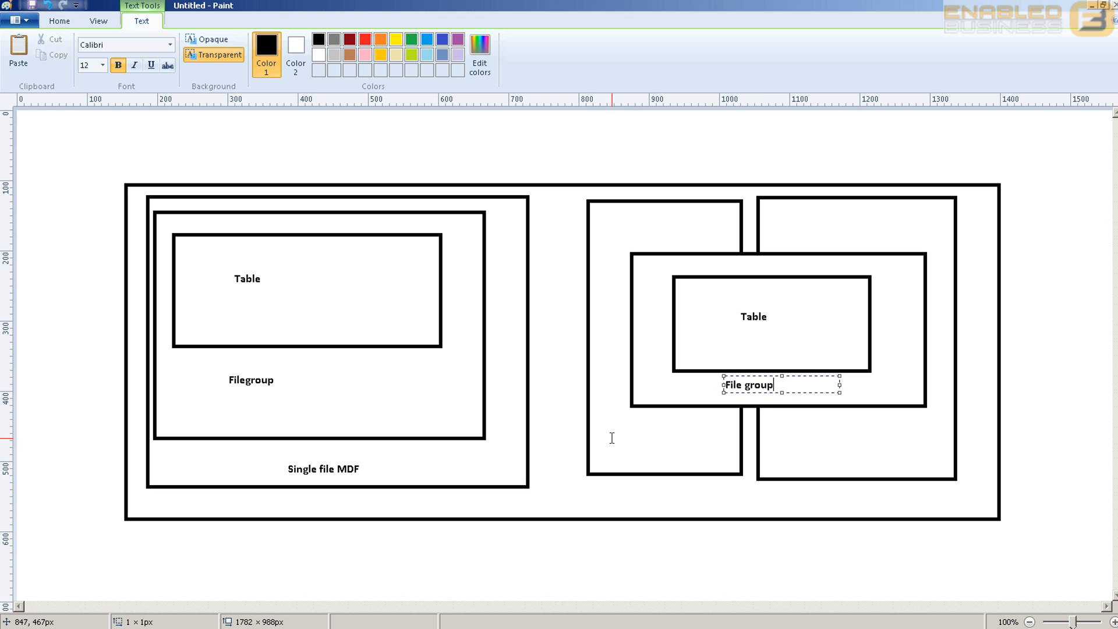
{"action": "left_click", "coordinate": [685, 439]}
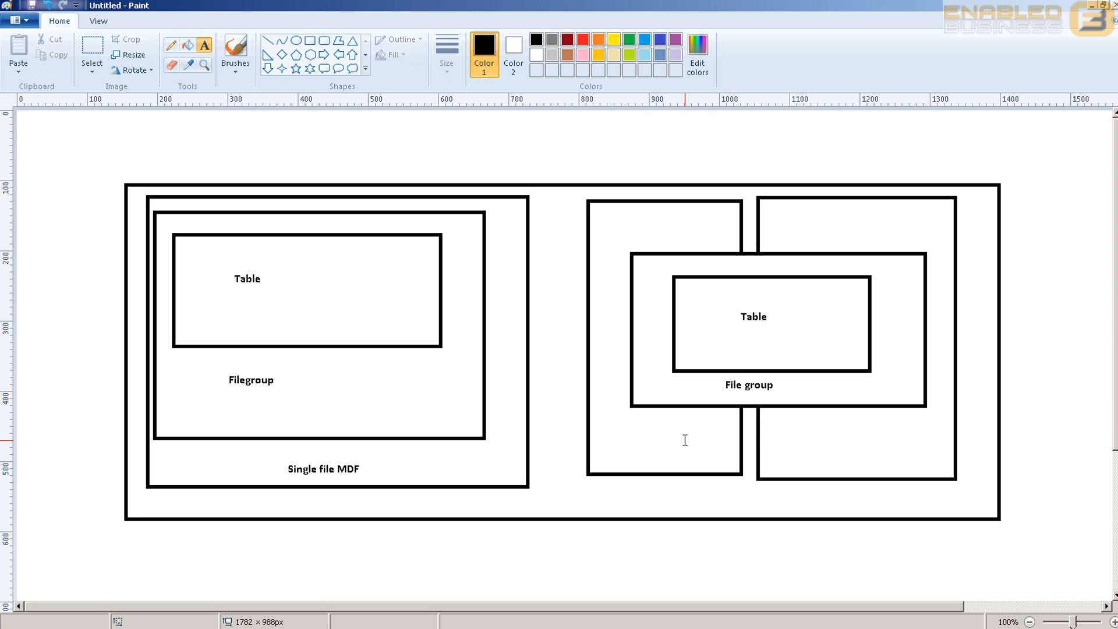
{"action": "type", "text": "Mdf"}
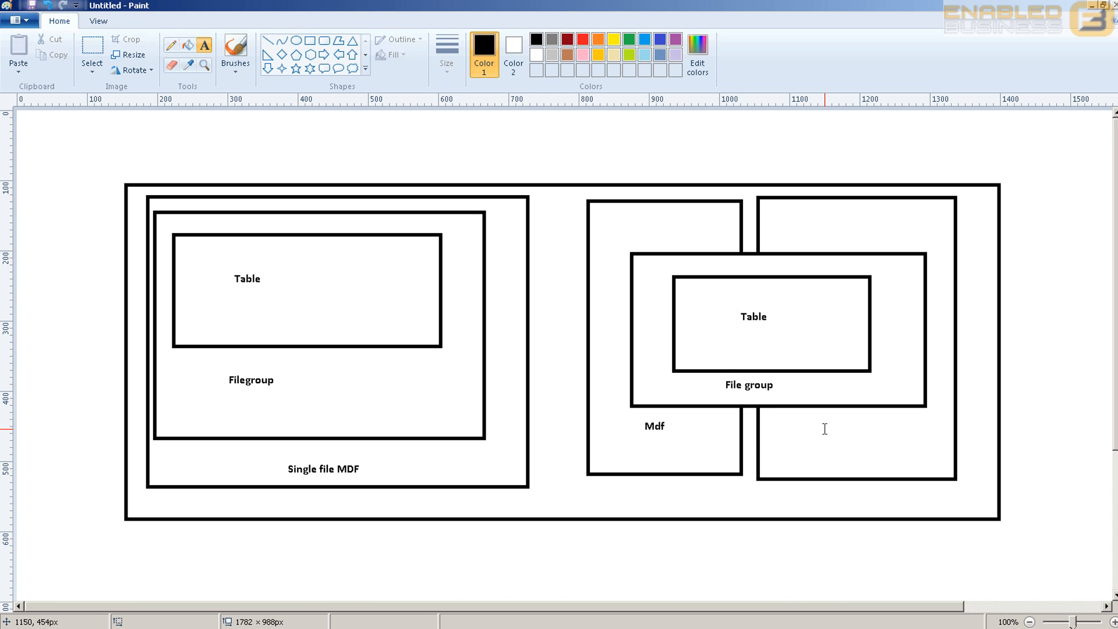
{"action": "type", "text": "ndf"}
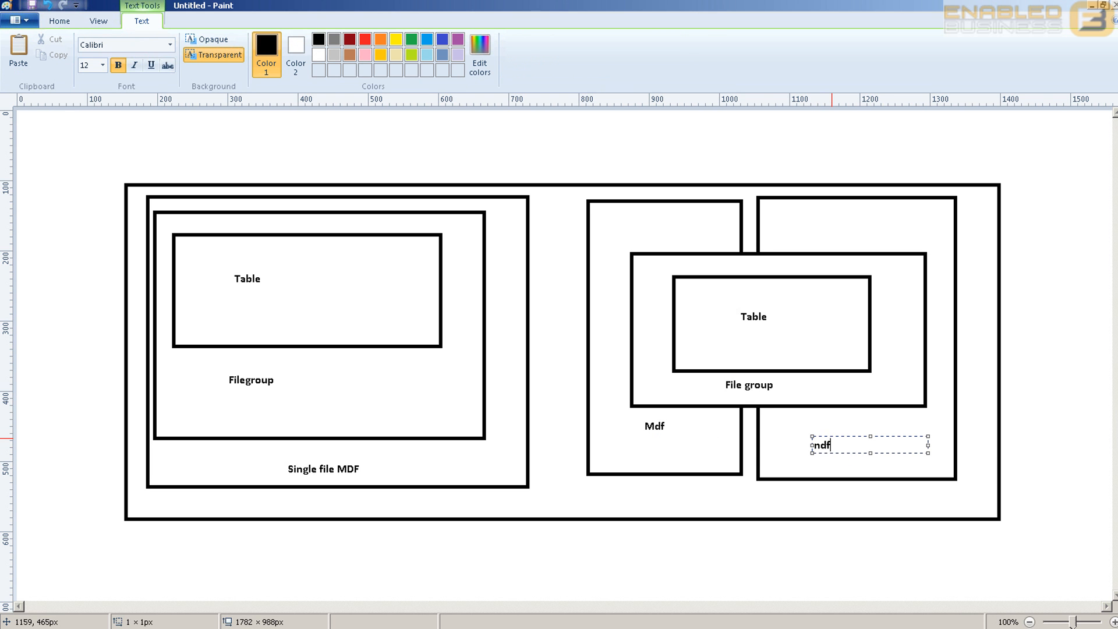
{"action": "left_click", "coordinate": [644, 272]}
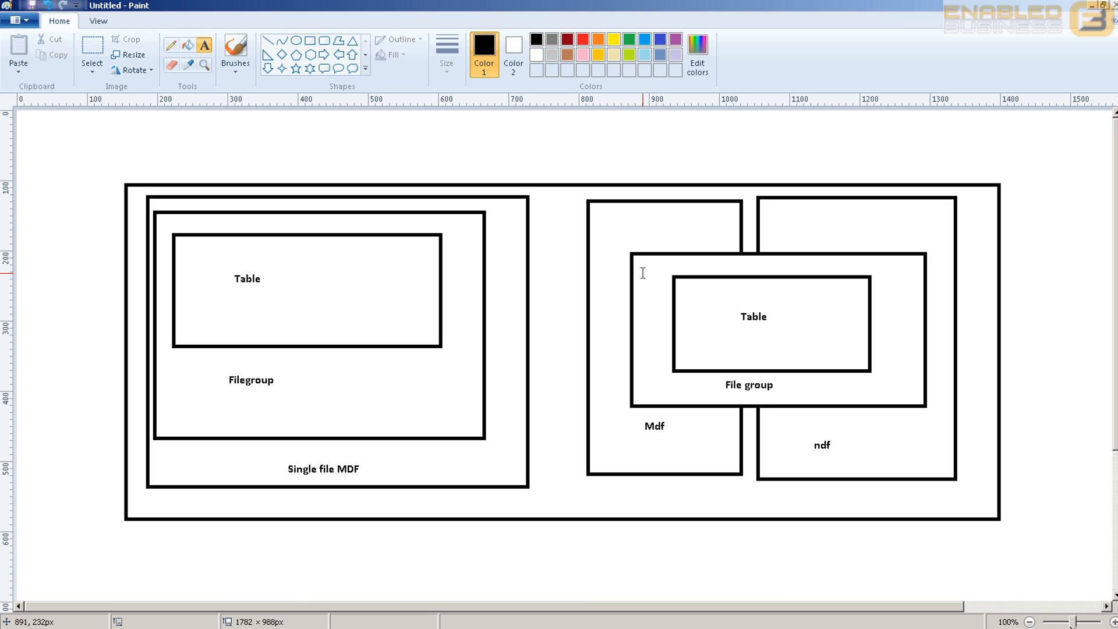
{"action": "mouse_move", "coordinate": [571, 176]}
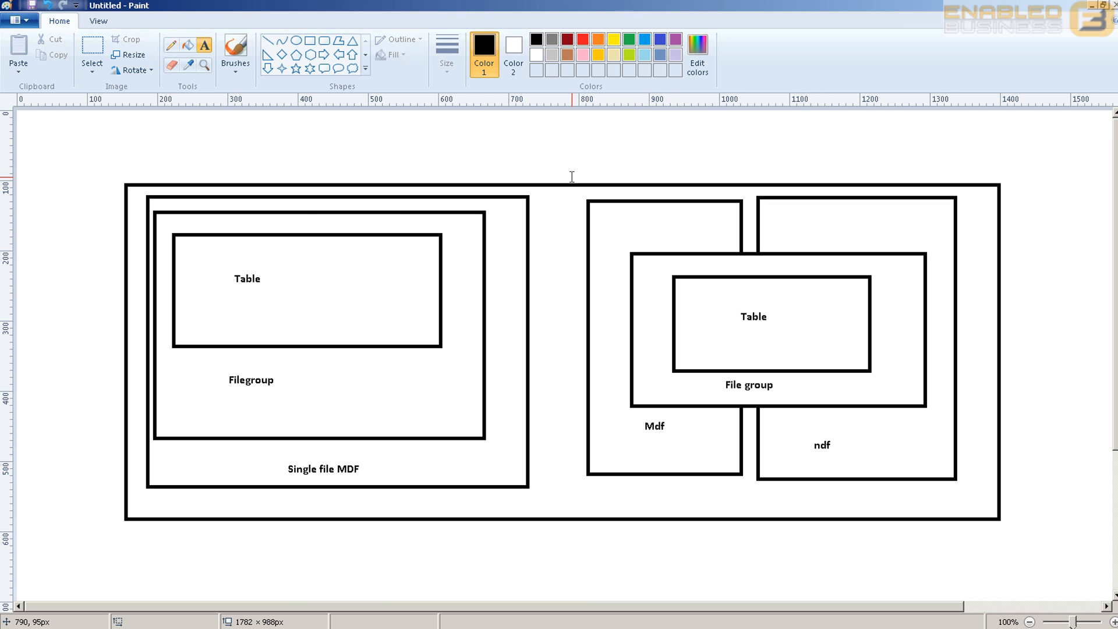
{"action": "mouse_move", "coordinate": [880, 328]}
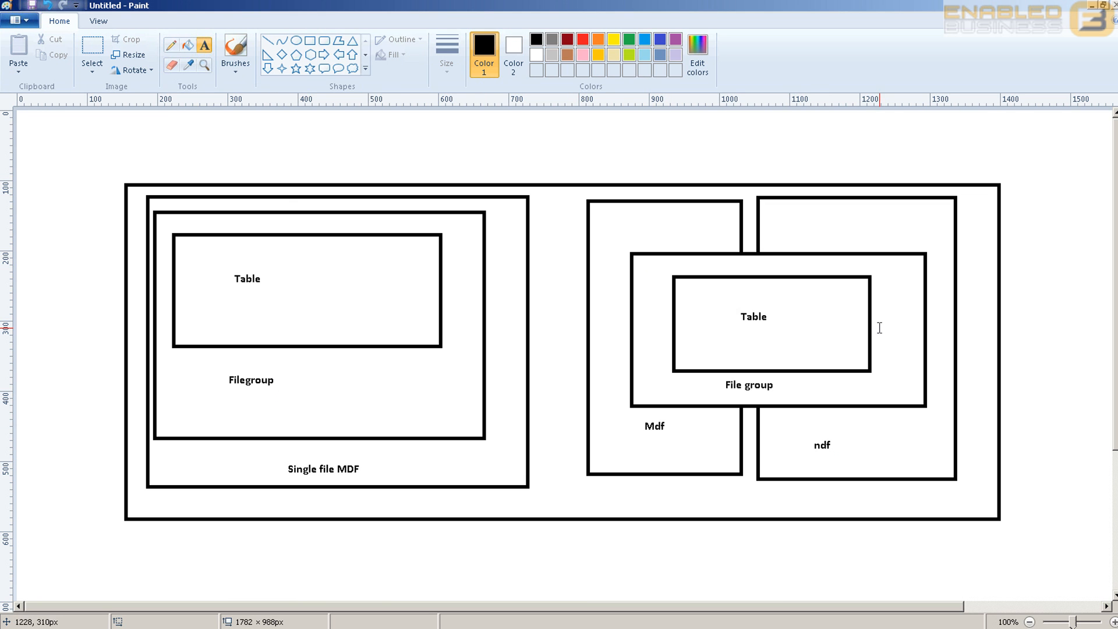
{"action": "mouse_move", "coordinate": [368, 251]}
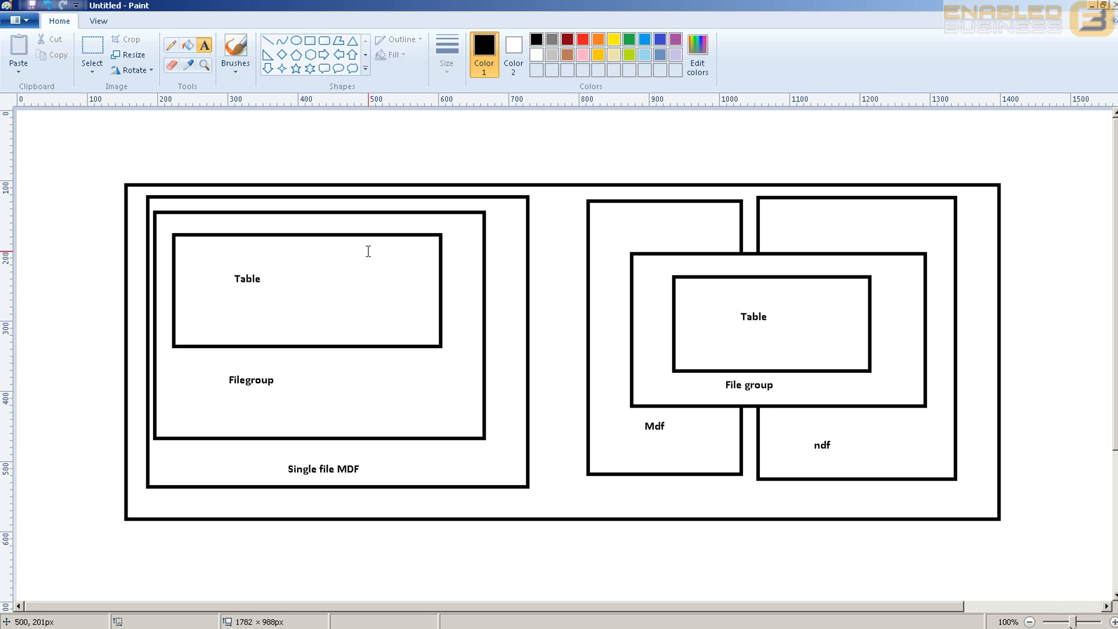
{"action": "mouse_move", "coordinate": [463, 456]}
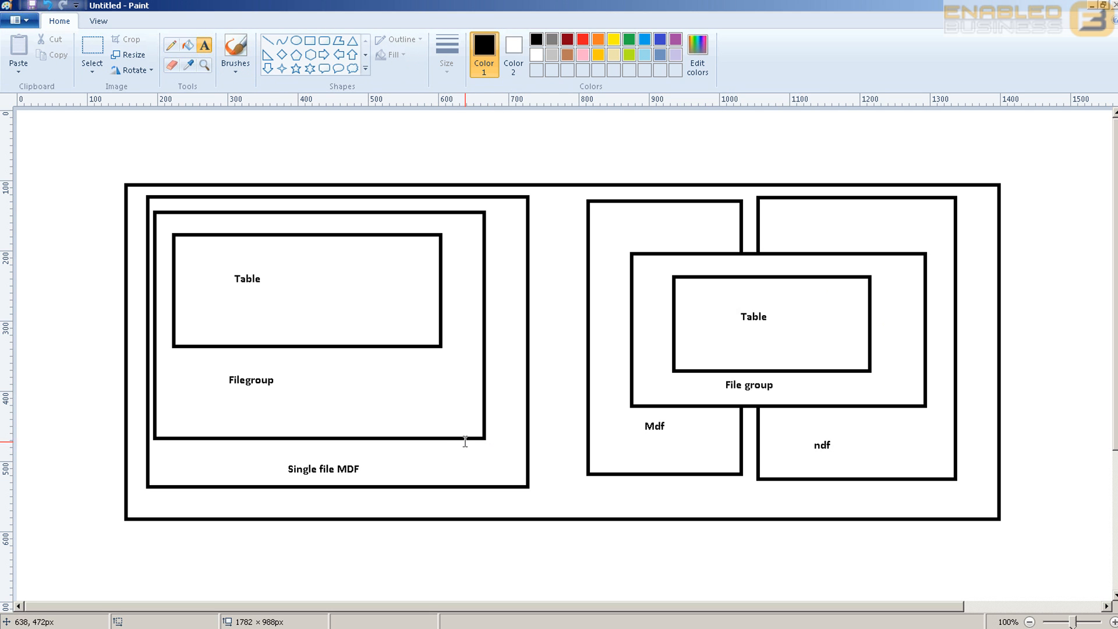
{"action": "mouse_move", "coordinate": [302, 397]}
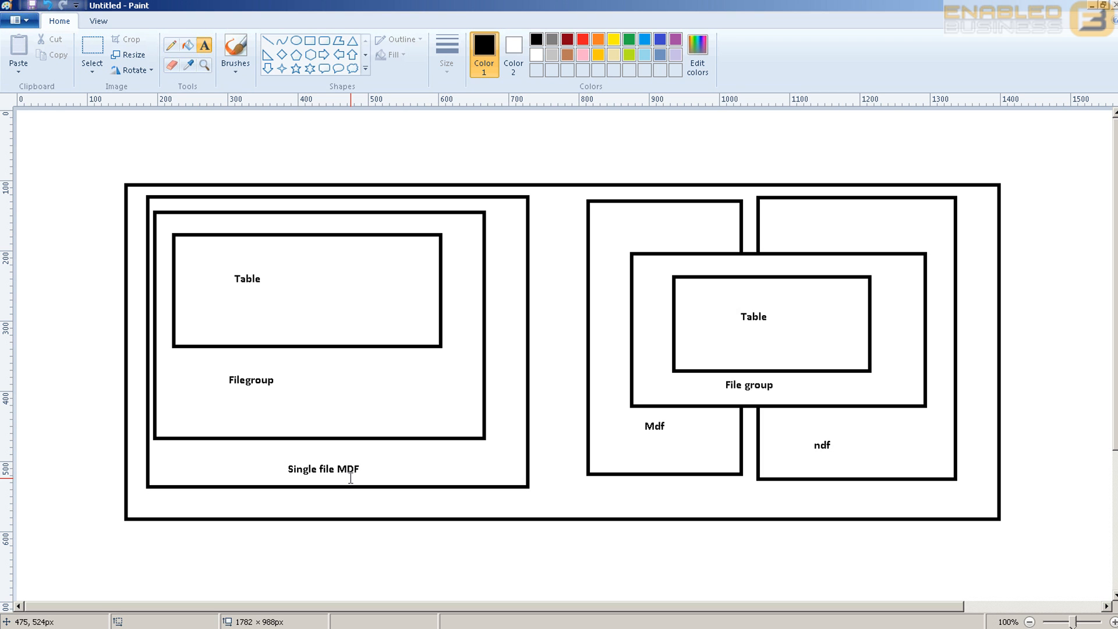
{"action": "mouse_move", "coordinate": [849, 440]}
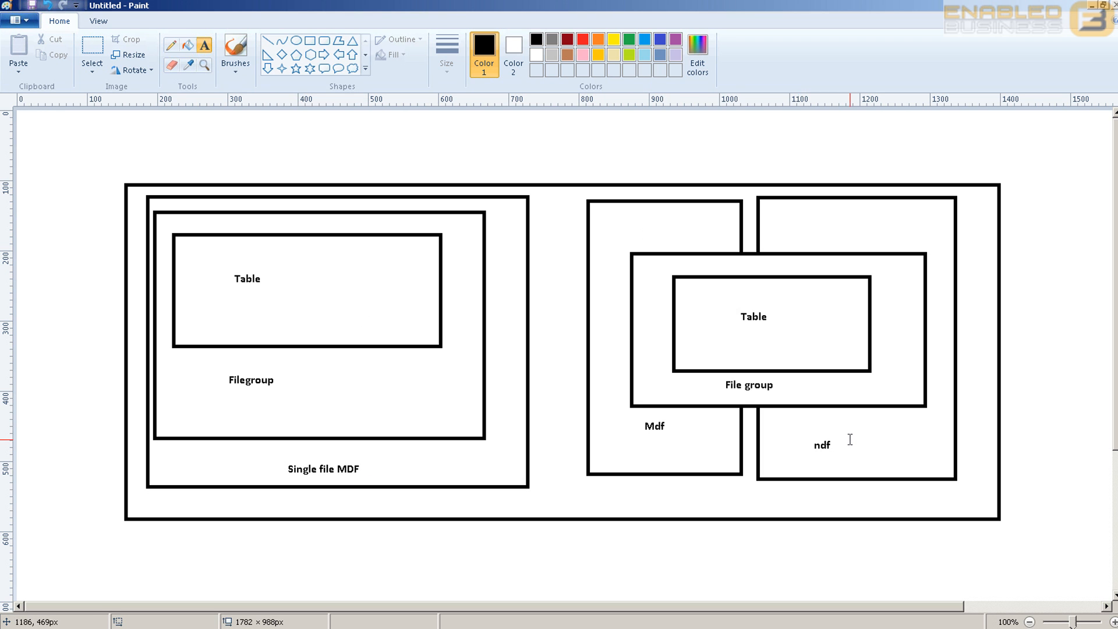
{"action": "mouse_move", "coordinate": [914, 447]}
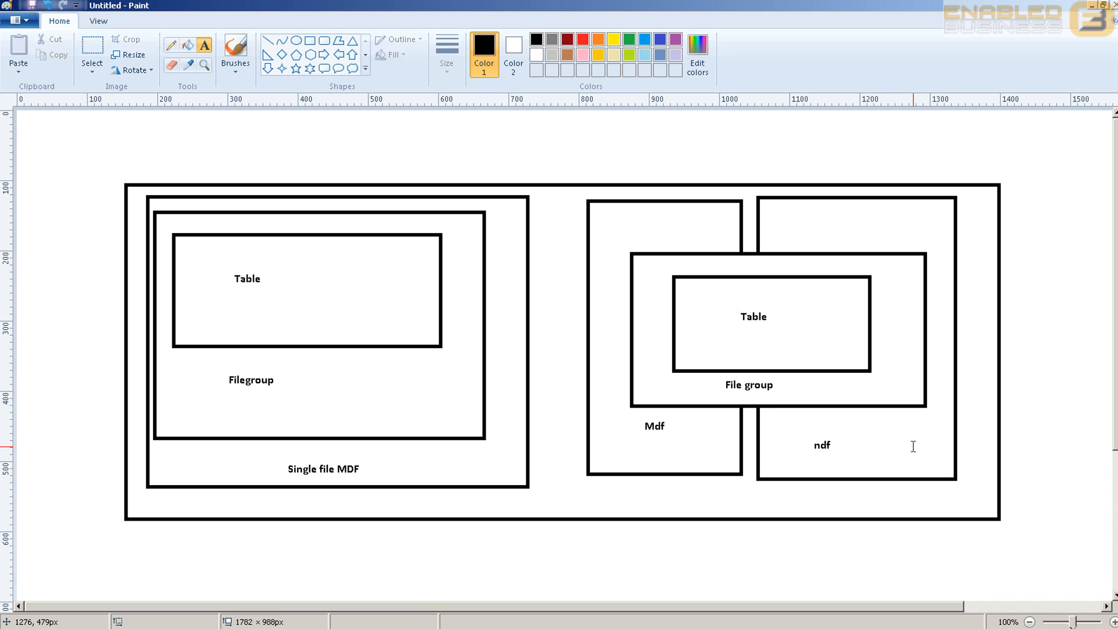
{"action": "mouse_move", "coordinate": [801, 446]}
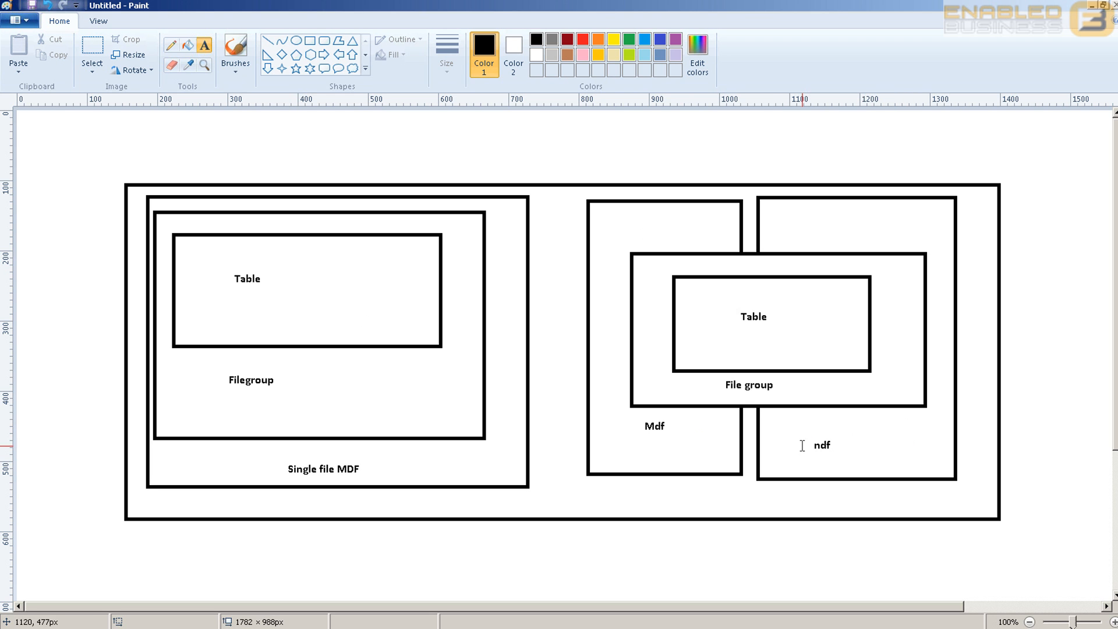
{"action": "mouse_move", "coordinate": [832, 449]}
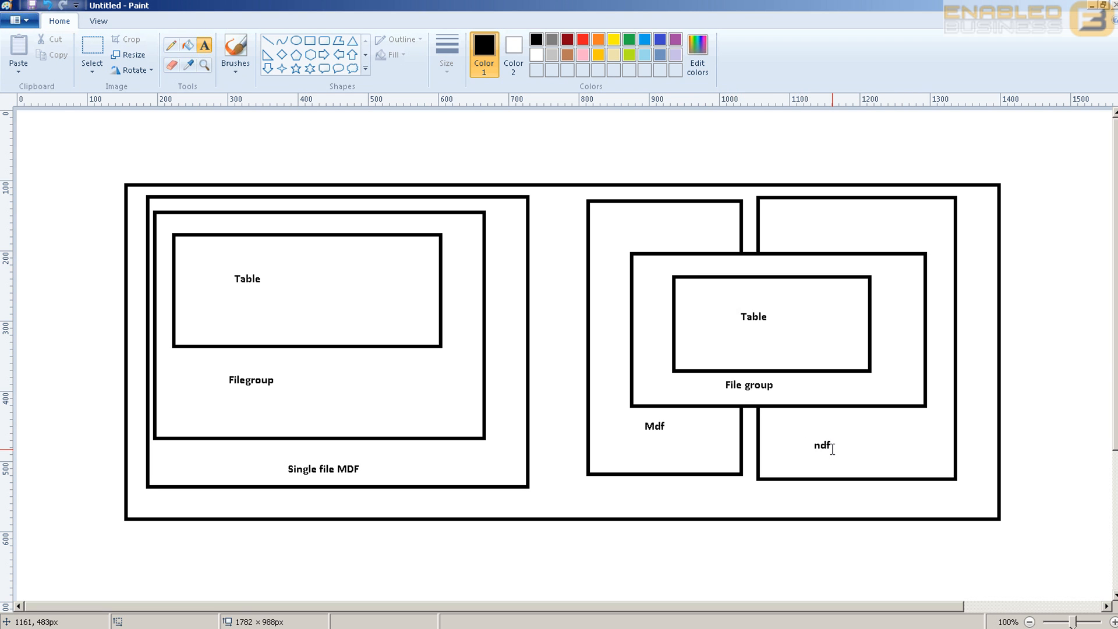
{"action": "mouse_move", "coordinate": [613, 6]}
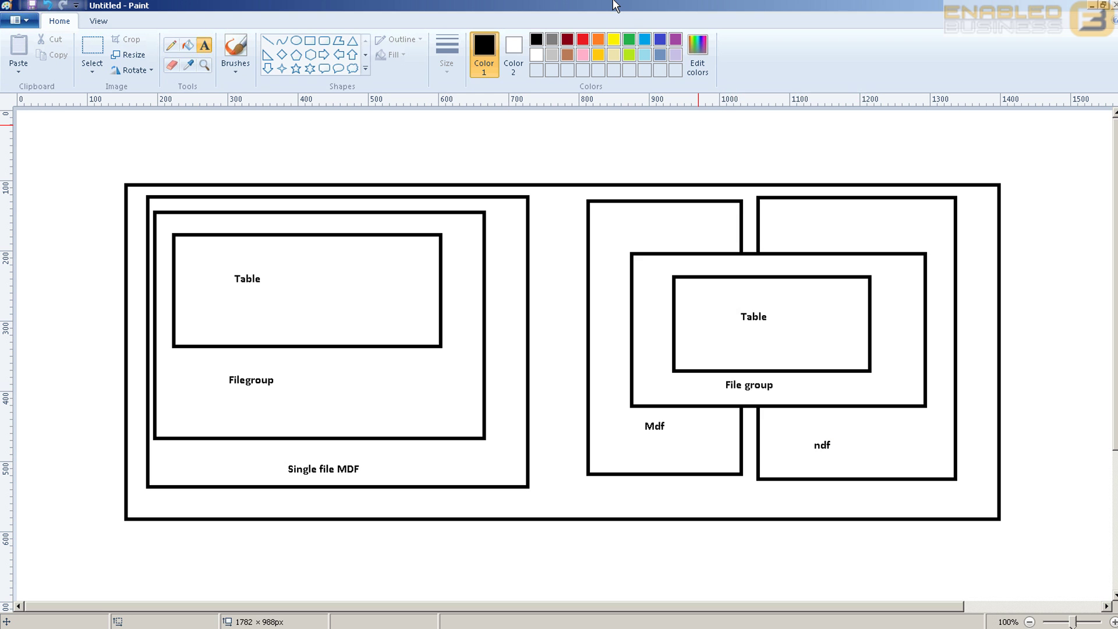
{"action": "mouse_move", "coordinate": [671, 252]}
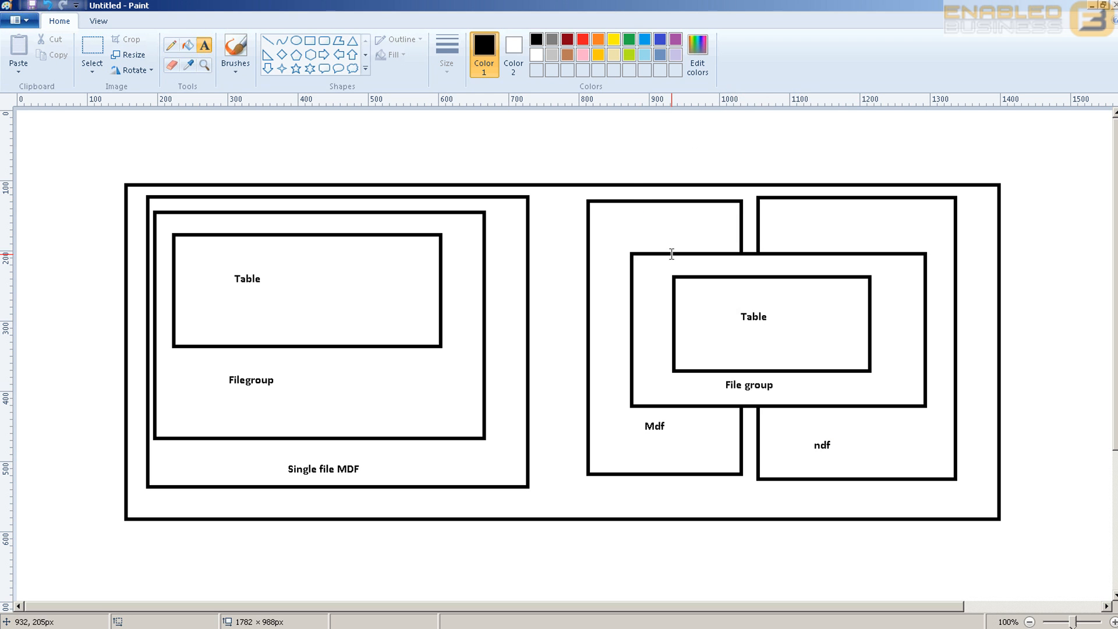
{"action": "mouse_move", "coordinate": [828, 252]}
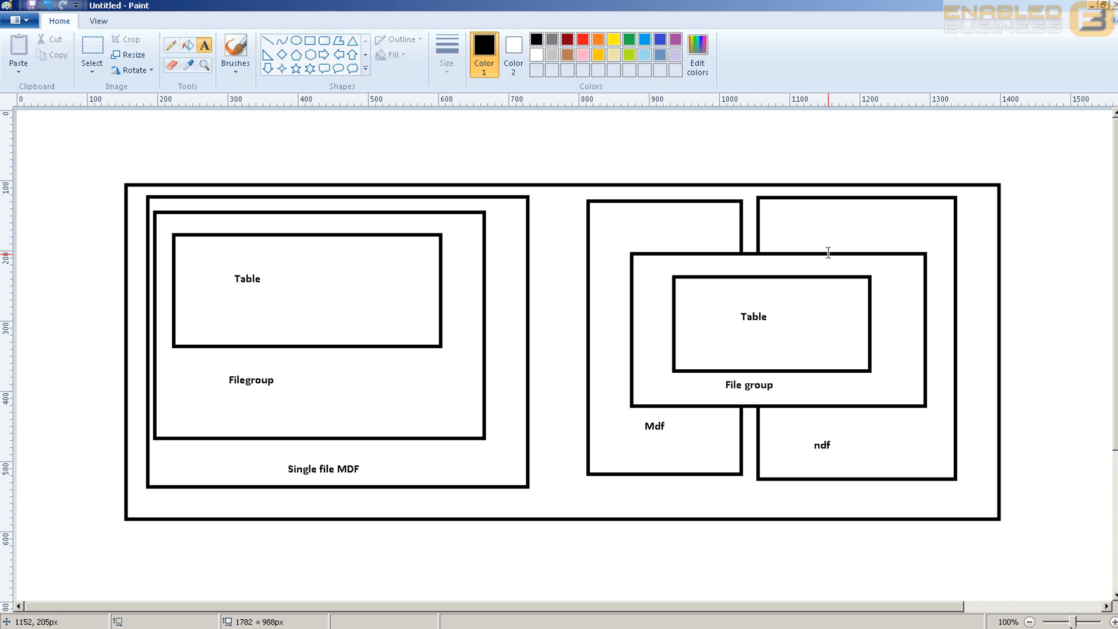
{"action": "mouse_move", "coordinate": [760, 28]}
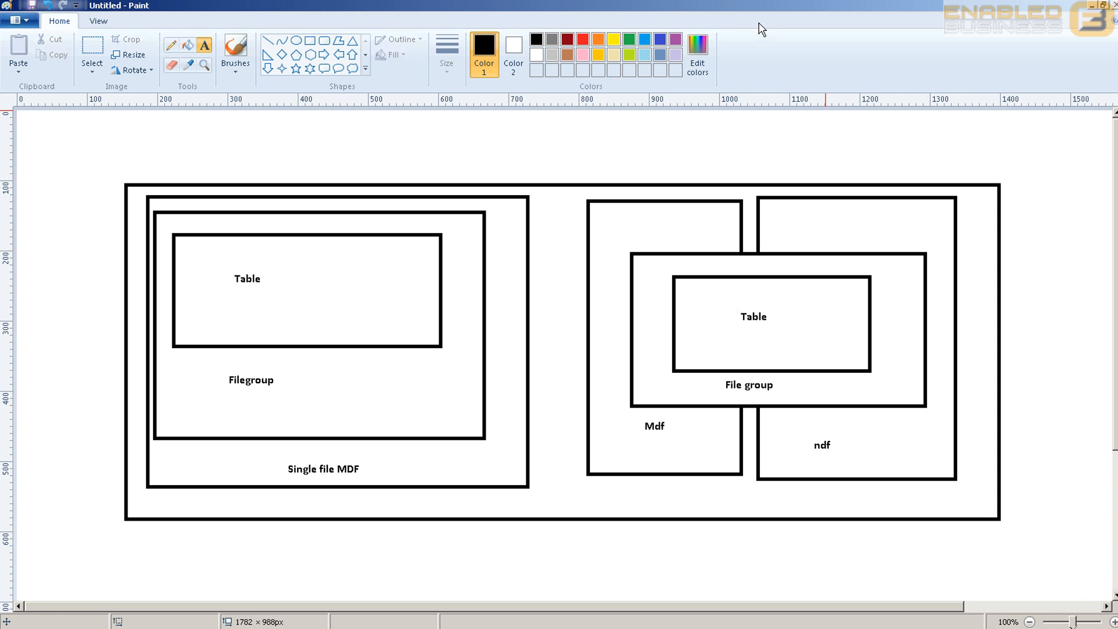
{"action": "mouse_move", "coordinate": [719, 233]}
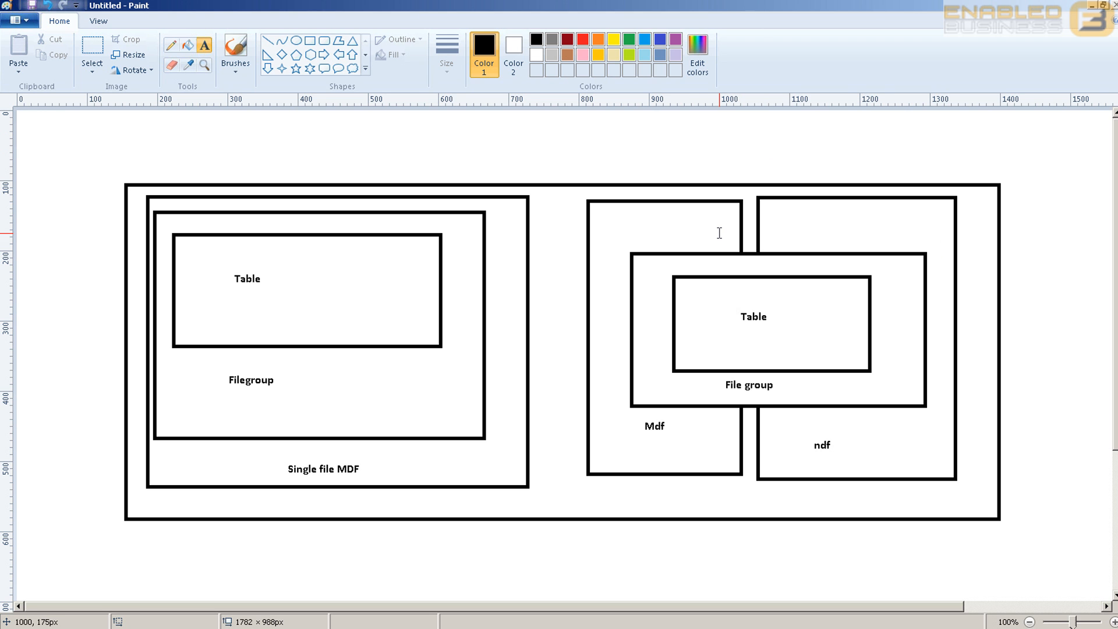
{"action": "mouse_move", "coordinate": [706, 325]}
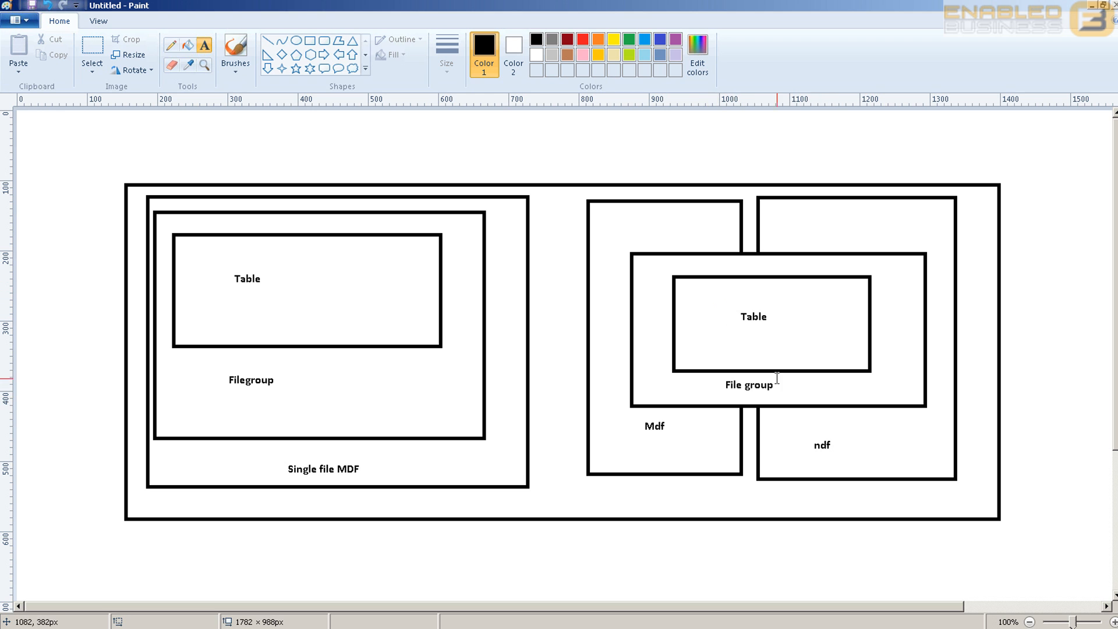
{"action": "mouse_move", "coordinate": [853, 414]}
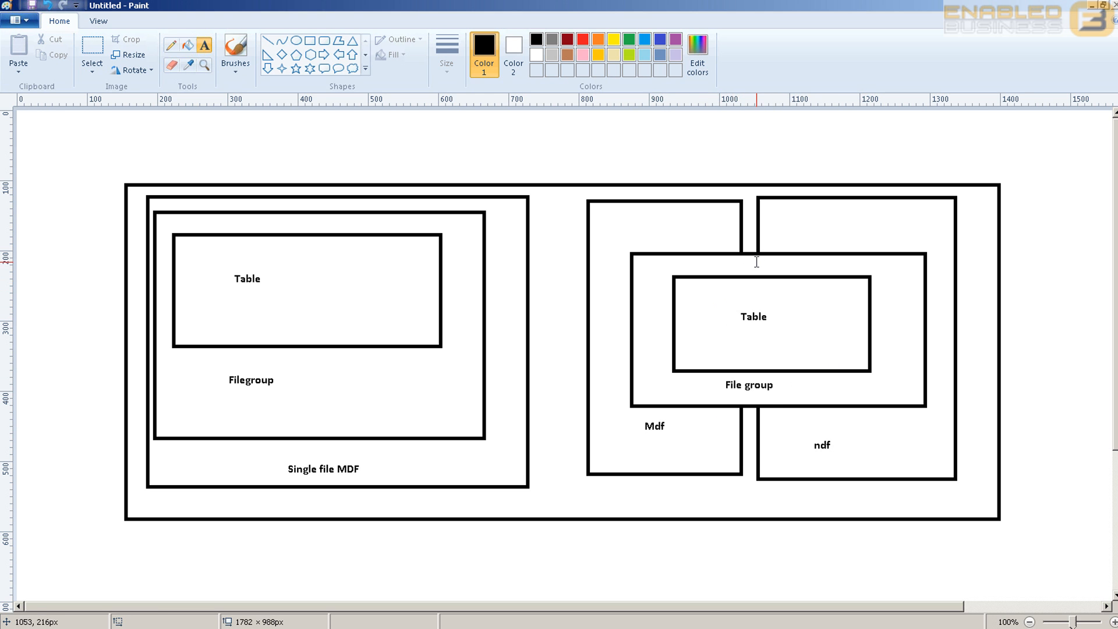
{"action": "mouse_move", "coordinate": [707, 301]}
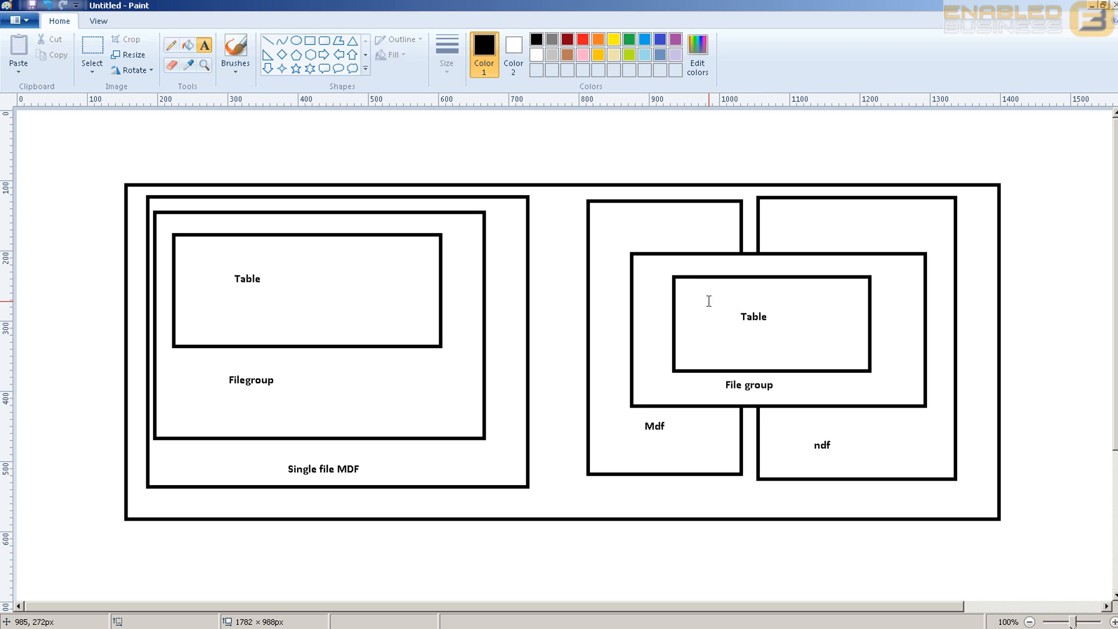
{"action": "mouse_move", "coordinate": [844, 332]}
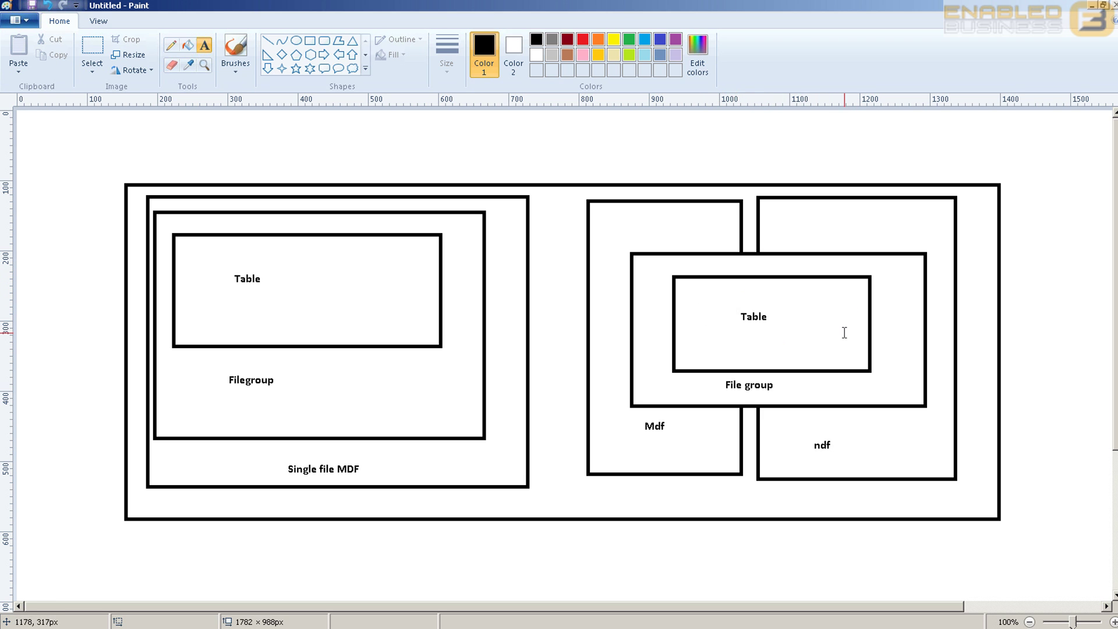
{"action": "mouse_move", "coordinate": [858, 423]}
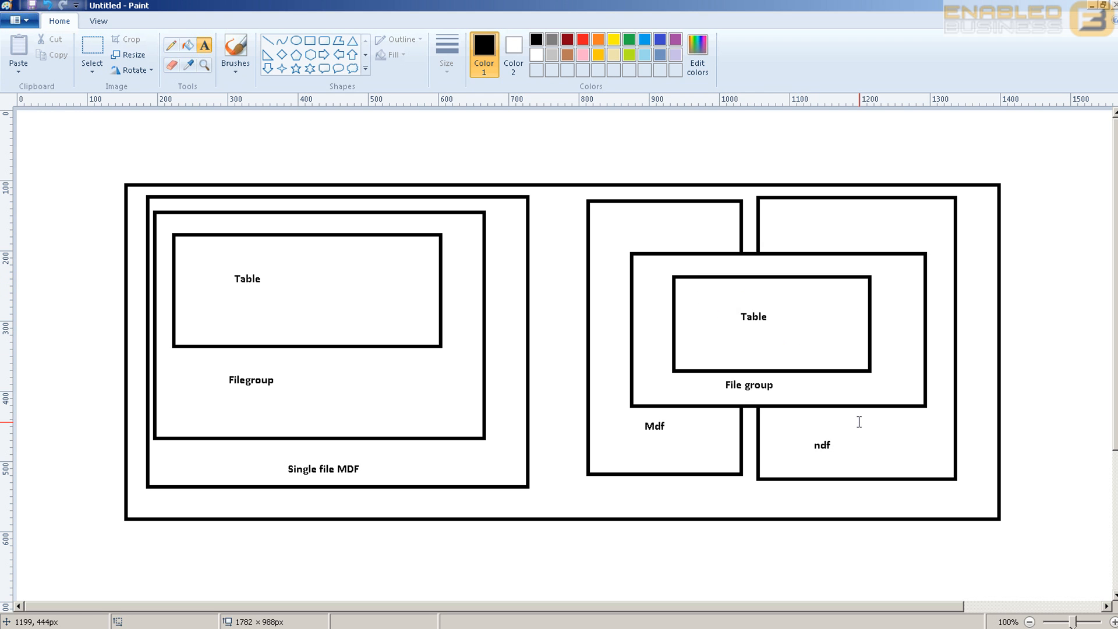
{"action": "mouse_move", "coordinate": [798, 369]}
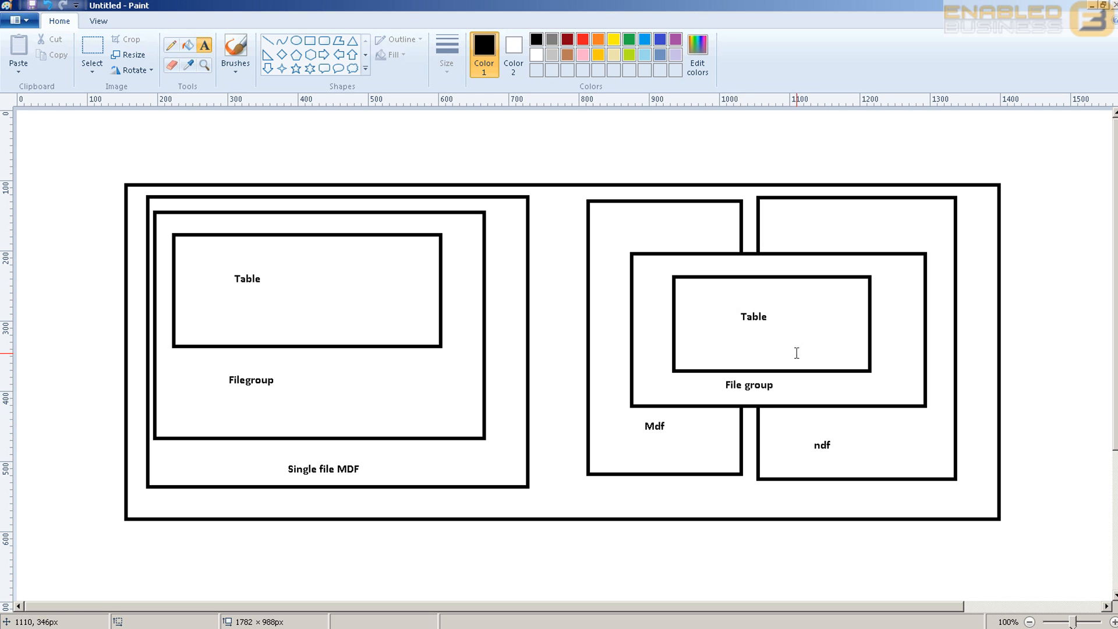
{"action": "mouse_move", "coordinate": [787, 329]}
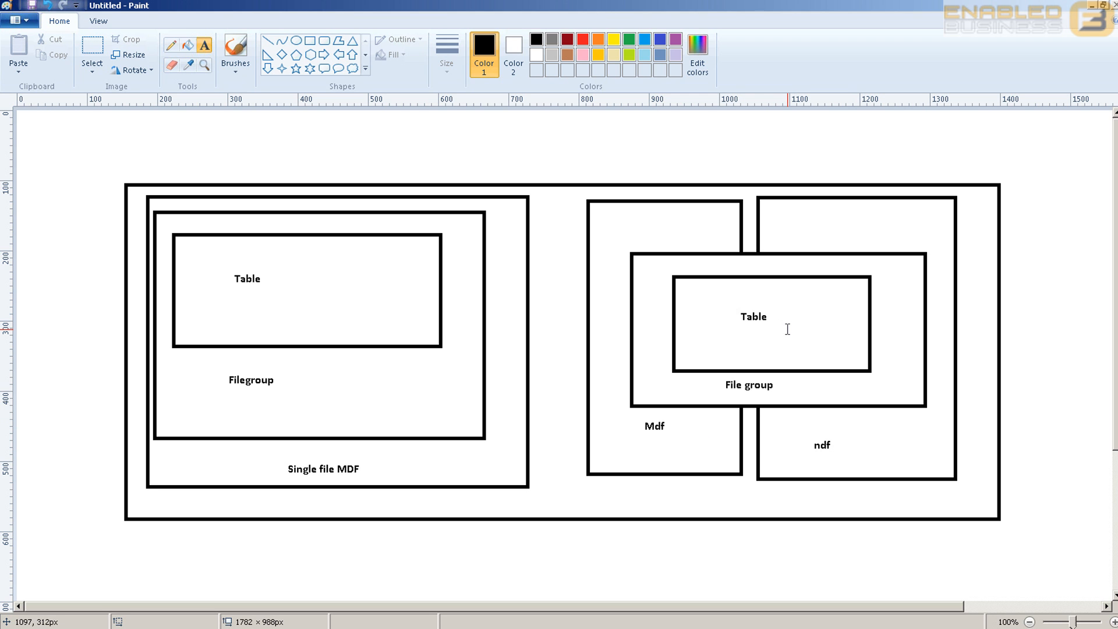
{"action": "mouse_move", "coordinate": [706, 387]}
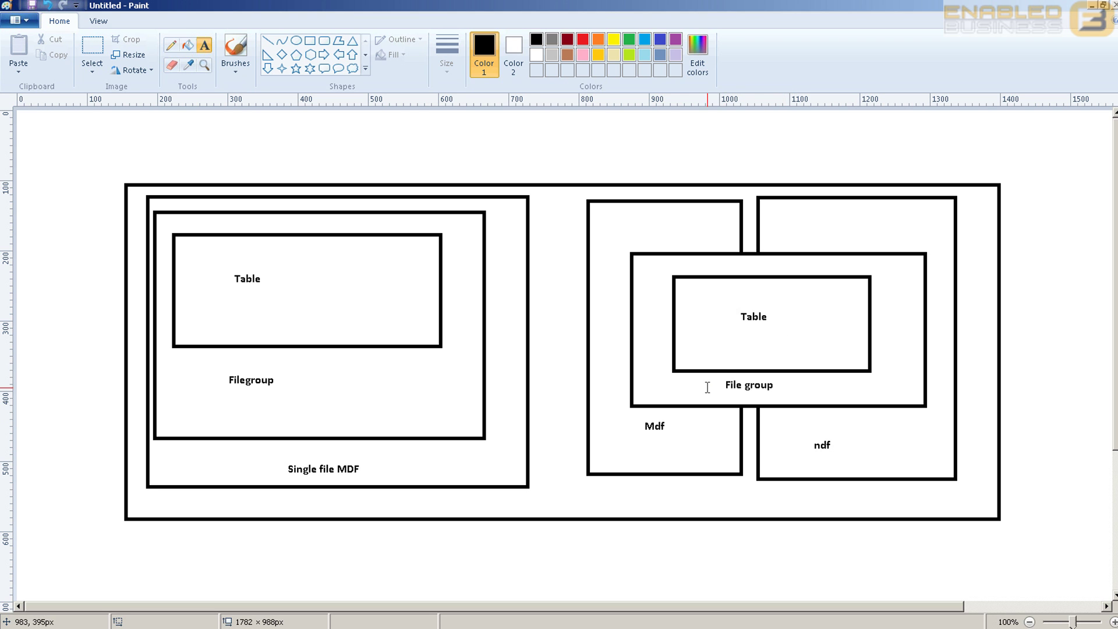
{"action": "mouse_move", "coordinate": [831, 424]}
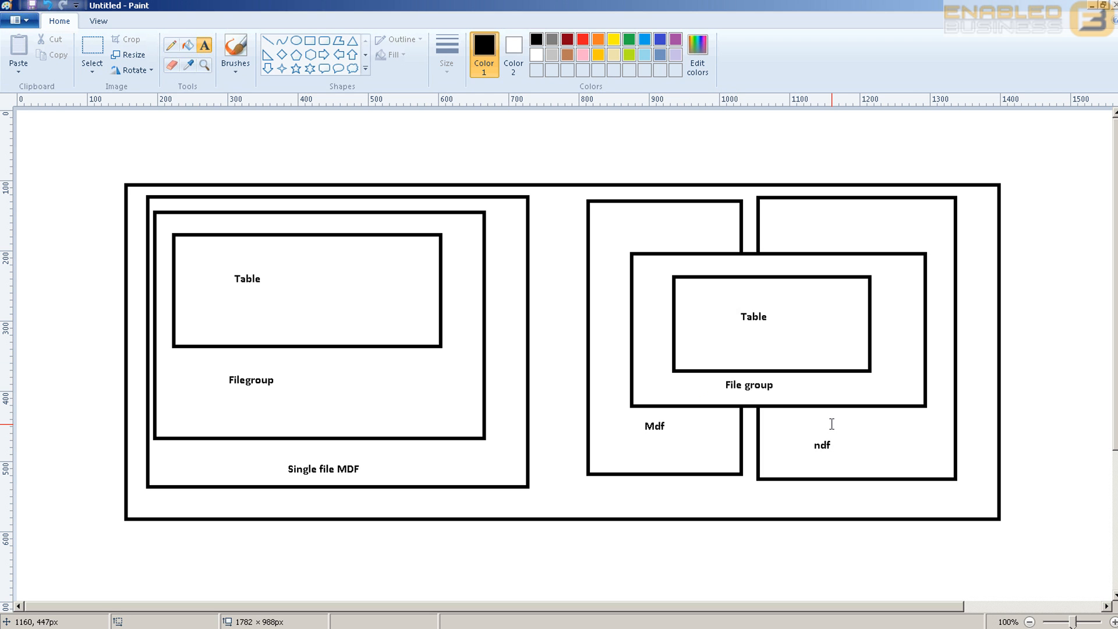
{"action": "mouse_move", "coordinate": [720, 418]}
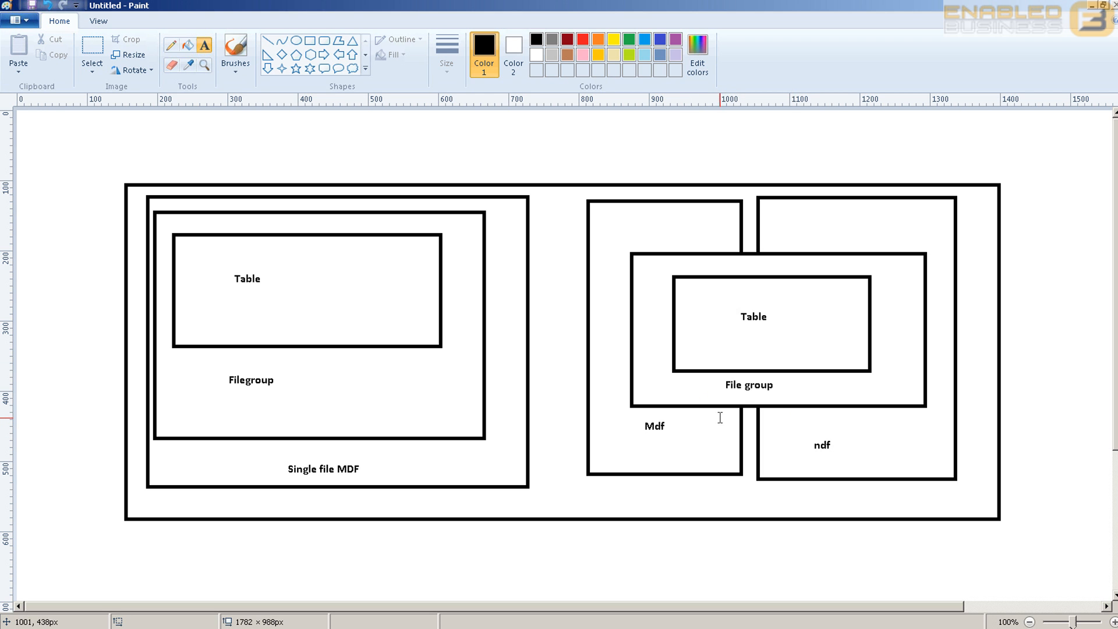
{"action": "mouse_move", "coordinate": [259, 51]}
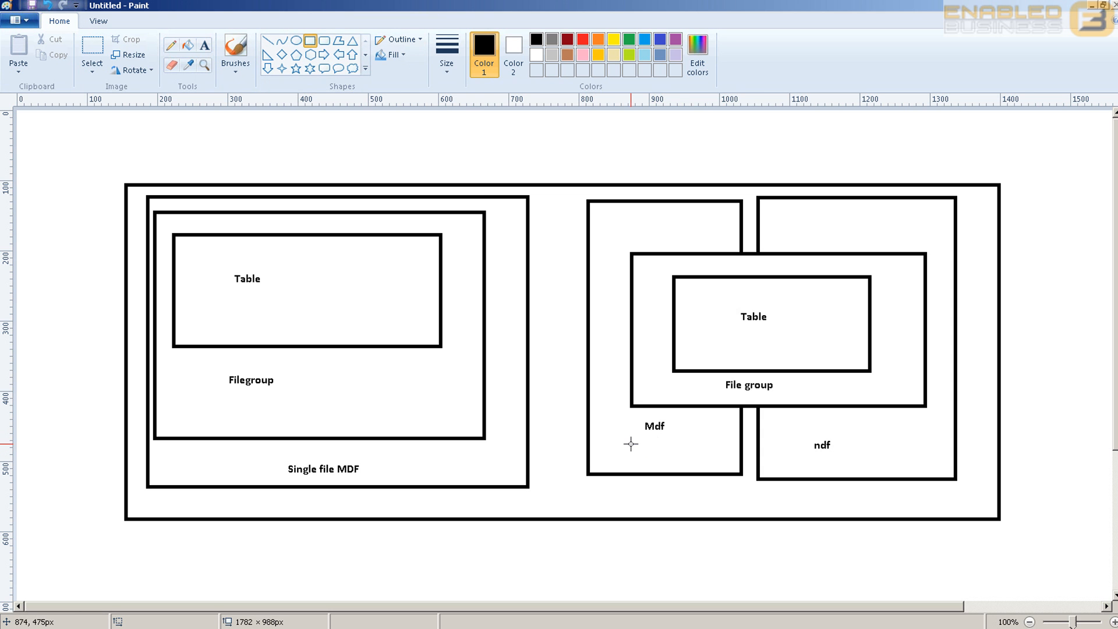
- Draw thin bars beneath the Mdf and ndf labels
{"action": "left_click_drag", "start_coordinate": [619, 442], "coordinate": [718, 459]}
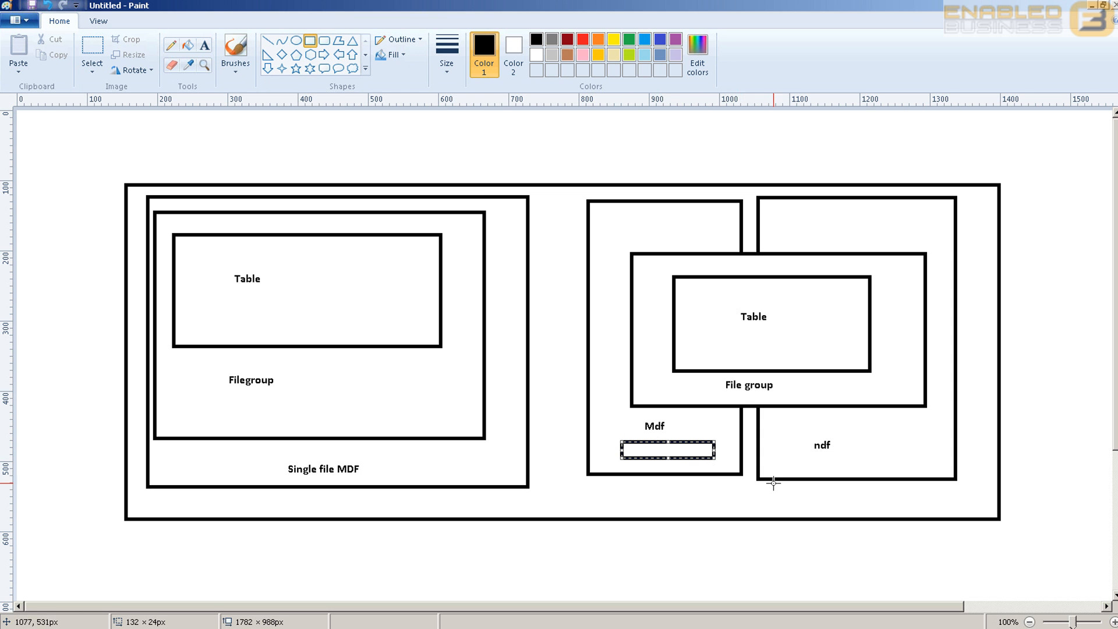
{"action": "left_click_drag", "start_coordinate": [806, 462], "coordinate": [905, 474]}
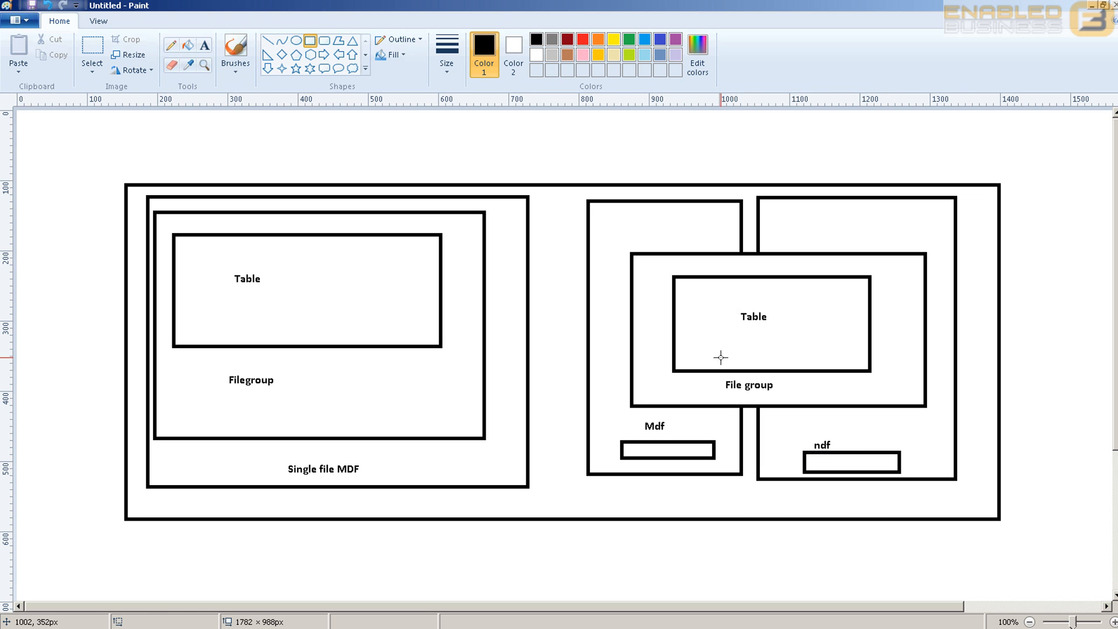
{"action": "mouse_move", "coordinate": [711, 426]}
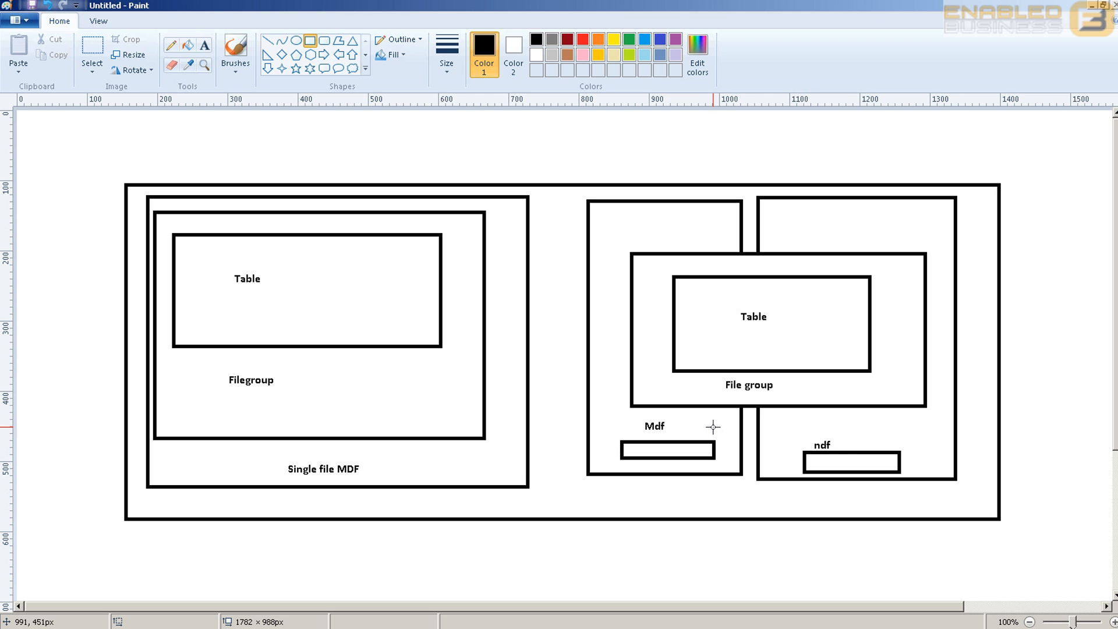
{"action": "mouse_move", "coordinate": [846, 457]}
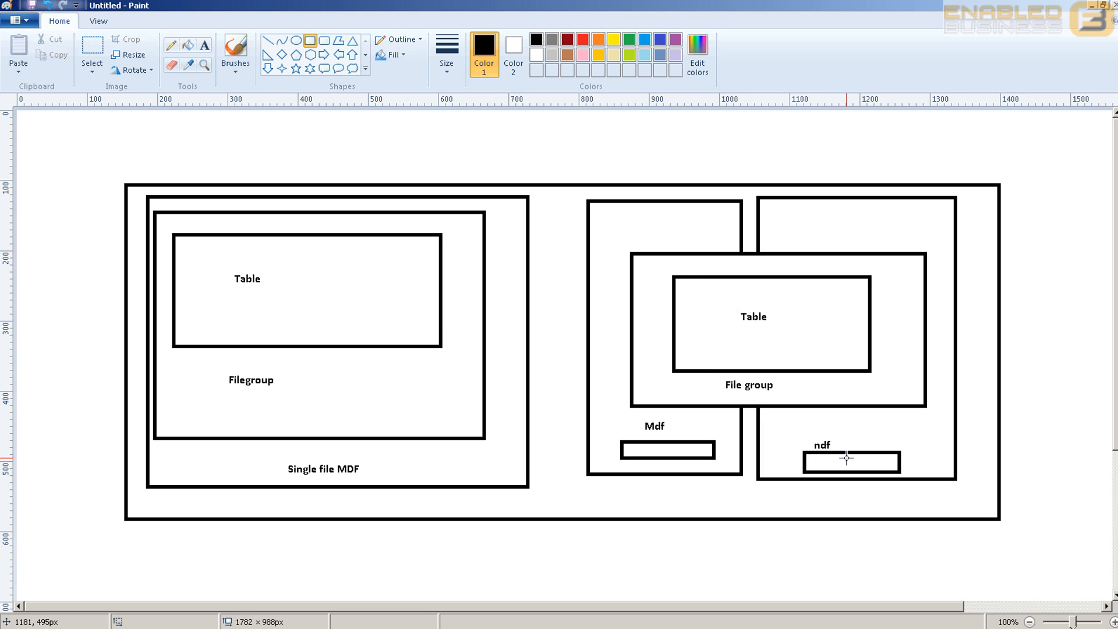
{"action": "mouse_move", "coordinate": [843, 460]}
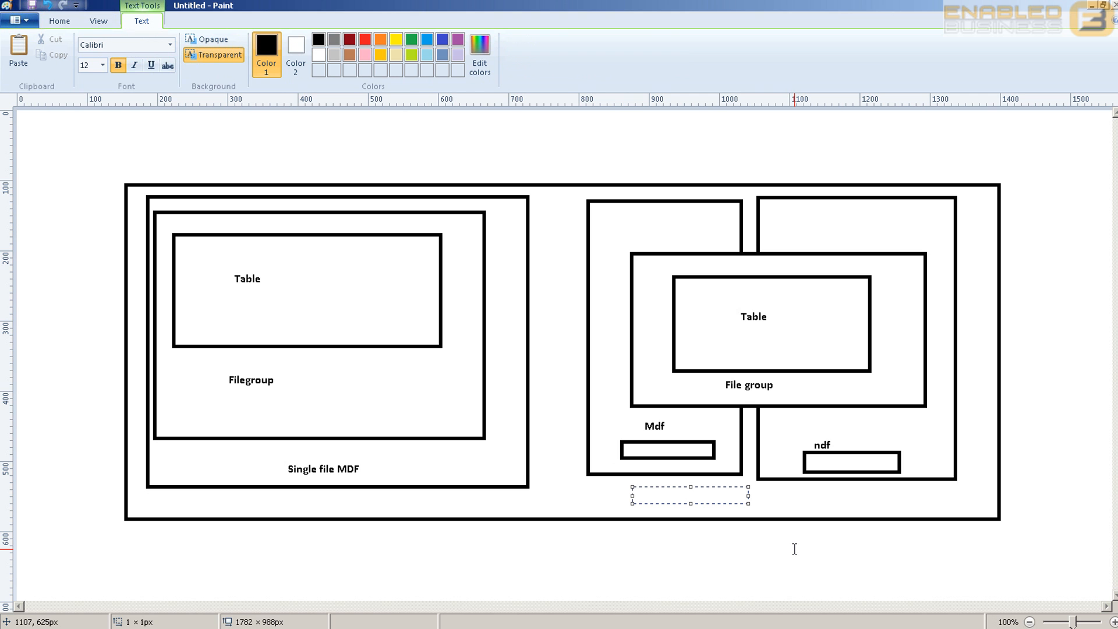
- Type '50 %' beneath the Mdf box
{"action": "type", "text": "50 %"}
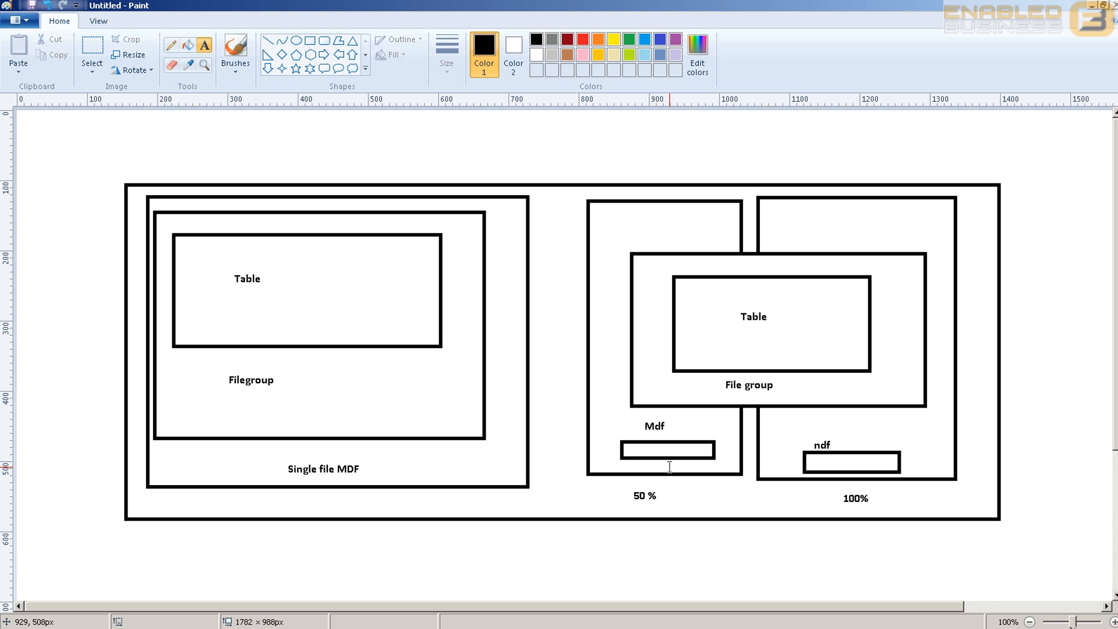
{"action": "mouse_move", "coordinate": [740, 478]}
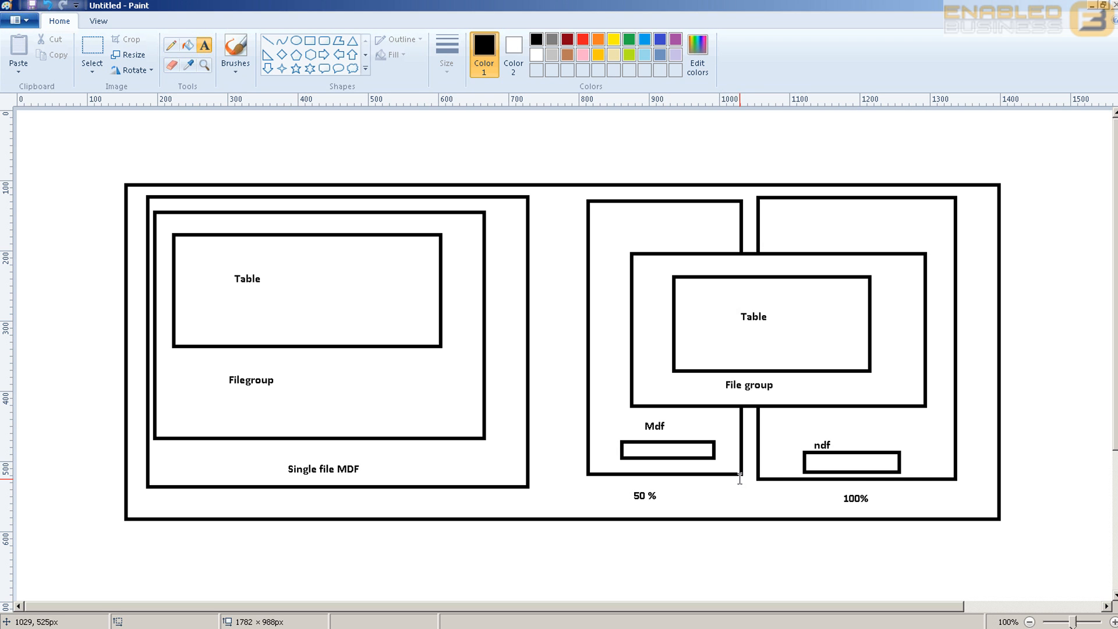
{"action": "mouse_move", "coordinate": [655, 368]}
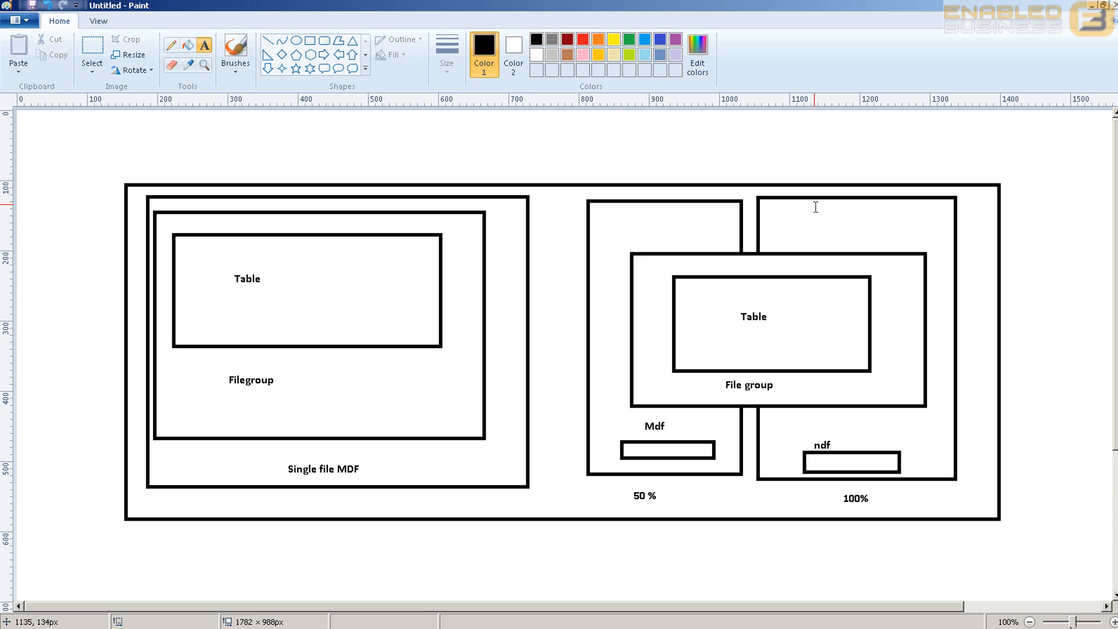
{"action": "mouse_move", "coordinate": [945, 394]}
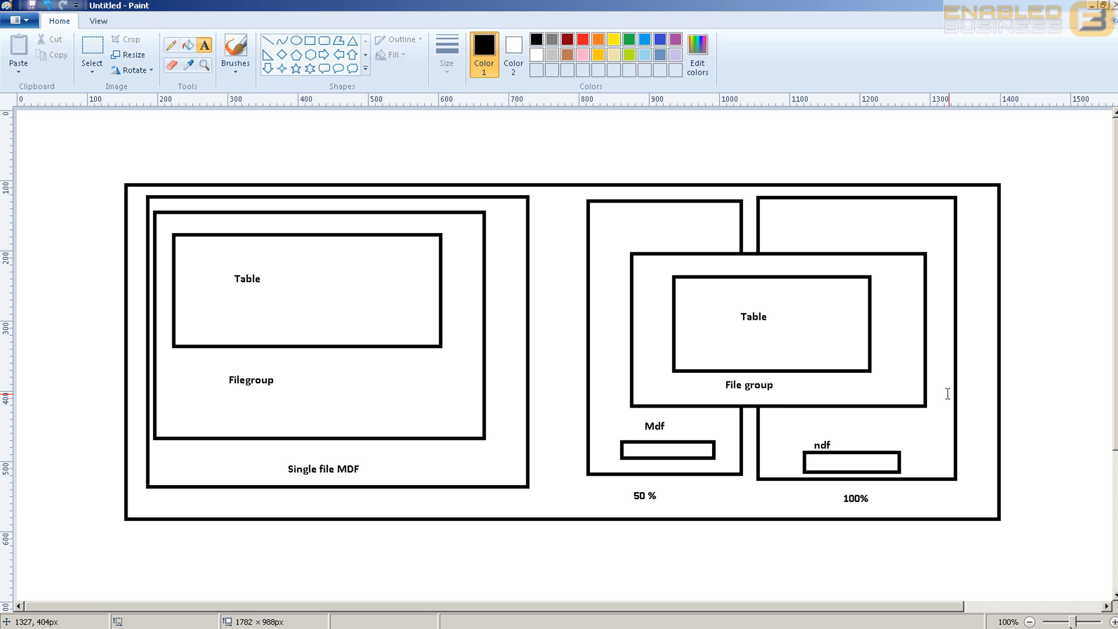
{"action": "mouse_move", "coordinate": [762, 321]}
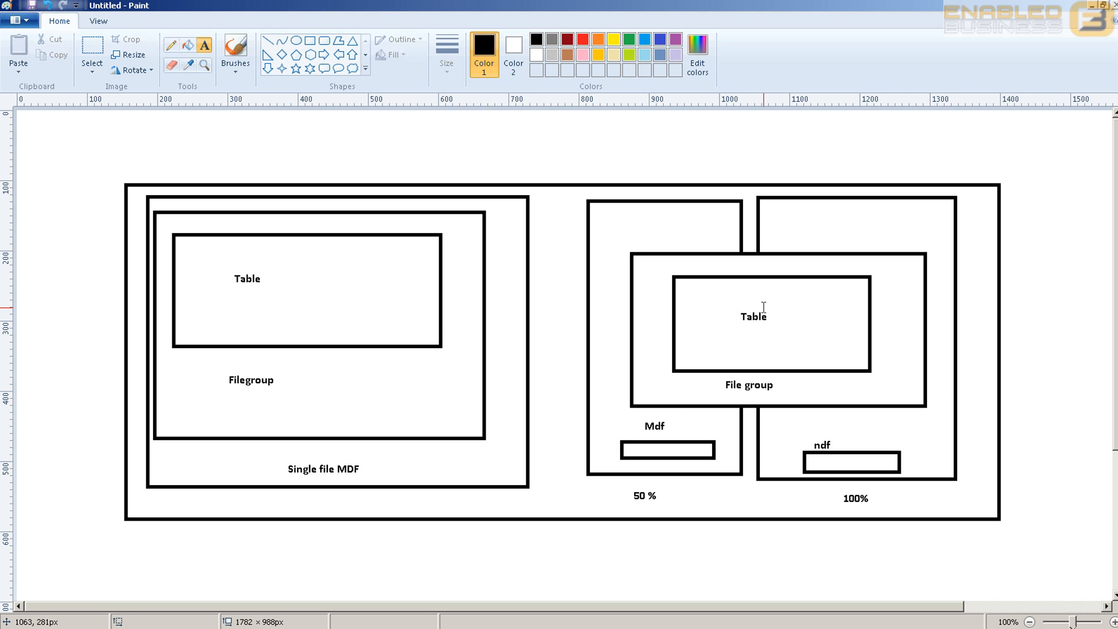
{"action": "mouse_move", "coordinate": [733, 429]}
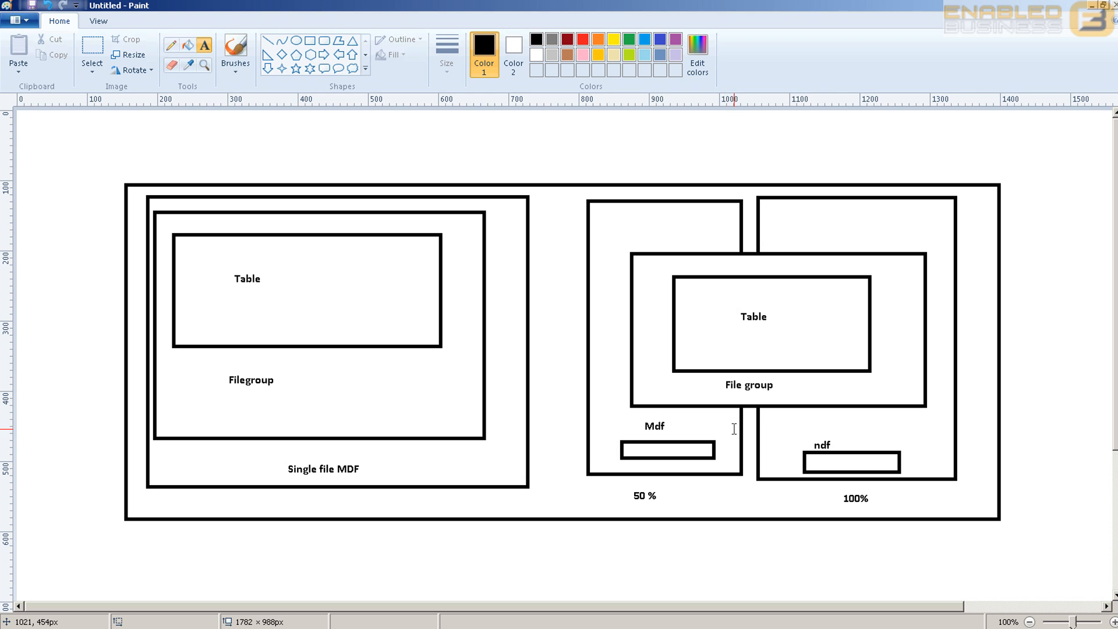
{"action": "mouse_move", "coordinate": [908, 440]}
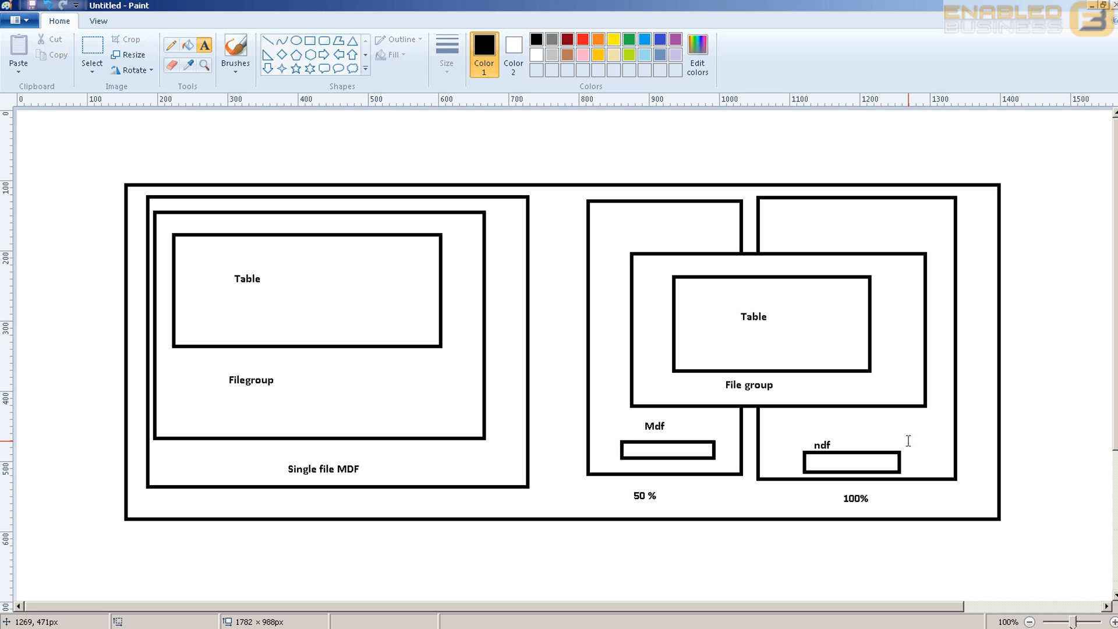
{"action": "mouse_move", "coordinate": [882, 351]}
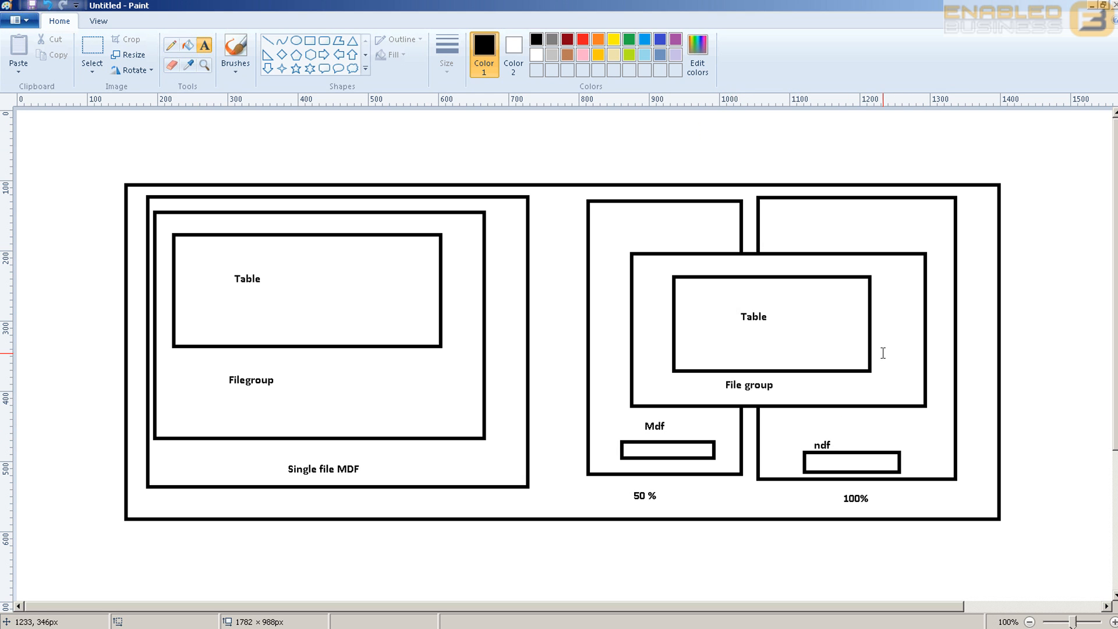
{"action": "mouse_move", "coordinate": [980, 406]}
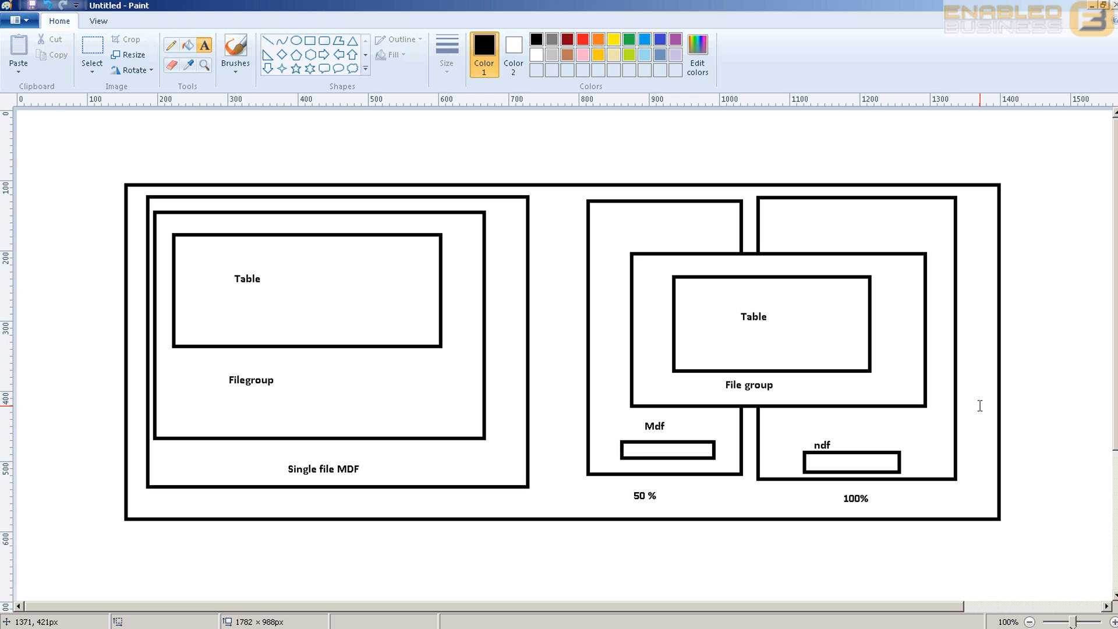
{"action": "mouse_move", "coordinate": [936, 396]}
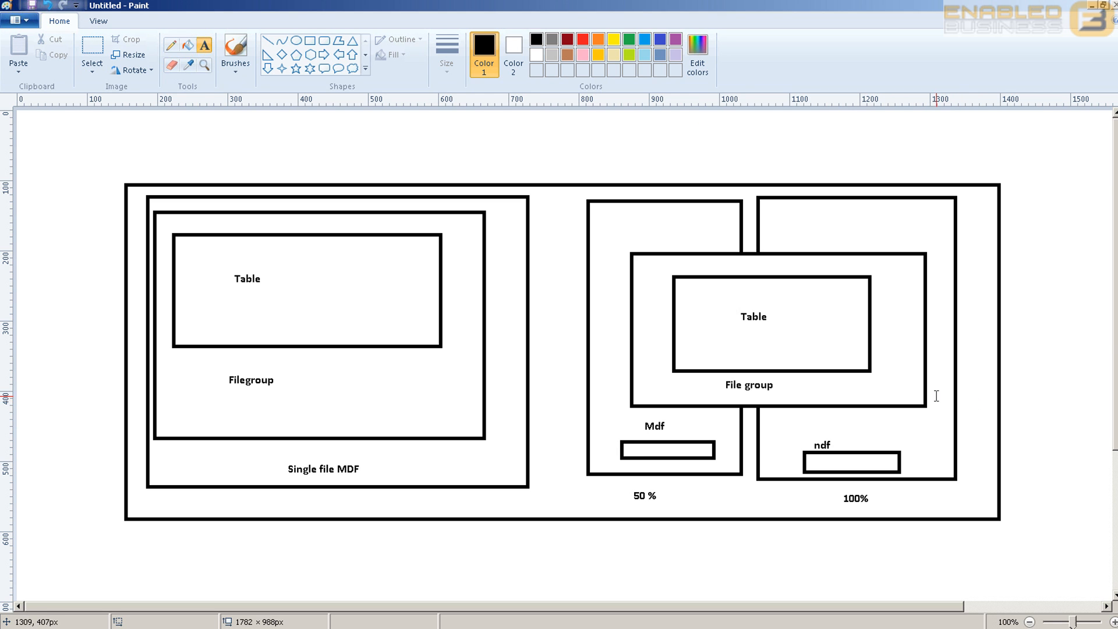
{"action": "mouse_move", "coordinate": [710, 242]}
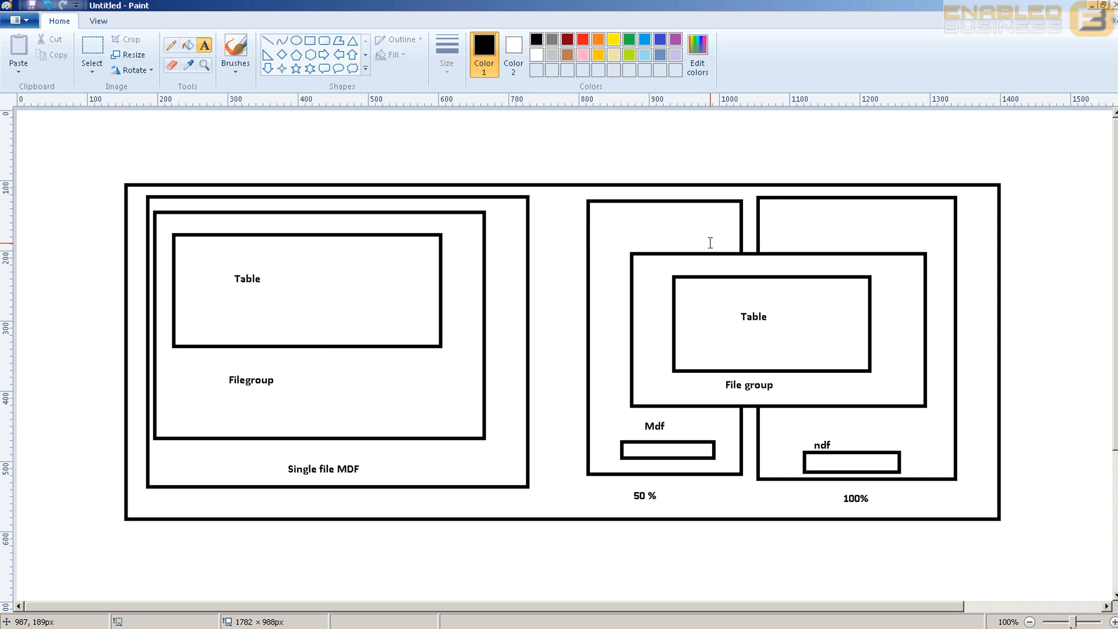
- Scroll down below the filegroup diagrams to make room for a second diagram
{"action": "scroll", "scroll_direction": "down", "scroll_amount": 3}
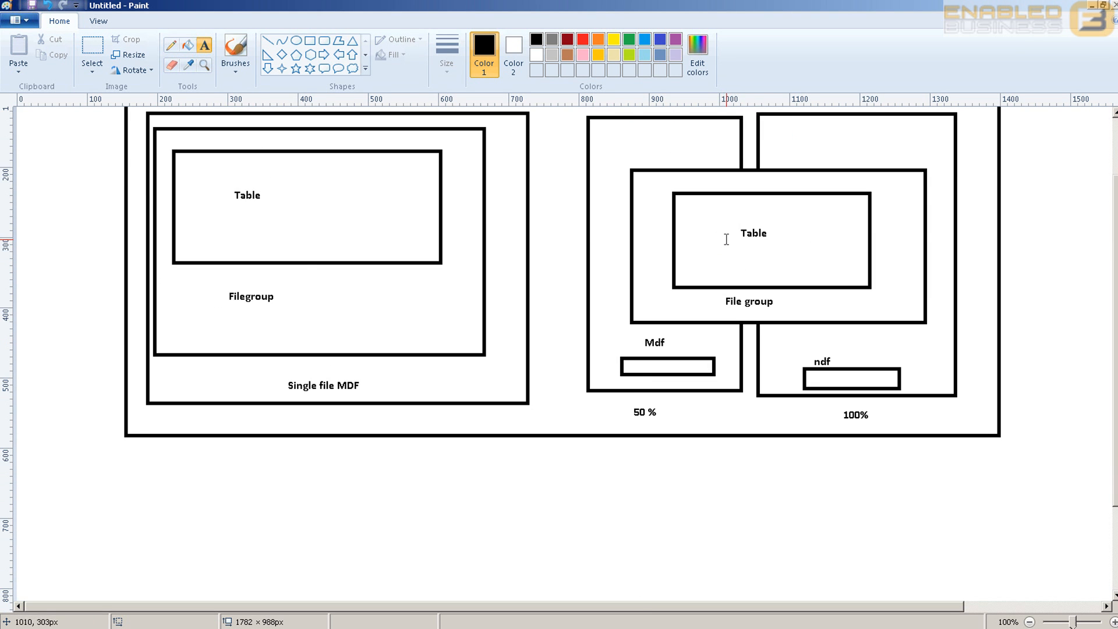
{"action": "mouse_move", "coordinate": [909, 318]}
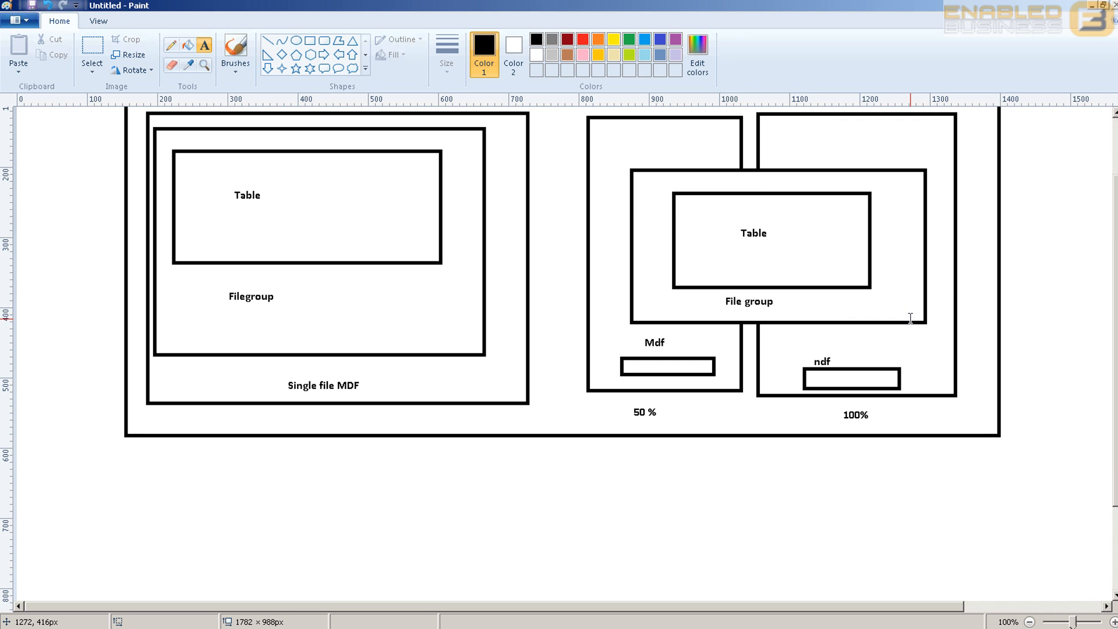
{"action": "mouse_move", "coordinate": [768, 203]}
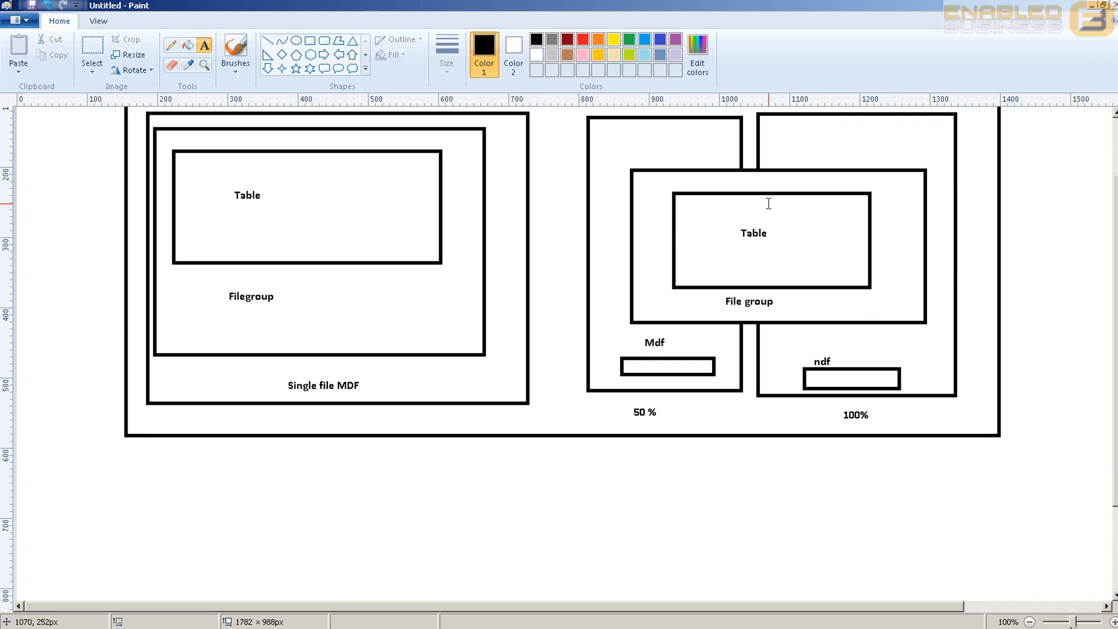
{"action": "mouse_move", "coordinate": [872, 250]}
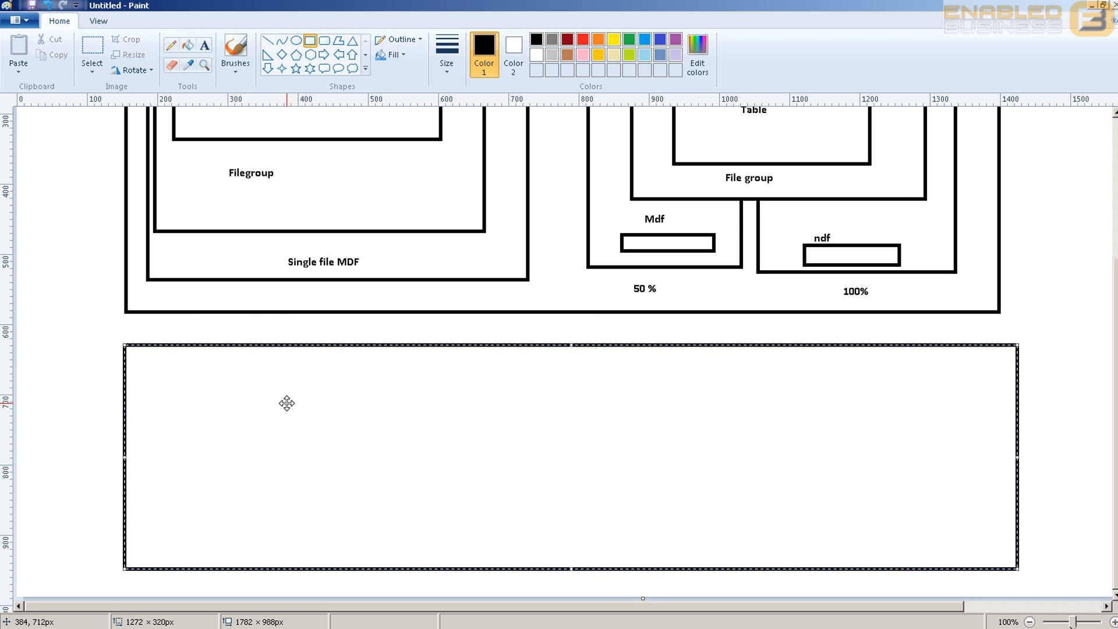
{"action": "mouse_move", "coordinate": [318, 283]}
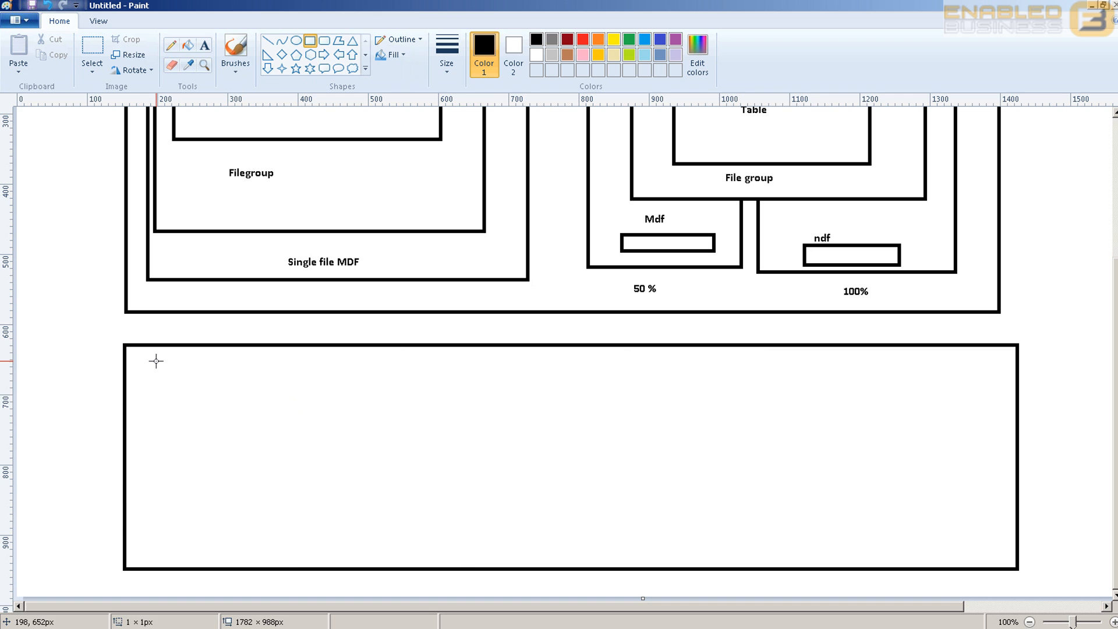
- Draw a long horizontal bar crossed by a row of tall boxes inside the frame
{"action": "left_click_drag", "start_coordinate": [156, 360], "coordinate": [983, 413]}
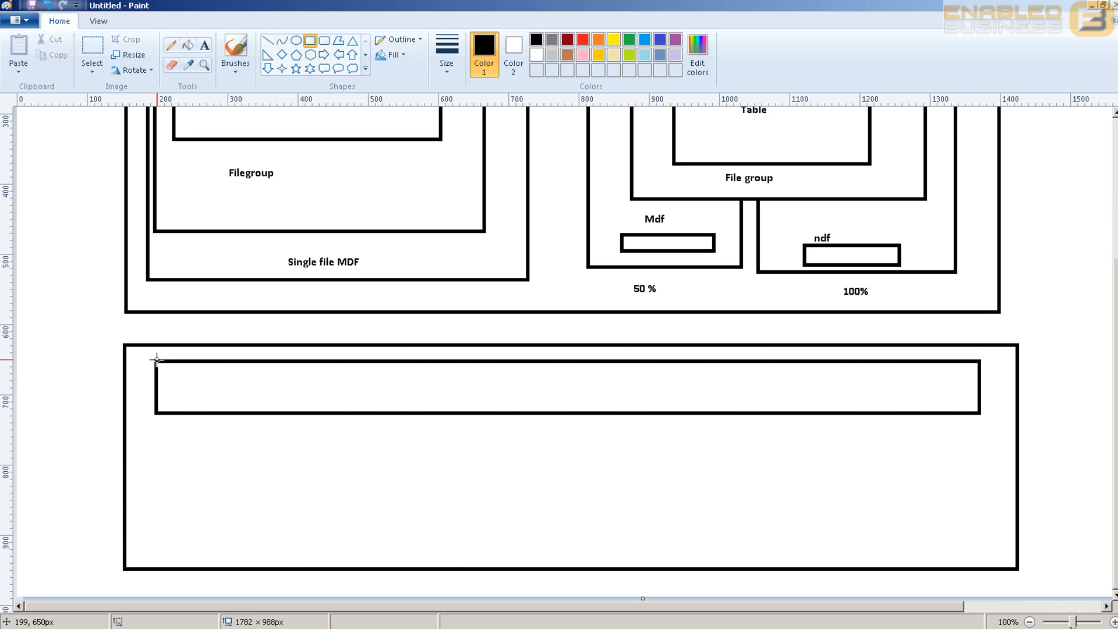
{"action": "left_click_drag", "start_coordinate": [156, 358], "coordinate": [293, 551]}
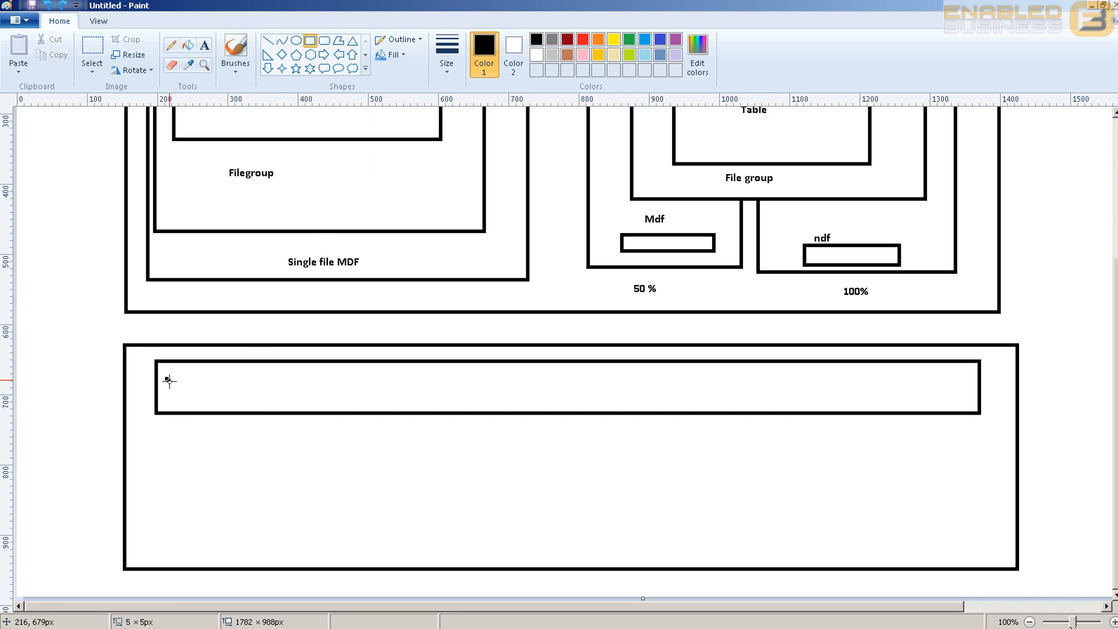
{"action": "left_click_drag", "start_coordinate": [166, 375], "coordinate": [277, 547]}
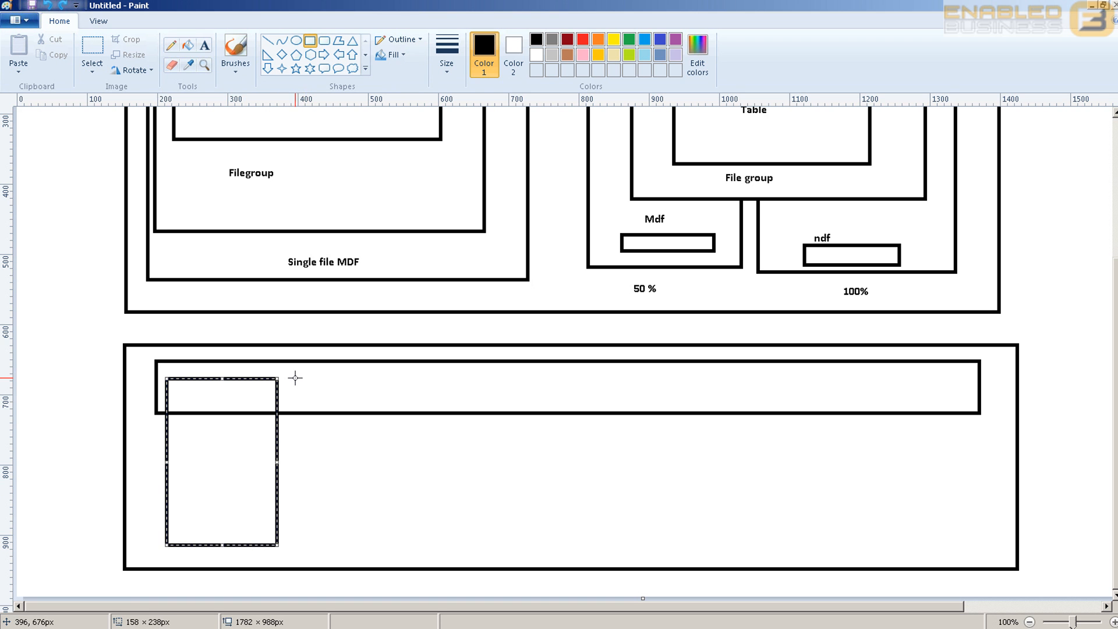
{"action": "left_click_drag", "start_coordinate": [292, 374], "coordinate": [415, 543]}
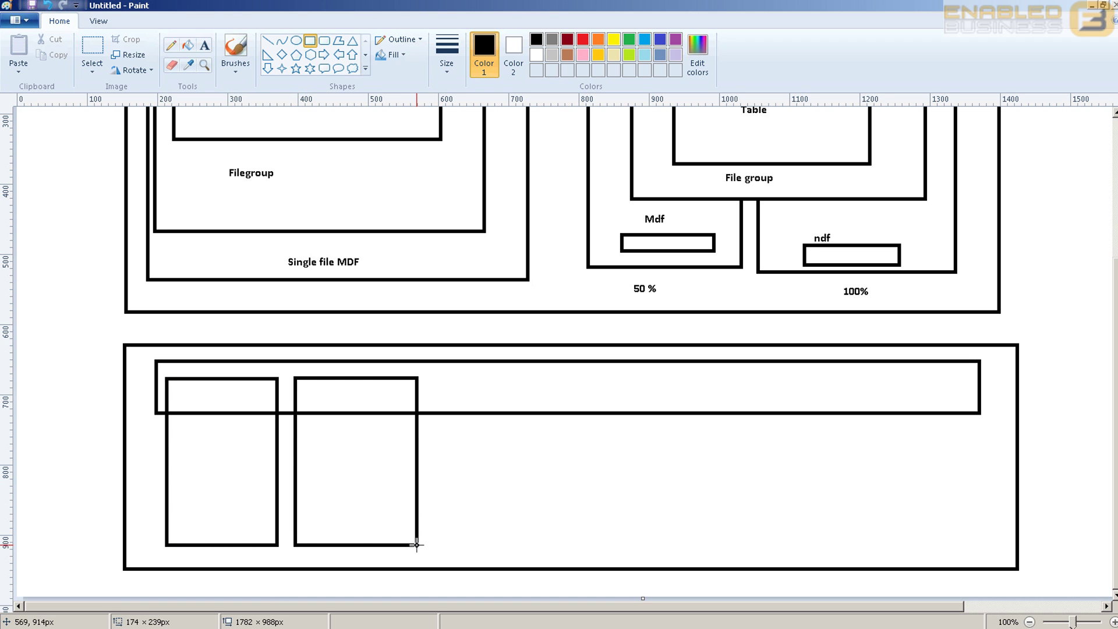
{"action": "left_click_drag", "start_coordinate": [431, 375], "coordinate": [474, 400]}
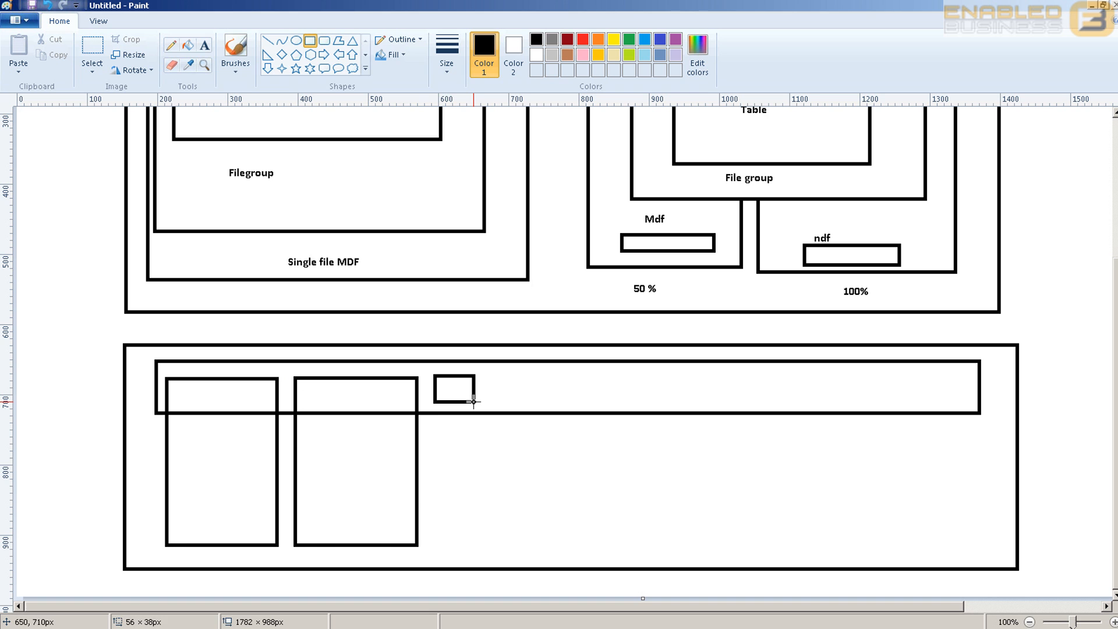
{"action": "left_click_drag", "start_coordinate": [432, 375], "coordinate": [549, 547]}
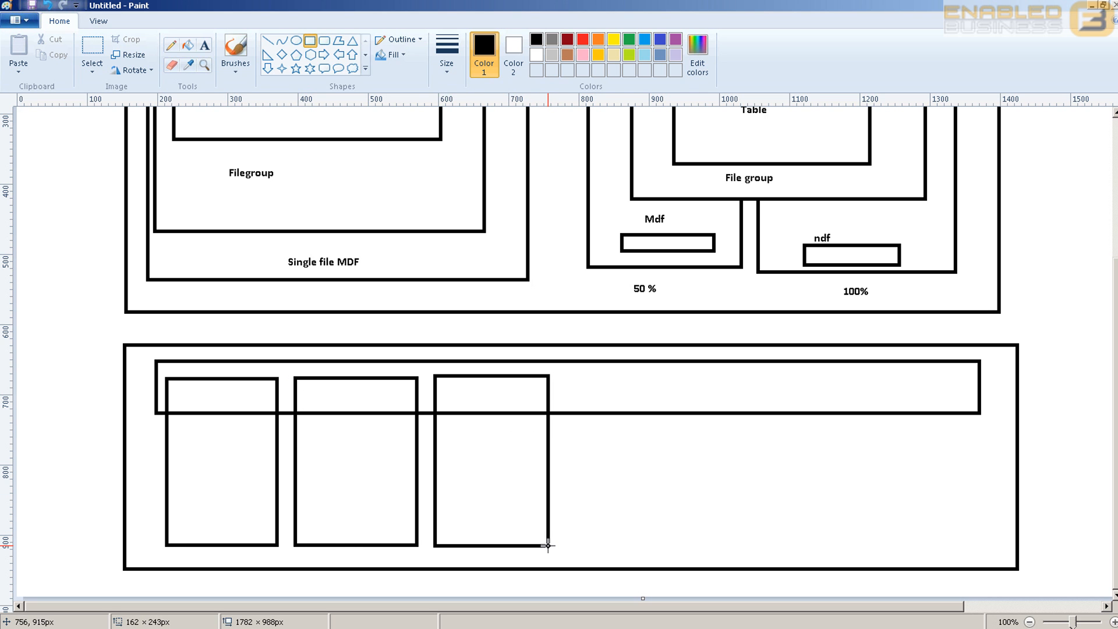
{"action": "left_click_drag", "start_coordinate": [560, 375], "coordinate": [645, 496]}
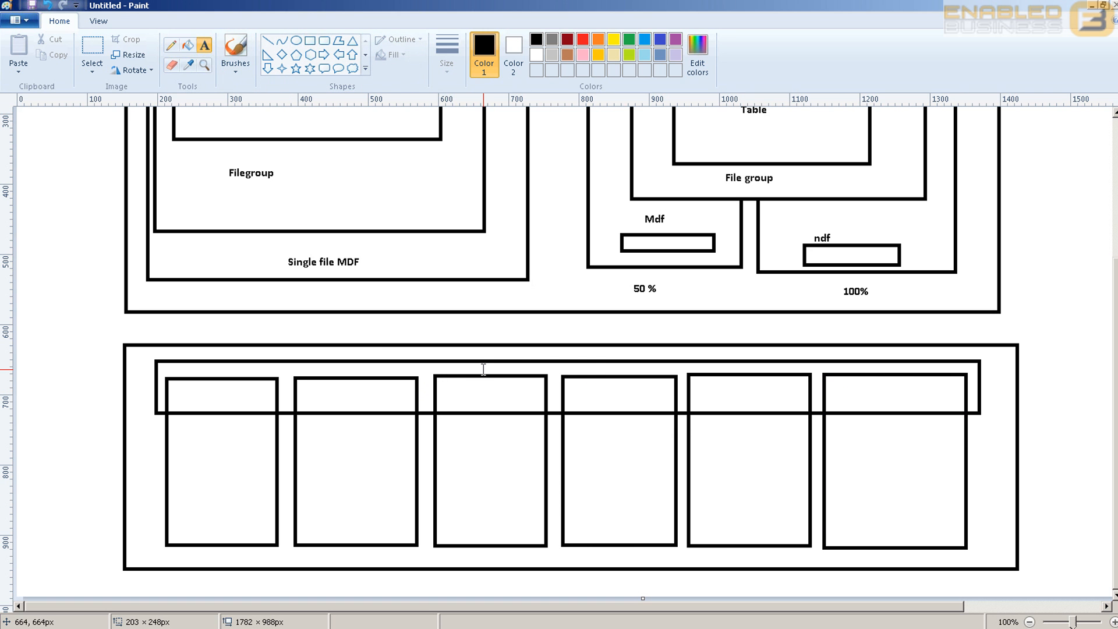
- Label the bar 'Table' and the tall boxes FG1, FG2, fg4 and fg5
{"action": "type", "text": "Table"}
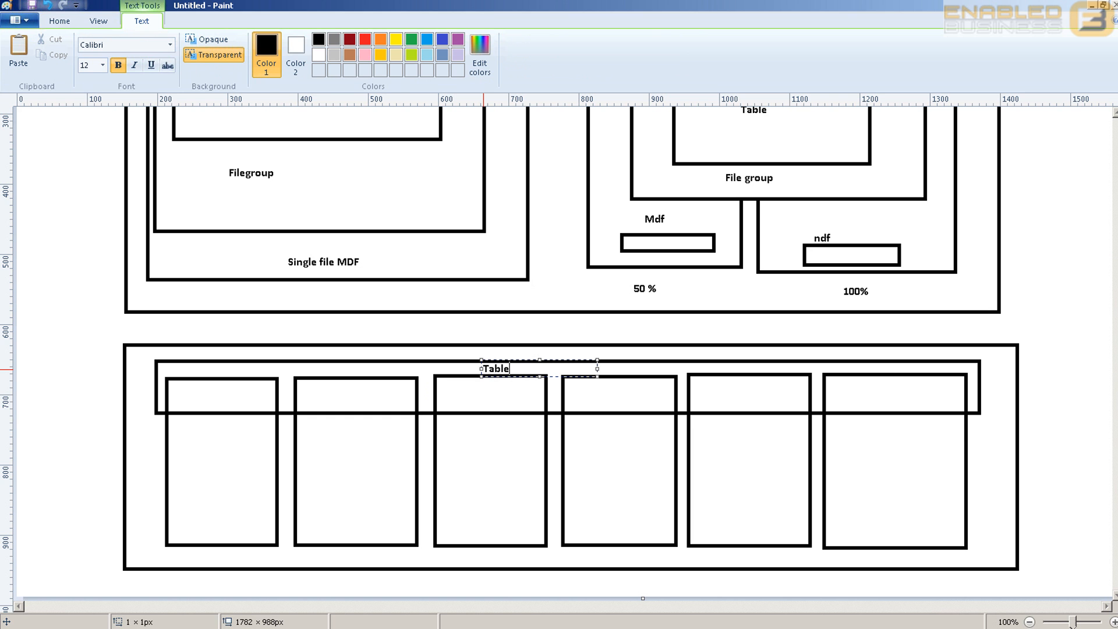
{"action": "left_click", "coordinate": [380, 427]}
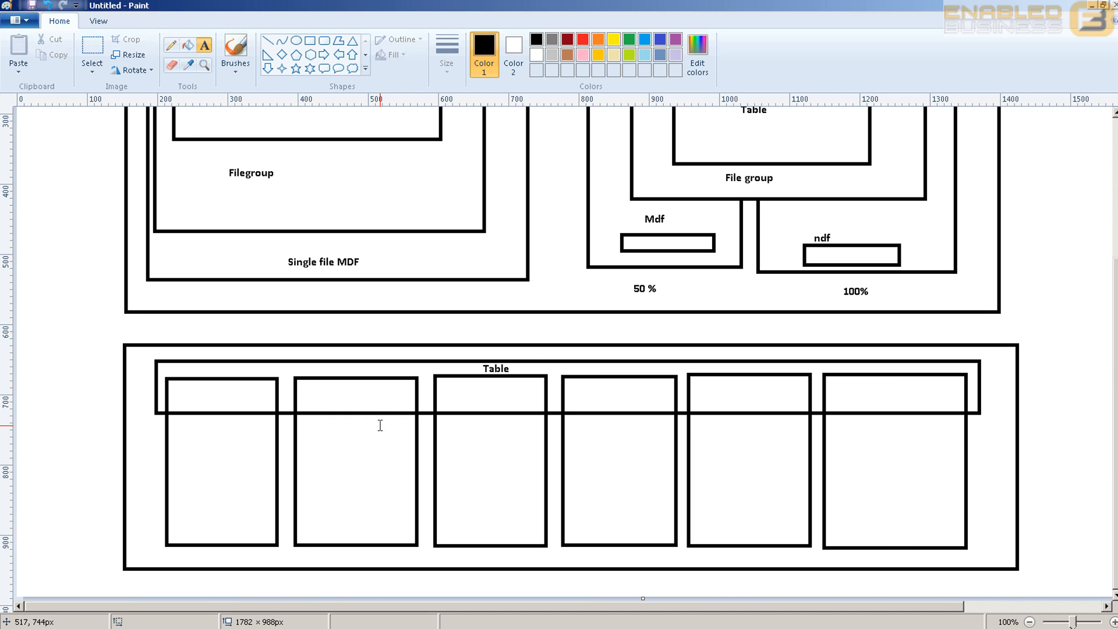
{"action": "type", "text": "FG1"}
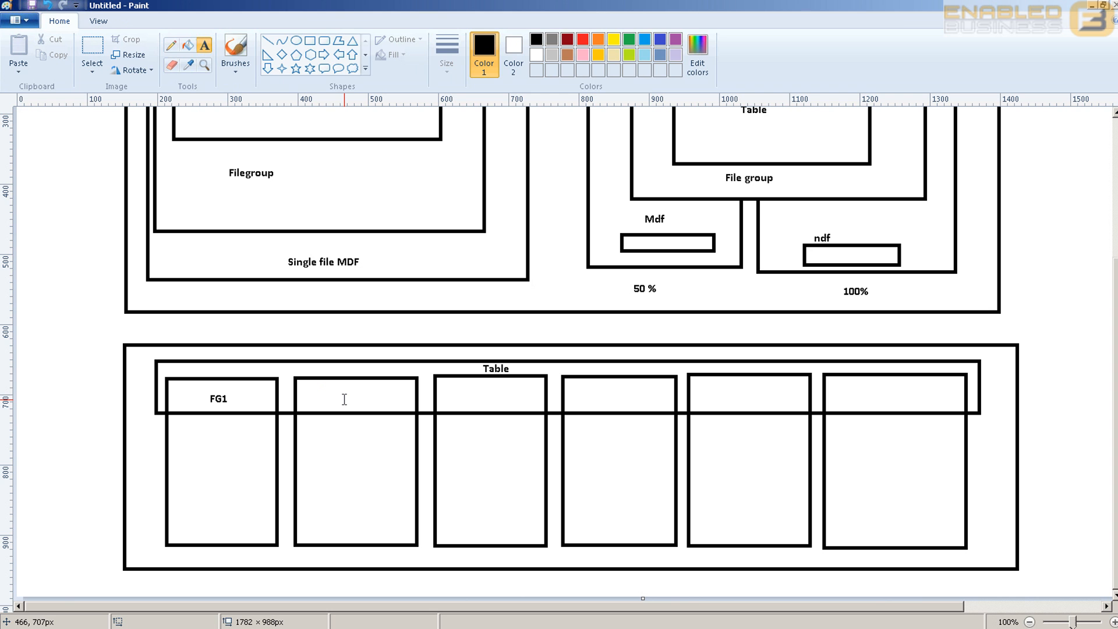
{"action": "type", "text": "FG2"}
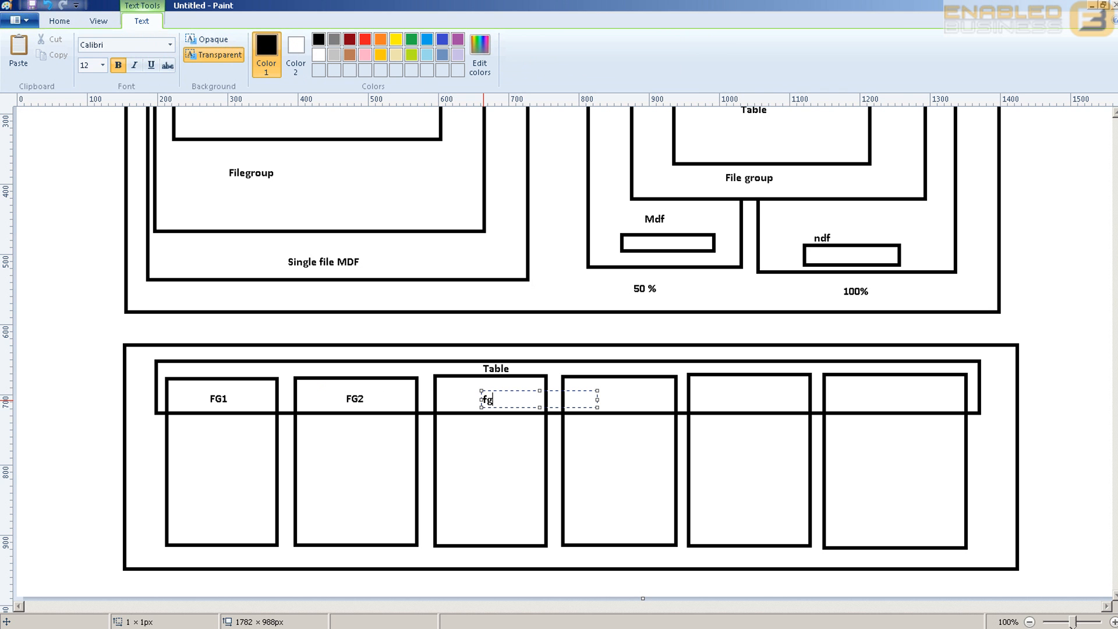
{"action": "left_click", "coordinate": [609, 400]}
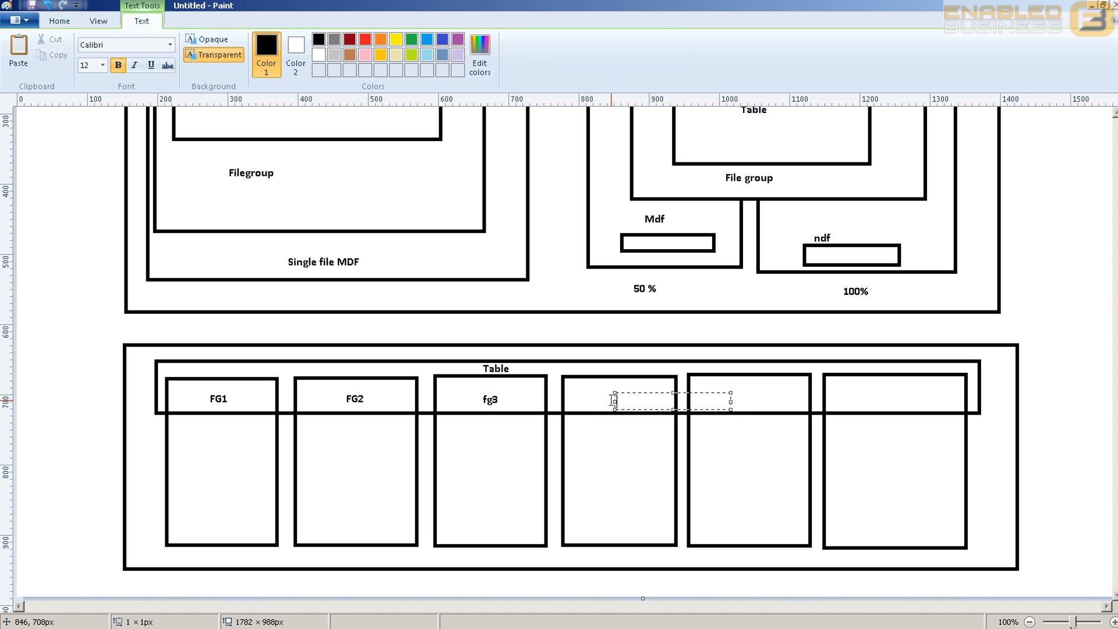
{"action": "type", "text": "fg4"}
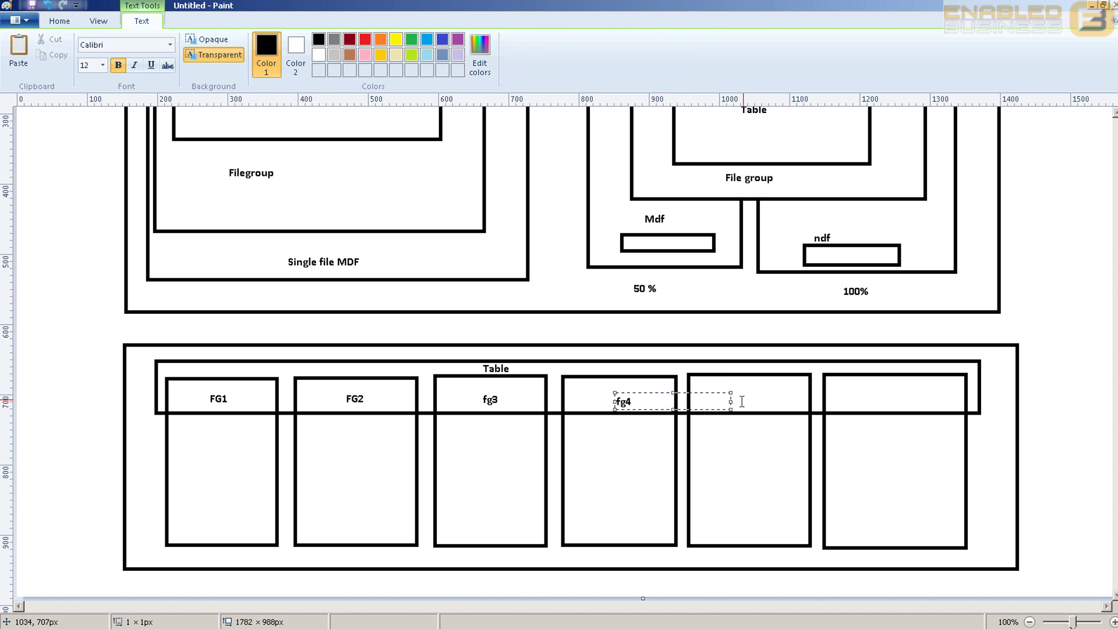
{"action": "type", "text": "fg5"}
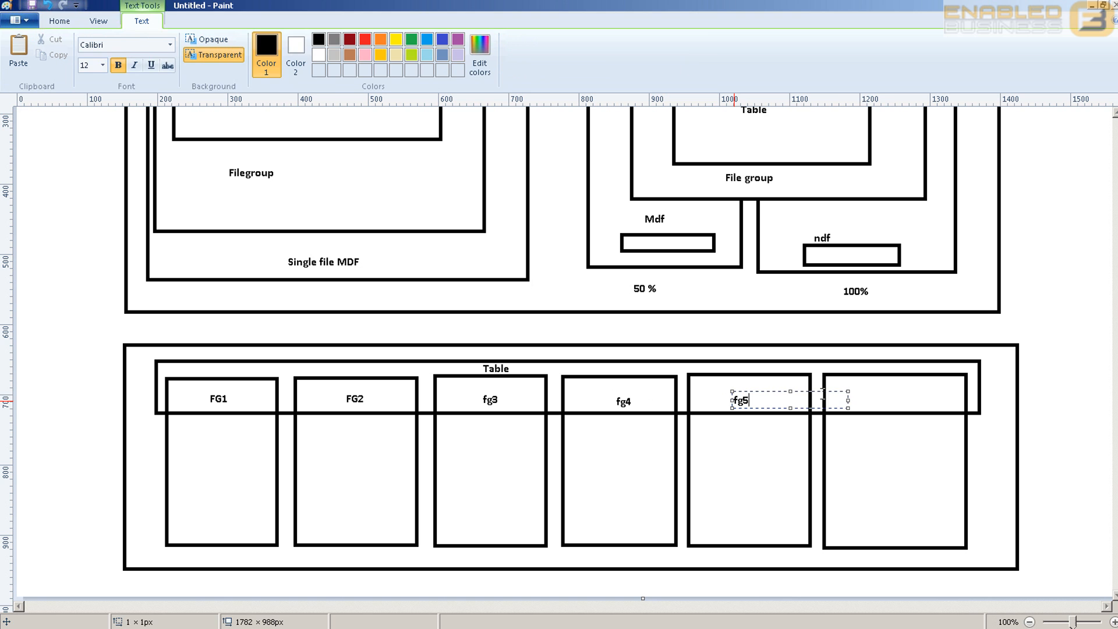
{"action": "left_click", "coordinate": [890, 399]}
{"action": "type", "text": "fg5"}
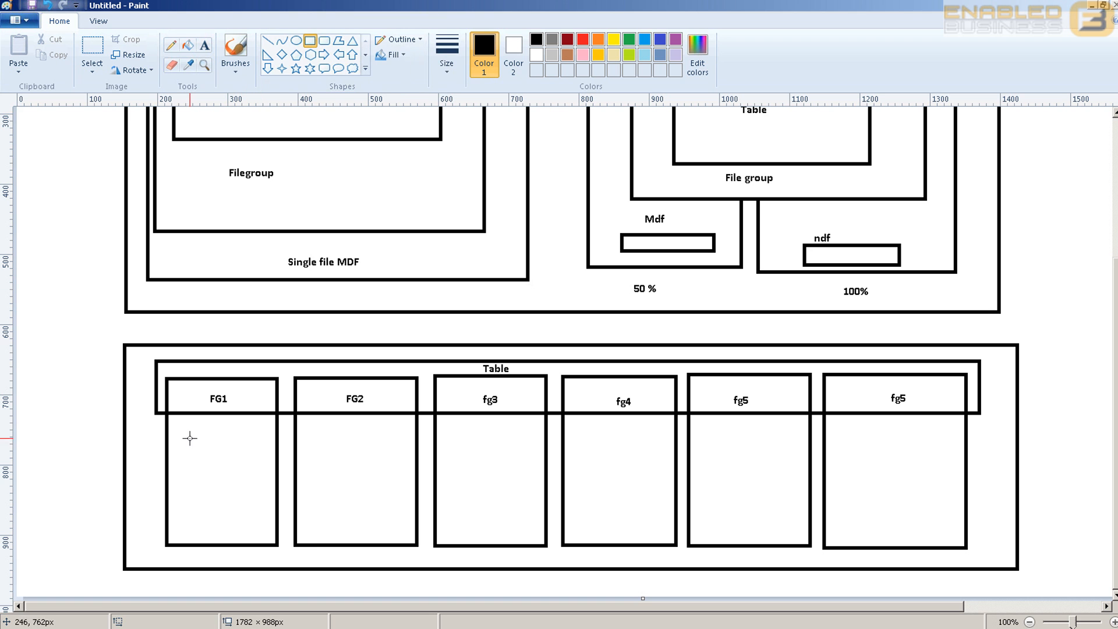
- Draw smaller inner boxes inside the FG1 and fg5 boxes
{"action": "left_click_drag", "start_coordinate": [188, 437], "coordinate": [257, 520]}
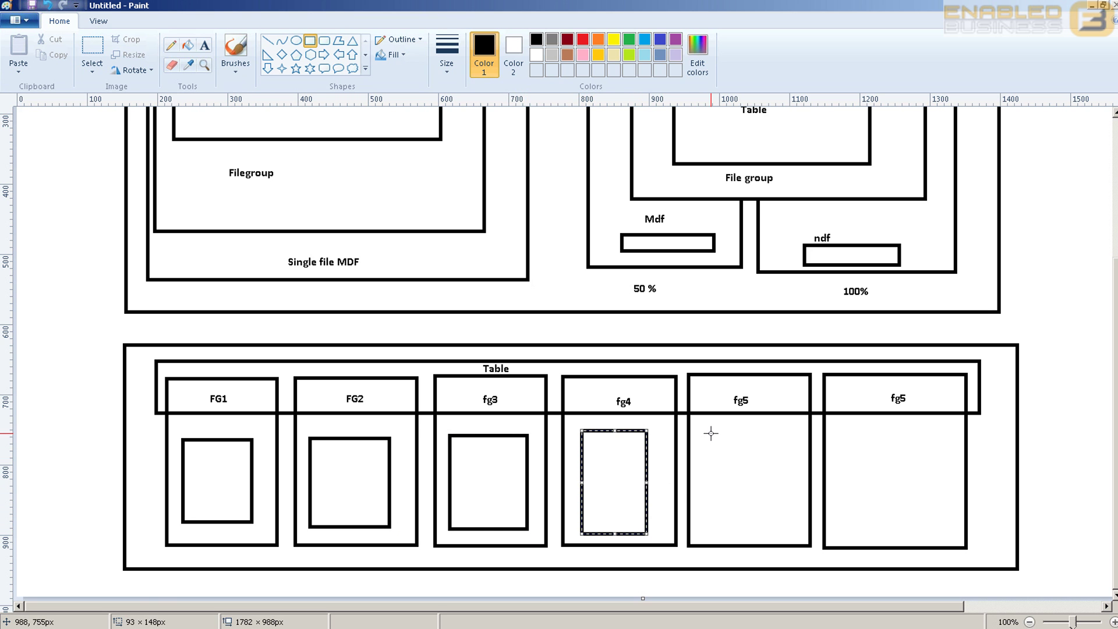
{"action": "left_click_drag", "start_coordinate": [619, 483], "coordinate": [749, 484]}
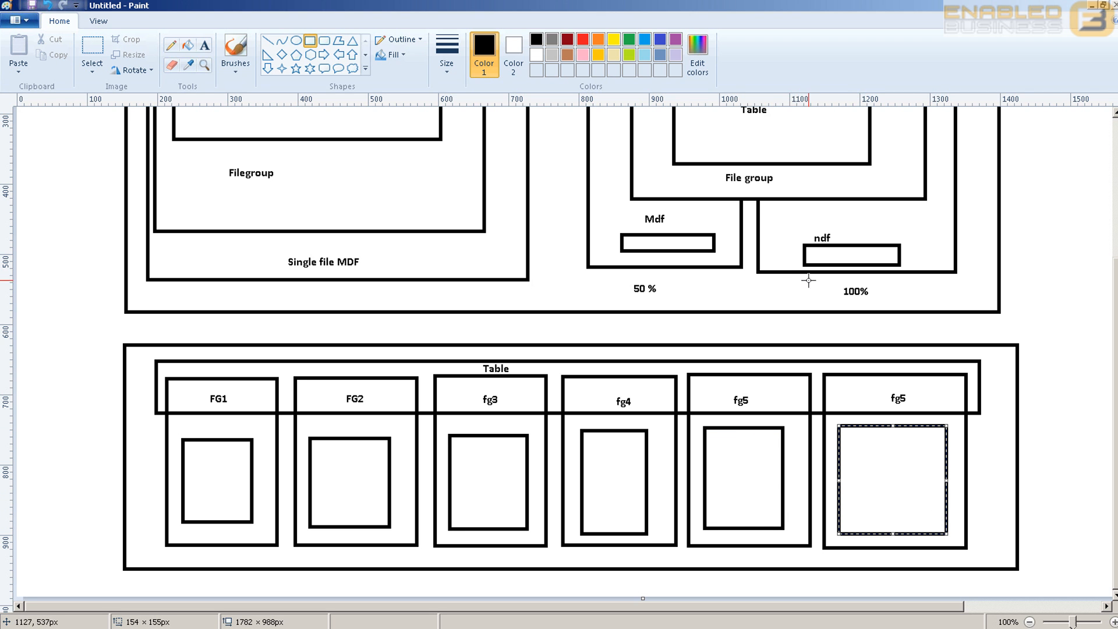
{"action": "mouse_move", "coordinate": [718, 322]}
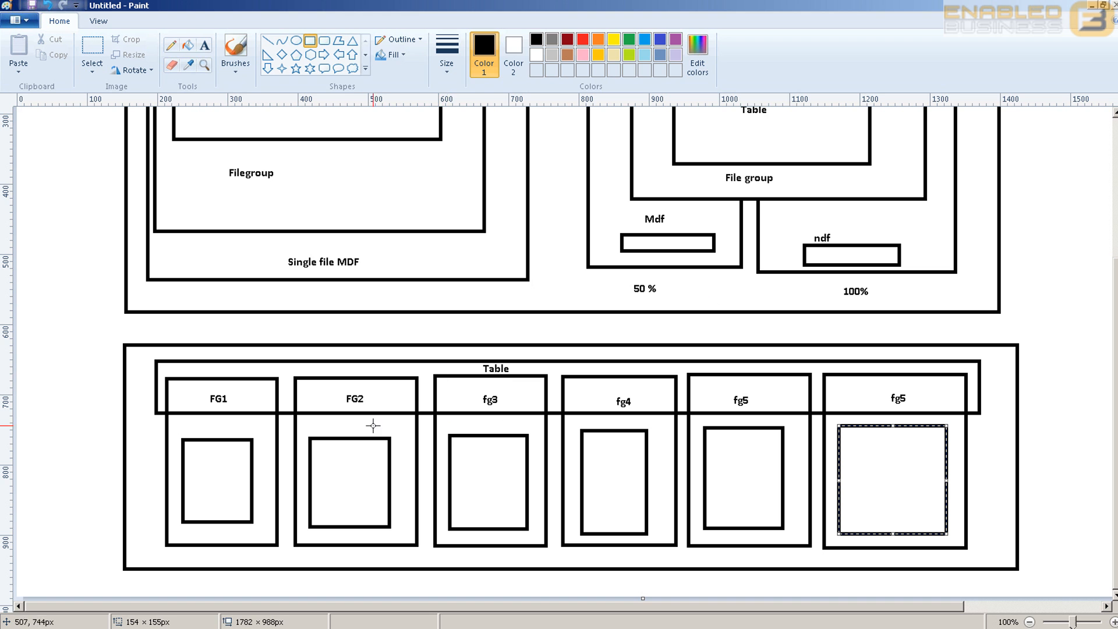
{"action": "mouse_move", "coordinate": [320, 461]}
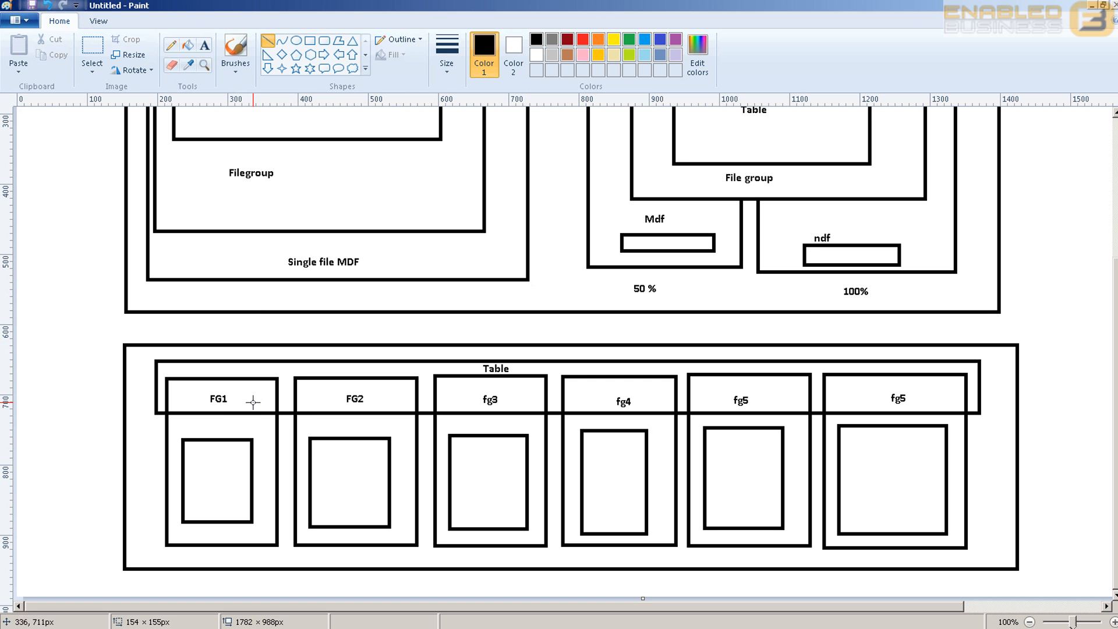
- Connect FG1 to its inner box with a line and label the first two inner boxes 2011 and 2012
{"action": "left_click_drag", "start_coordinate": [251, 403], "coordinate": [217, 467]}
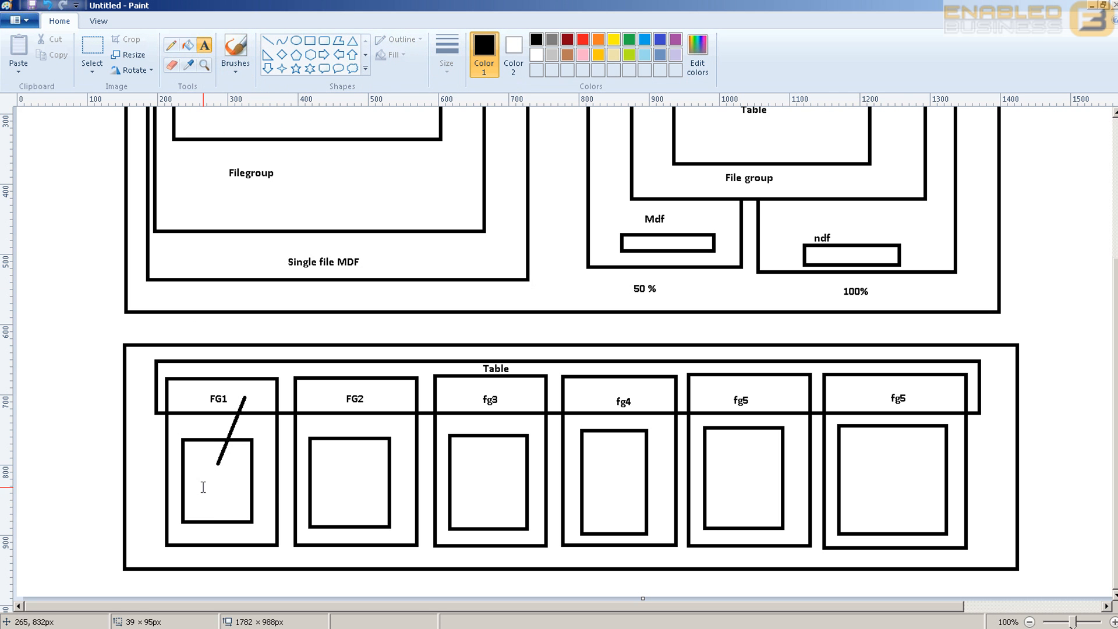
{"action": "type", "text": "2011"}
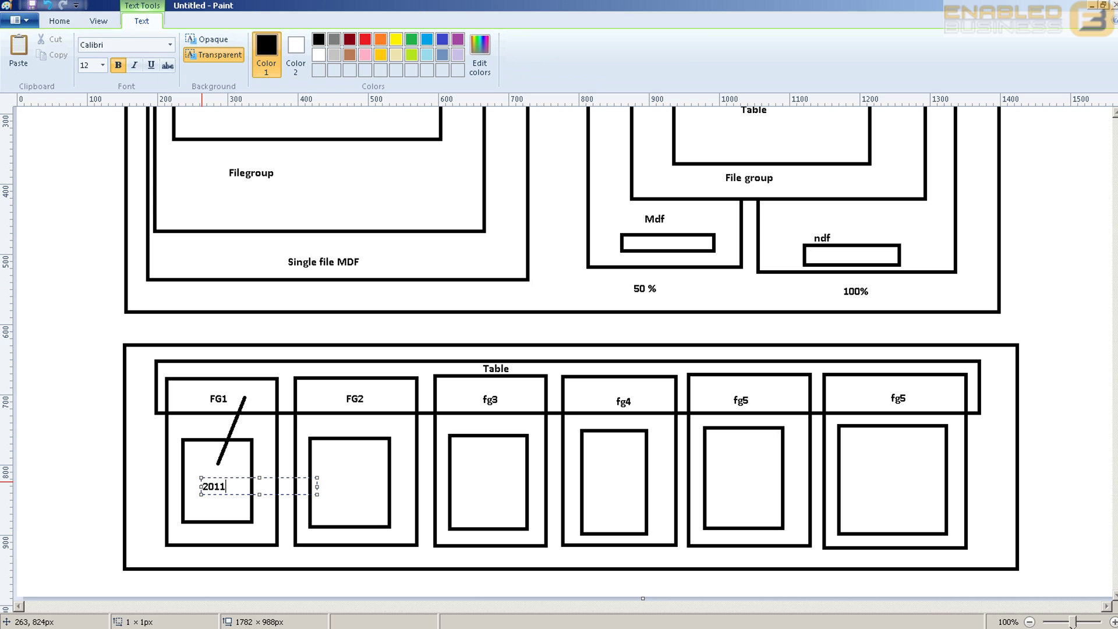
{"action": "left_click", "coordinate": [340, 483]}
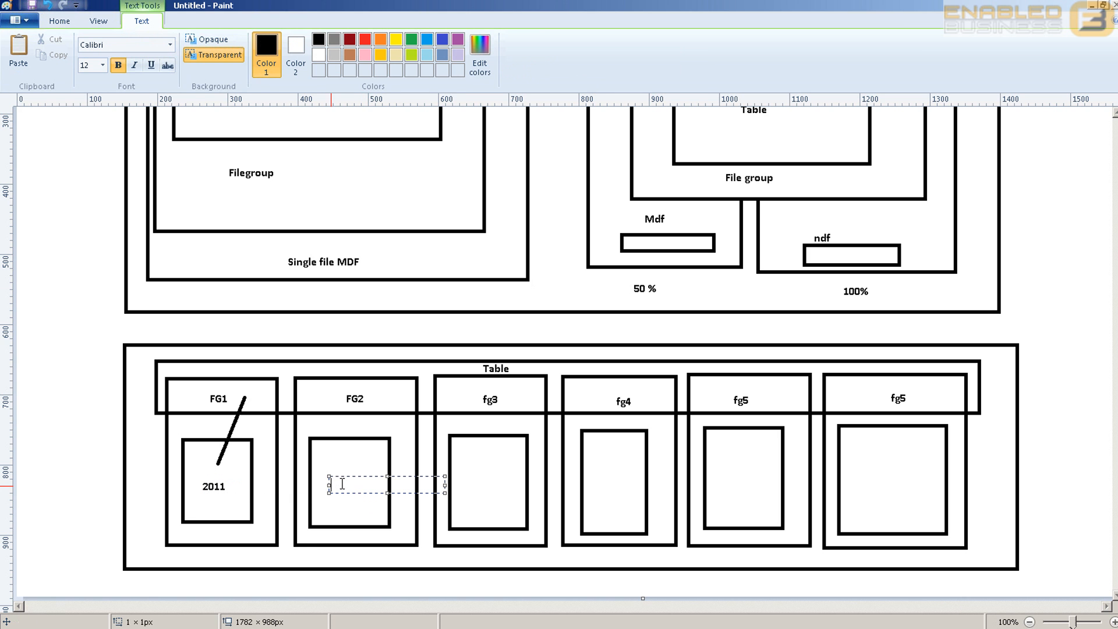
{"action": "type", "text": "2012"}
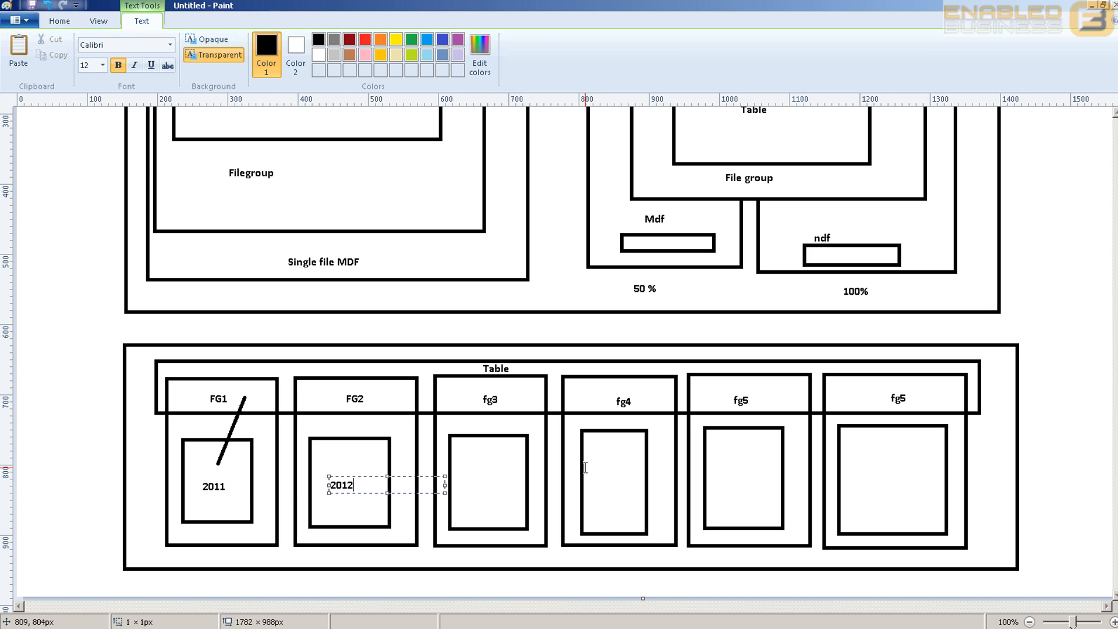
- Label the fg3 inner box 2013 and continue the year labels toward 2016
{"action": "left_click", "coordinate": [491, 494]}
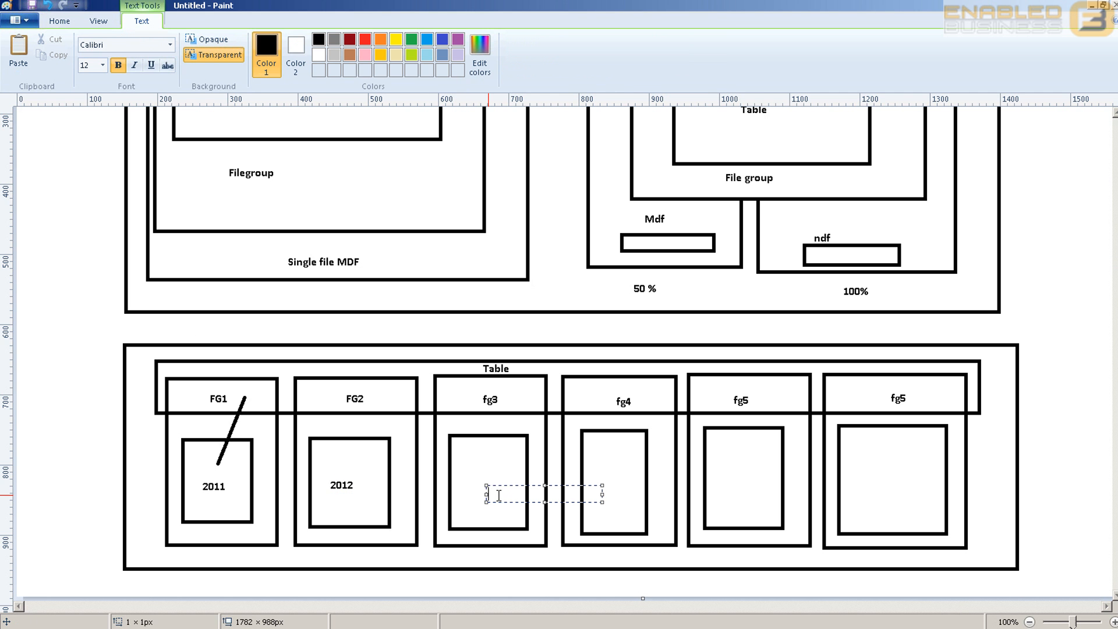
{"action": "type", "text": "2013"}
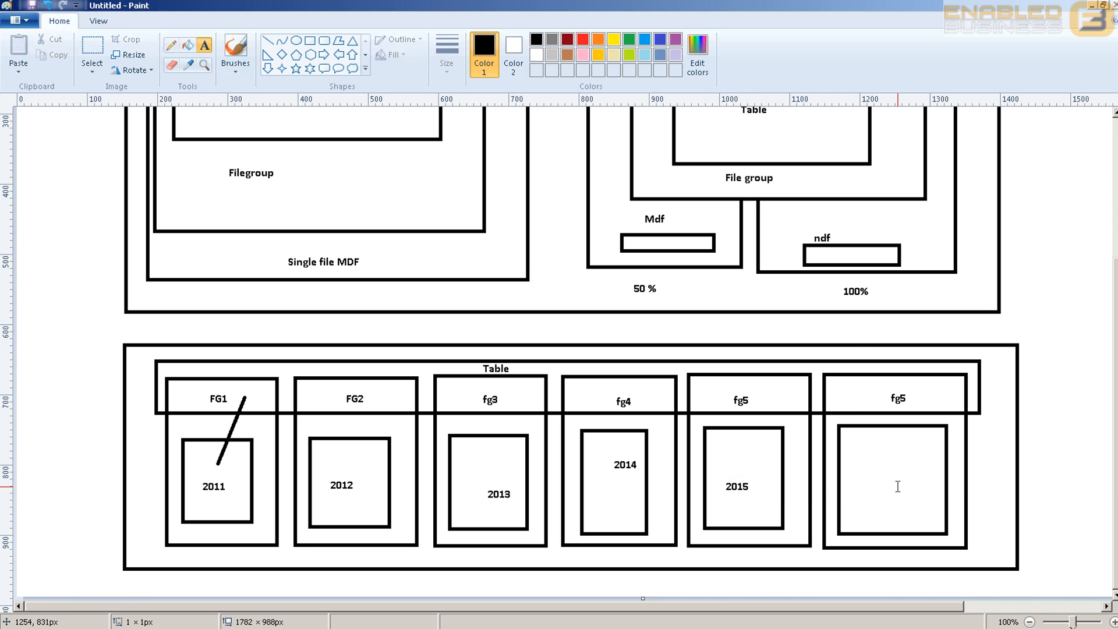
{"action": "type", "text": "201"}
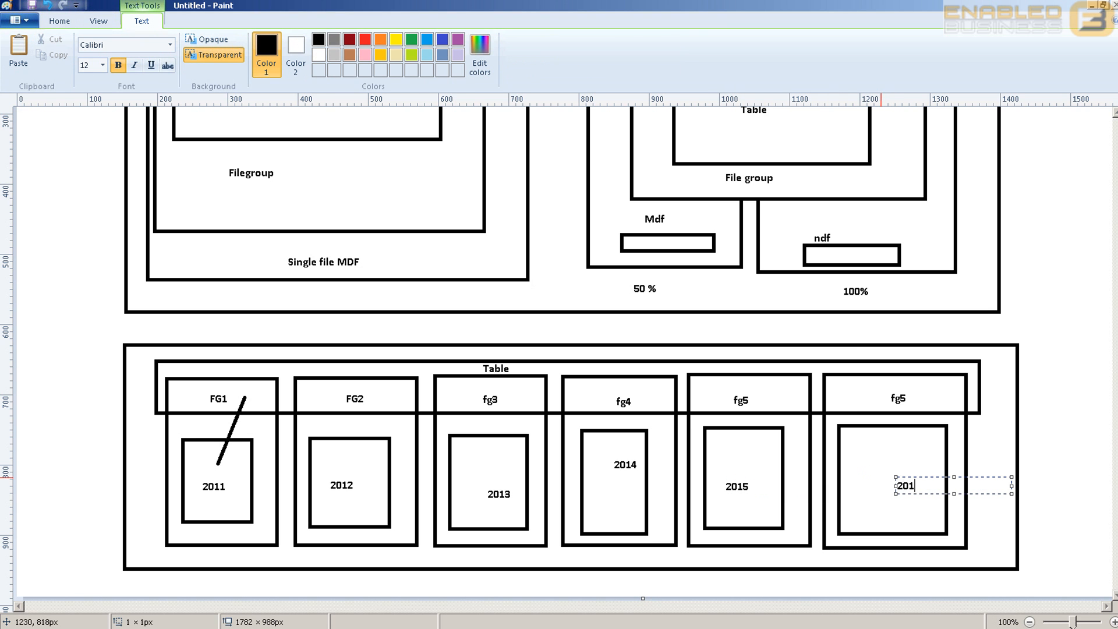
{"action": "type", "text": "6"}
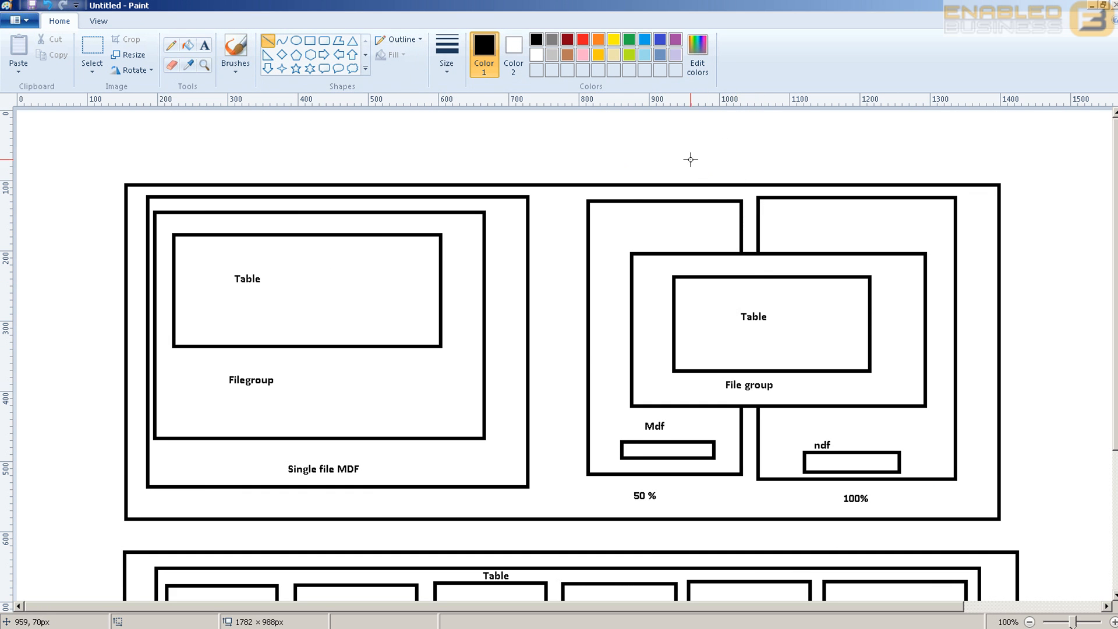
- Draw a line from above the right-hand diagram into Table, labelled 2012
{"action": "left_click_drag", "start_coordinate": [684, 144], "coordinate": [749, 304]}
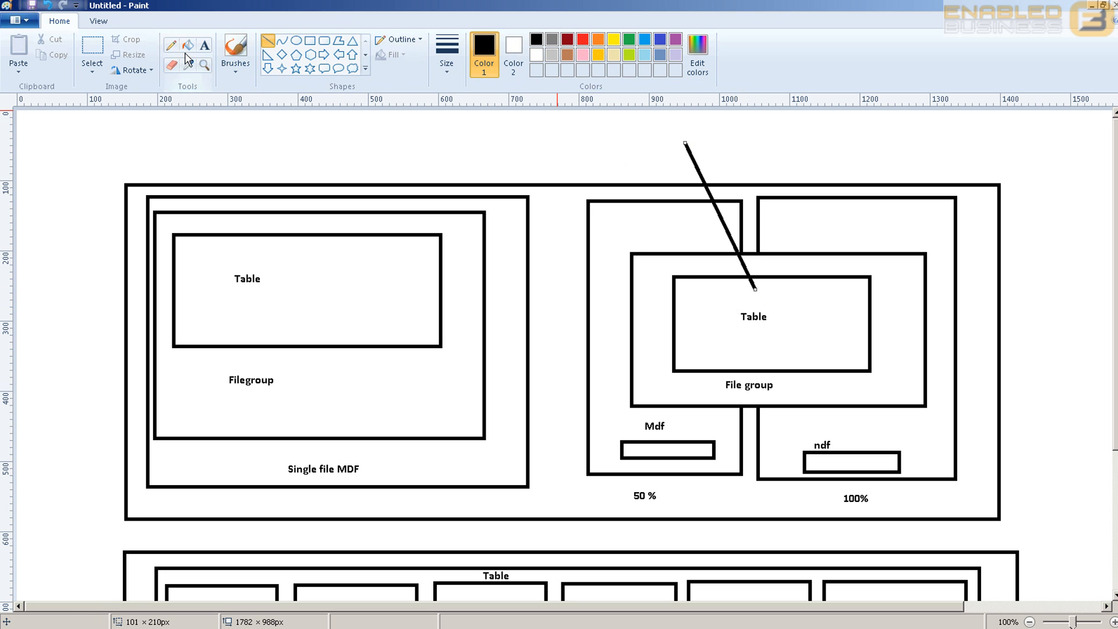
{"action": "left_click", "coordinate": [695, 131]}
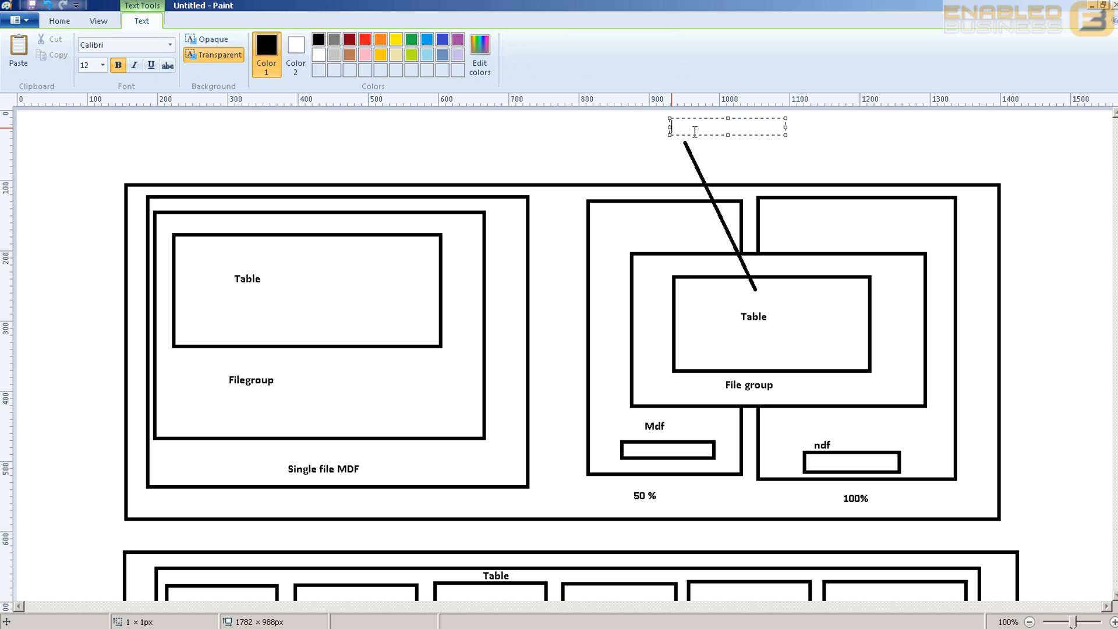
{"action": "type", "text": "2012"}
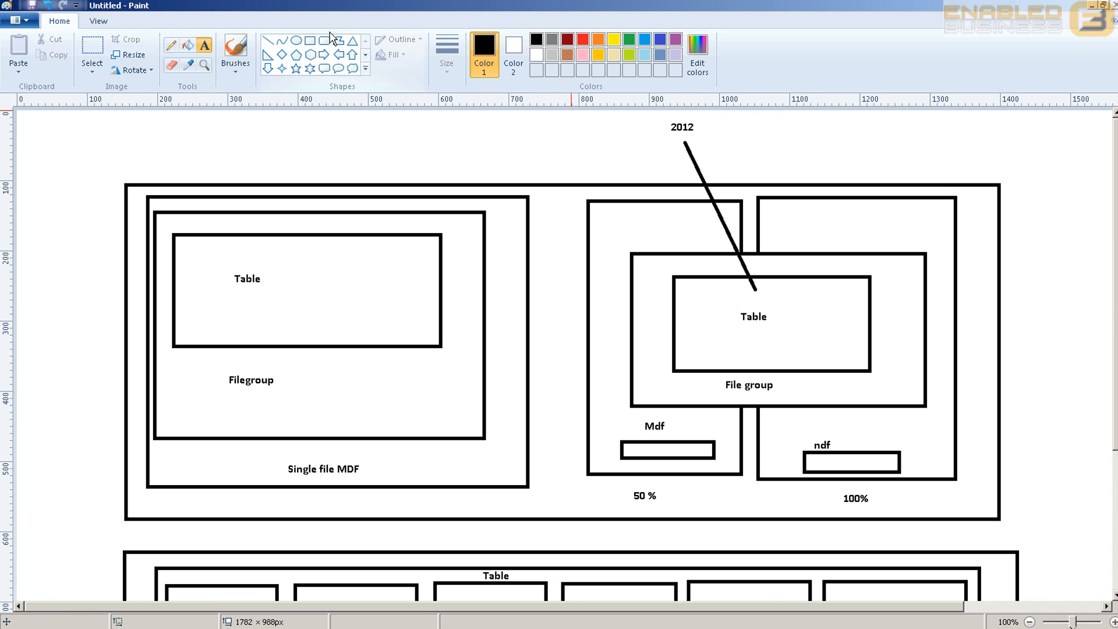
- Connect Table to the Mdf and ndf boxes with lines and add Jan and mar labels
{"action": "left_click_drag", "start_coordinate": [709, 335], "coordinate": [657, 439]}
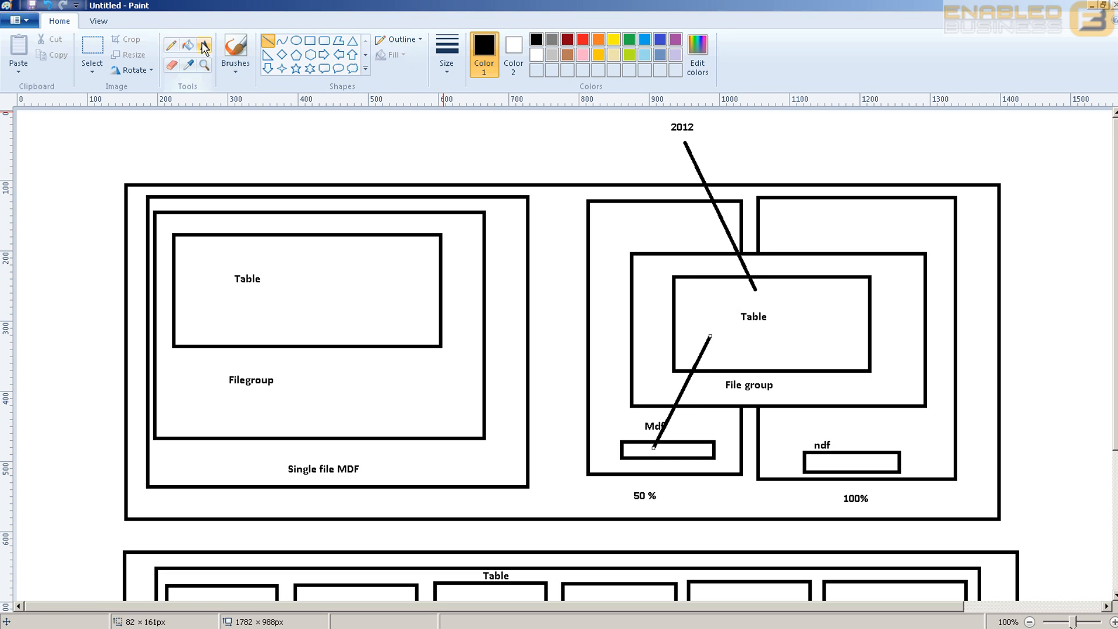
{"action": "left_click", "coordinate": [713, 431]}
{"action": "type", "text": "2012"}
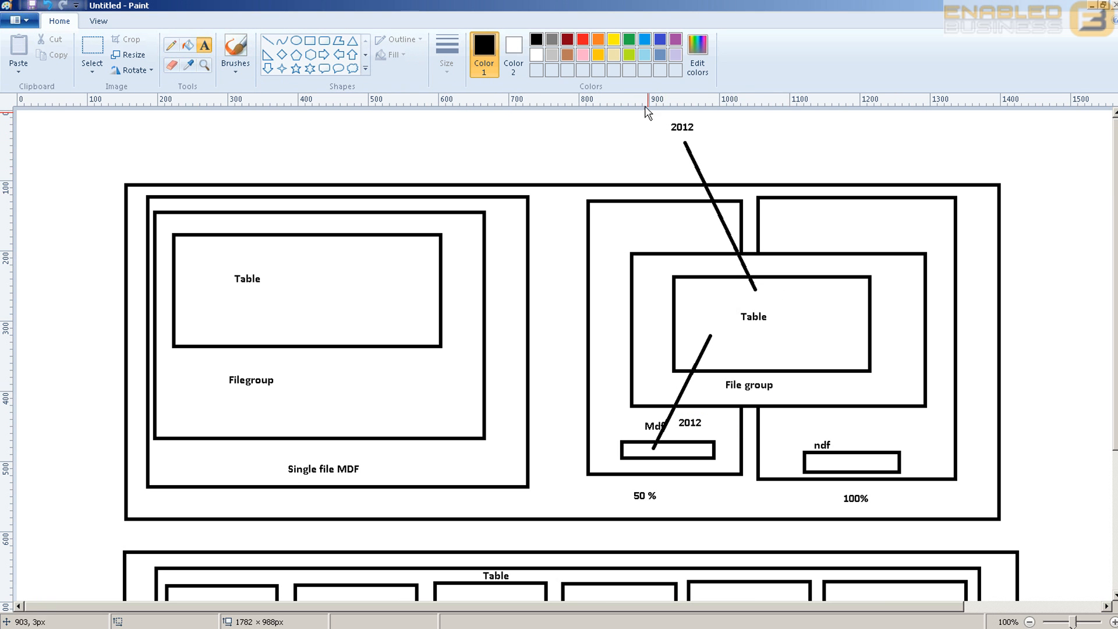
{"action": "left_click", "coordinate": [720, 329]}
{"action": "type", "text": "Jan"}
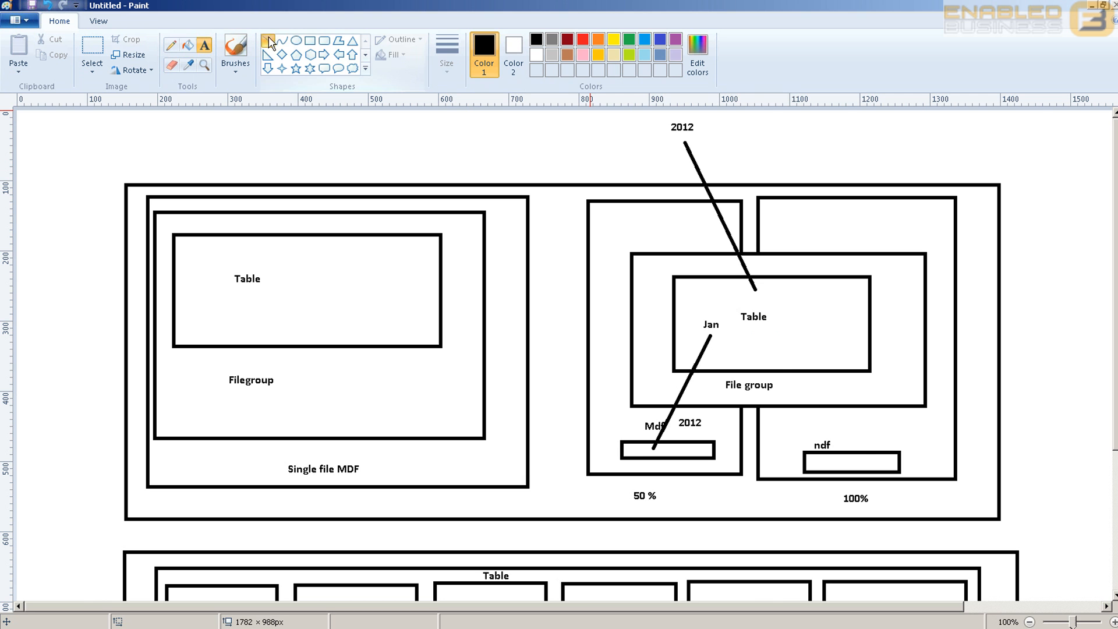
{"action": "left_click_drag", "start_coordinate": [760, 340], "coordinate": [854, 456]}
{"action": "type", "text": "Feb"}
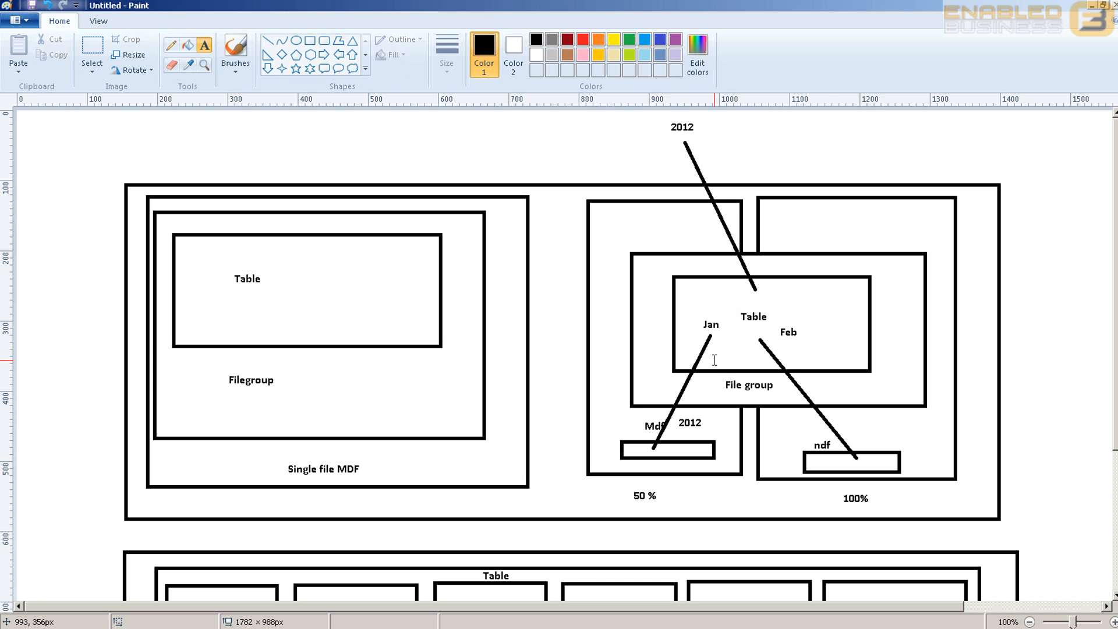
{"action": "type", "text": "mar"}
{"action": "type", "text": "apr"}
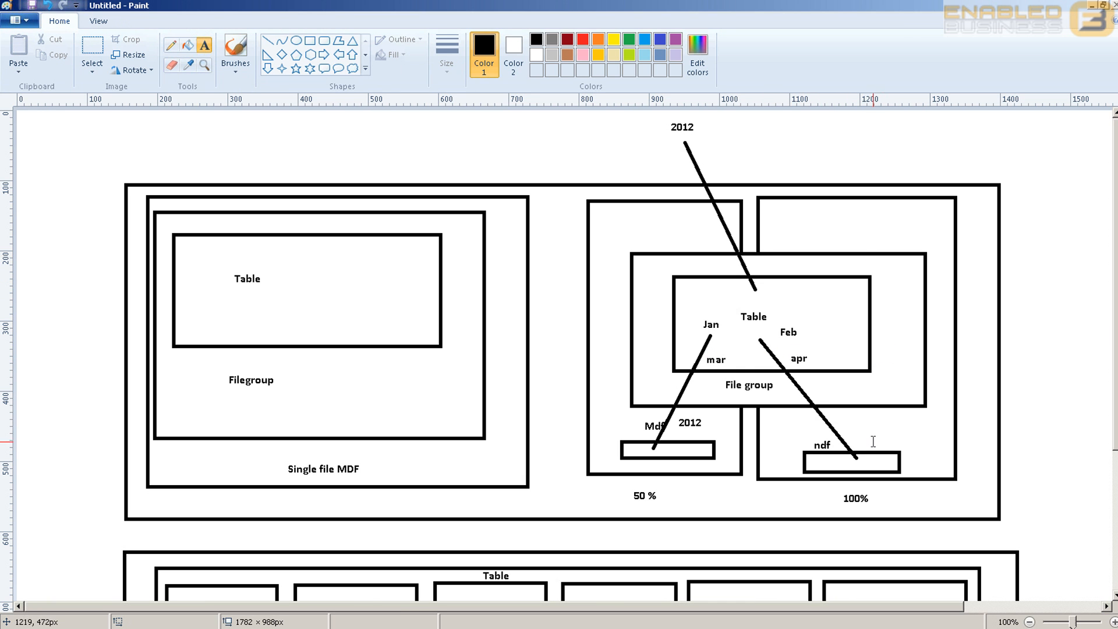
{"action": "mouse_move", "coordinate": [658, 454]}
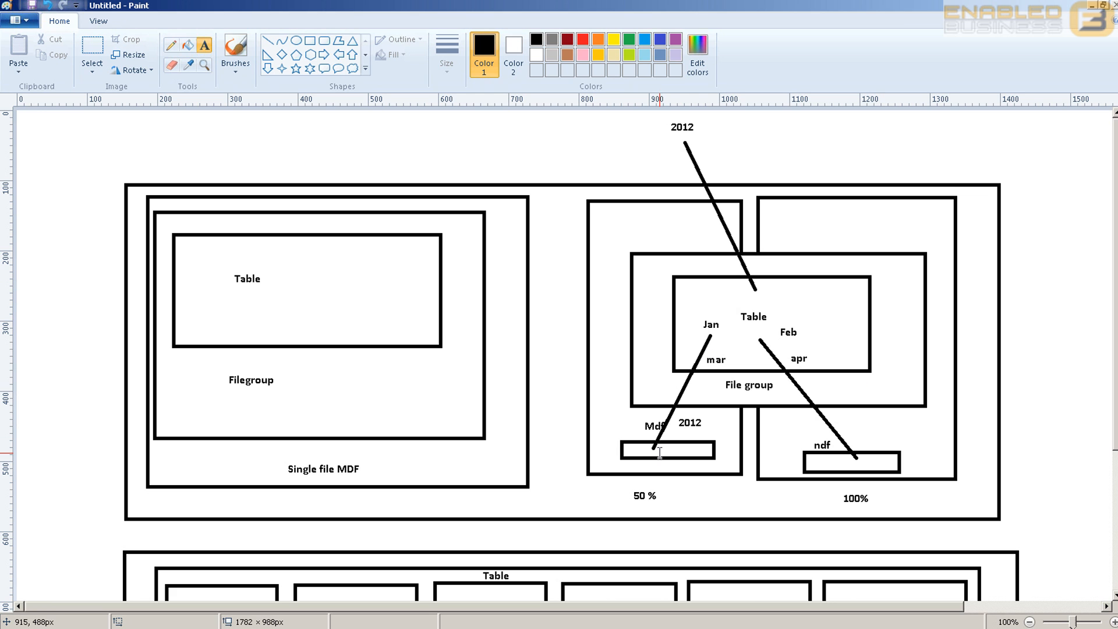
{"action": "mouse_move", "coordinate": [663, 452]}
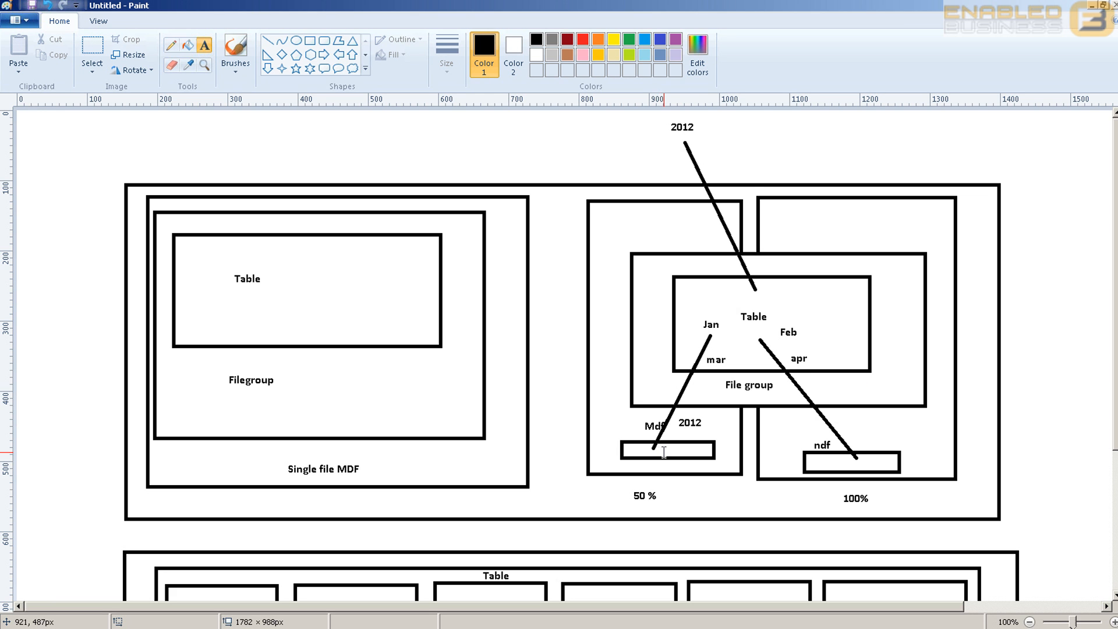
{"action": "mouse_move", "coordinate": [749, 345]}
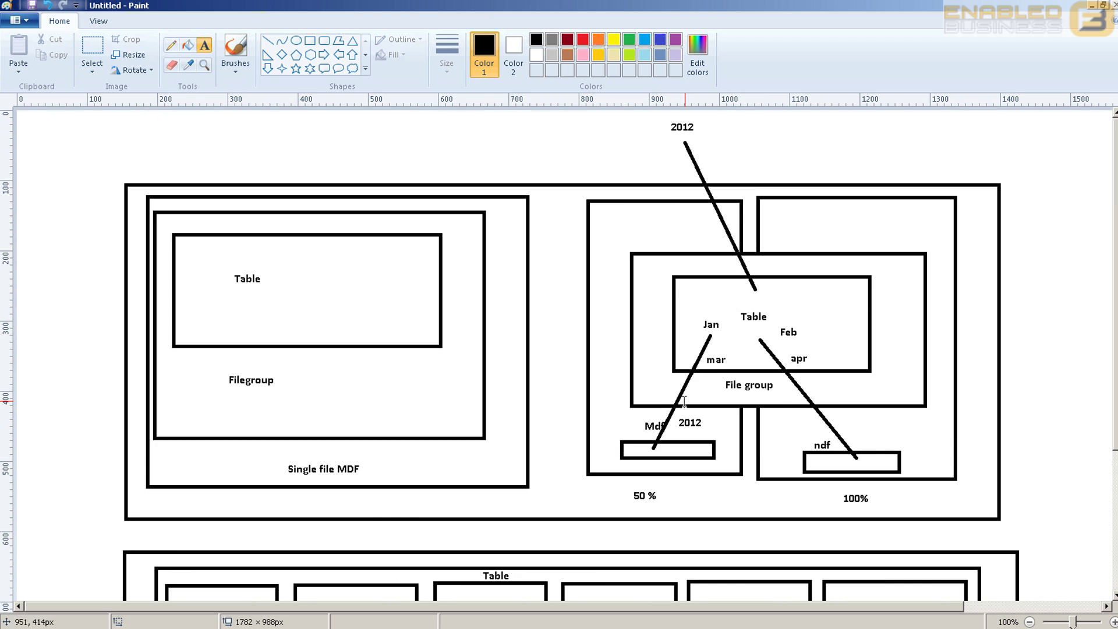
- Scroll down to the lower filegroup diagram
{"action": "scroll", "scroll_direction": "down", "scroll_amount": 3}
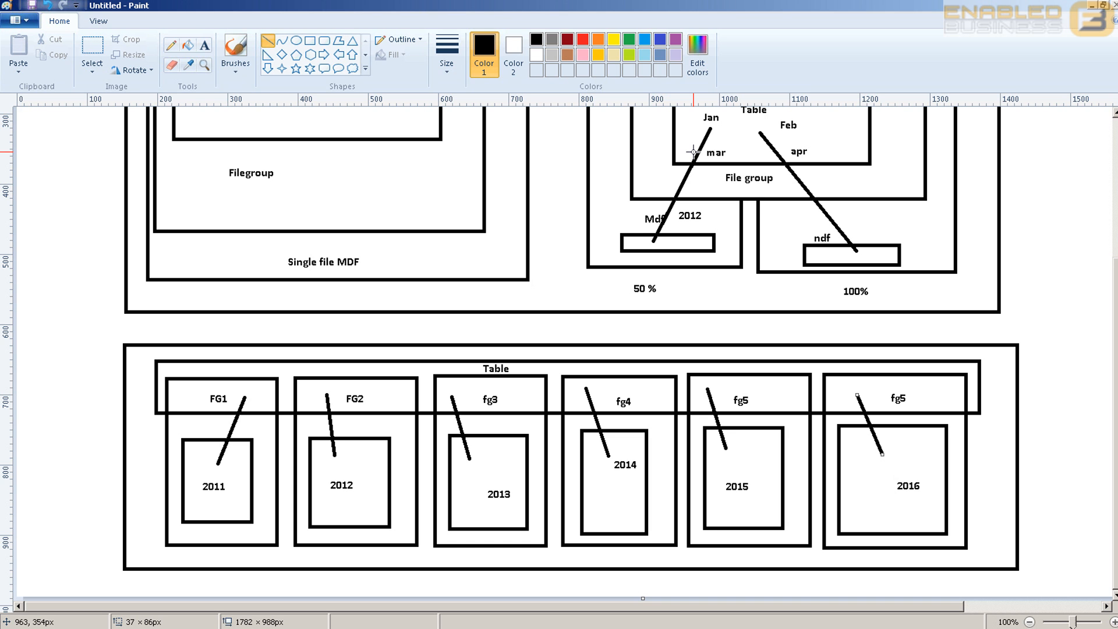
{"action": "mouse_move", "coordinate": [654, 471]}
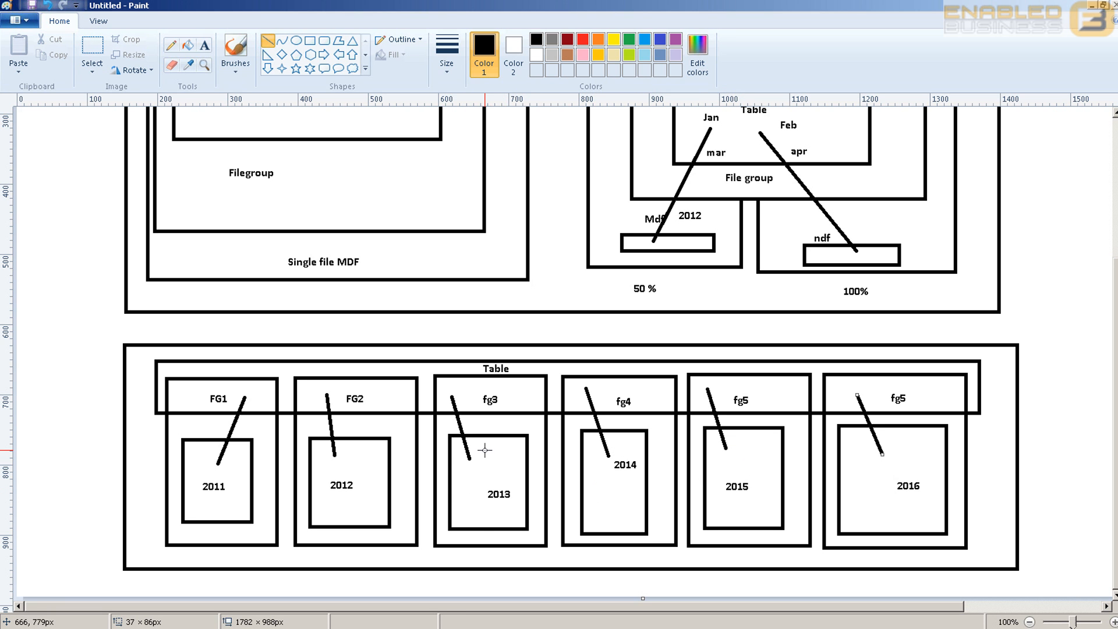
{"action": "mouse_move", "coordinate": [563, 486]}
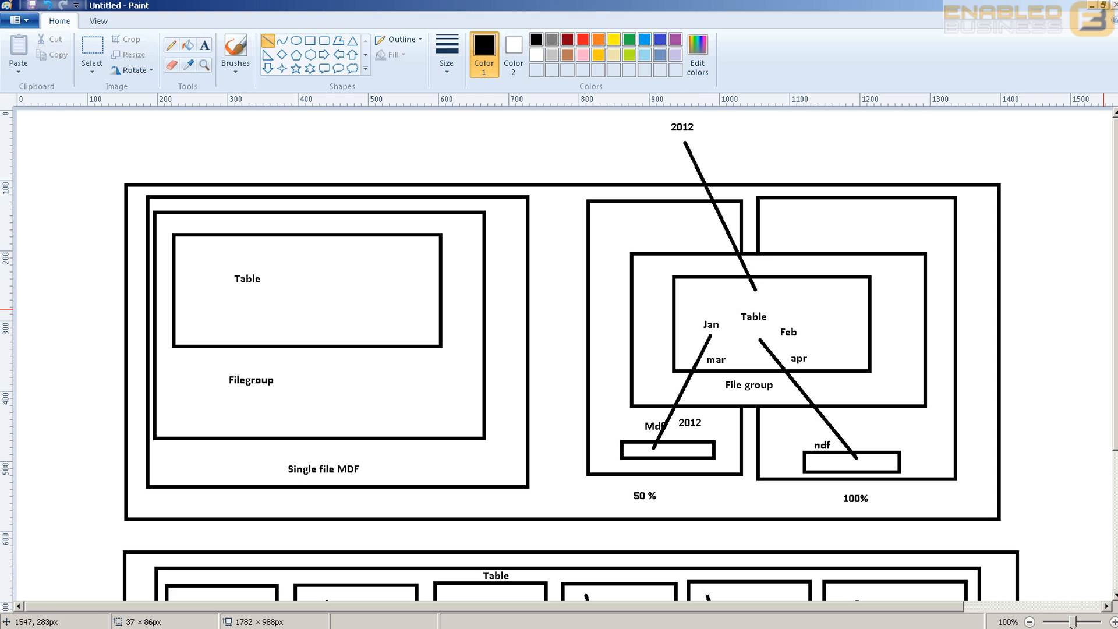
{"action": "mouse_move", "coordinate": [1027, 446]}
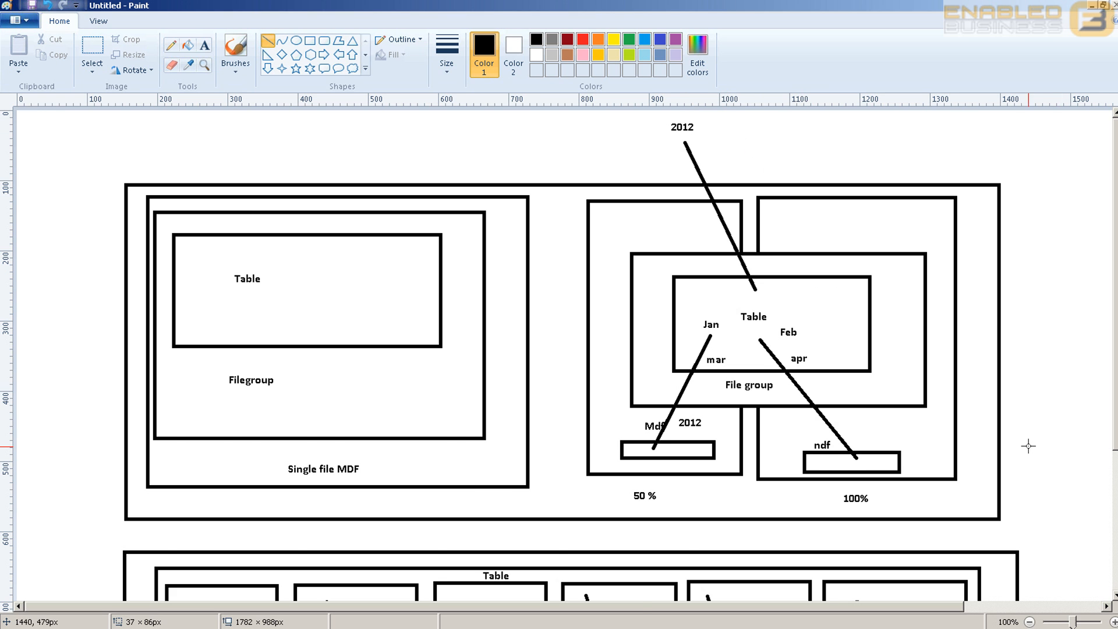